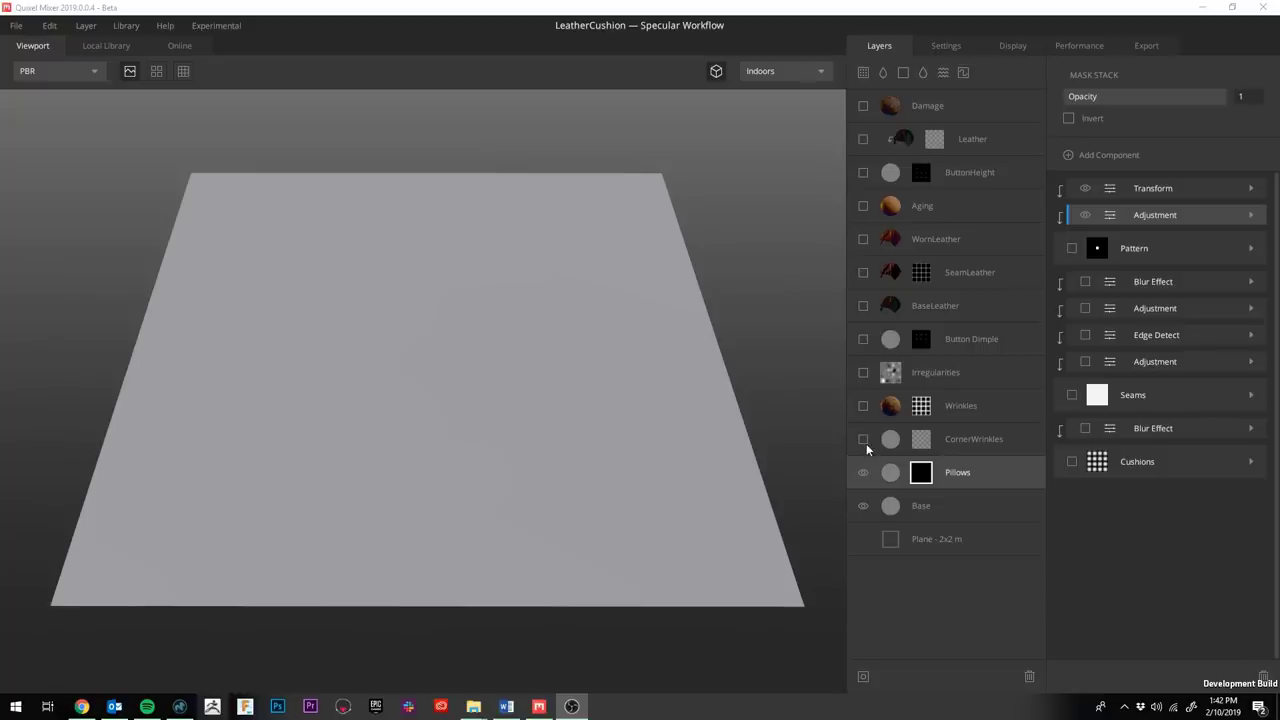
mouse_move(896, 440)
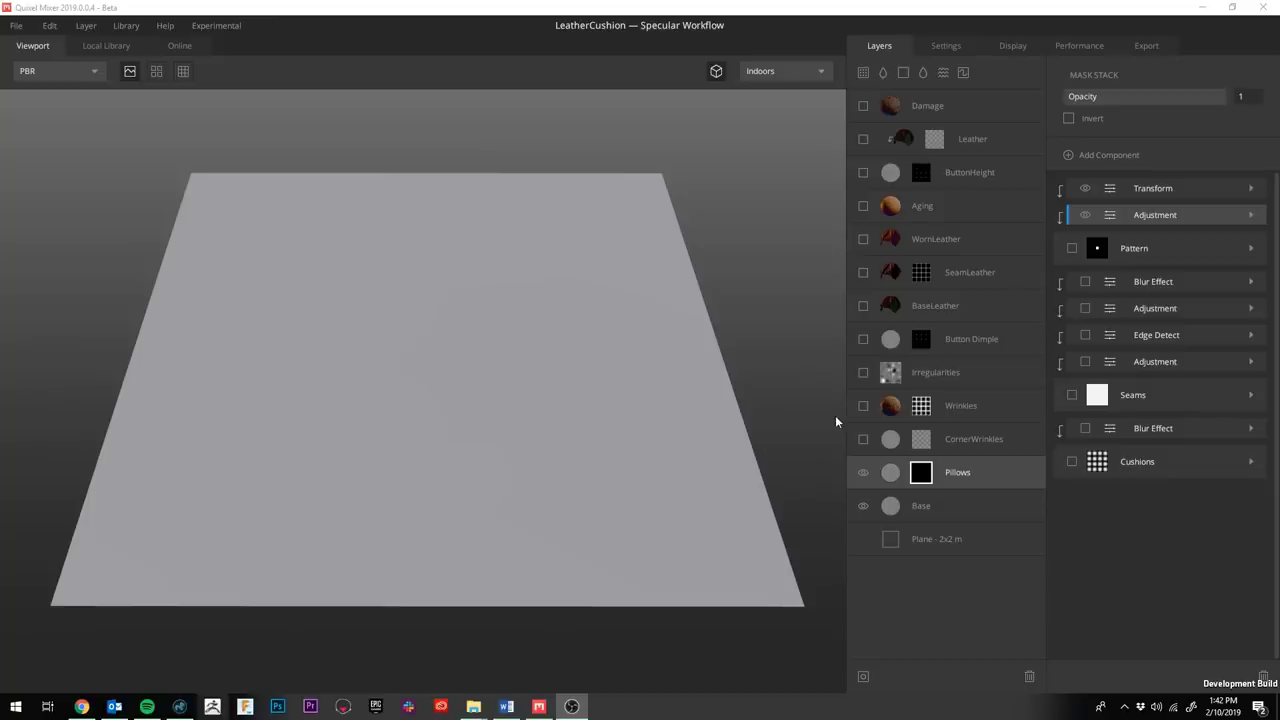
mouse_move(775, 445)
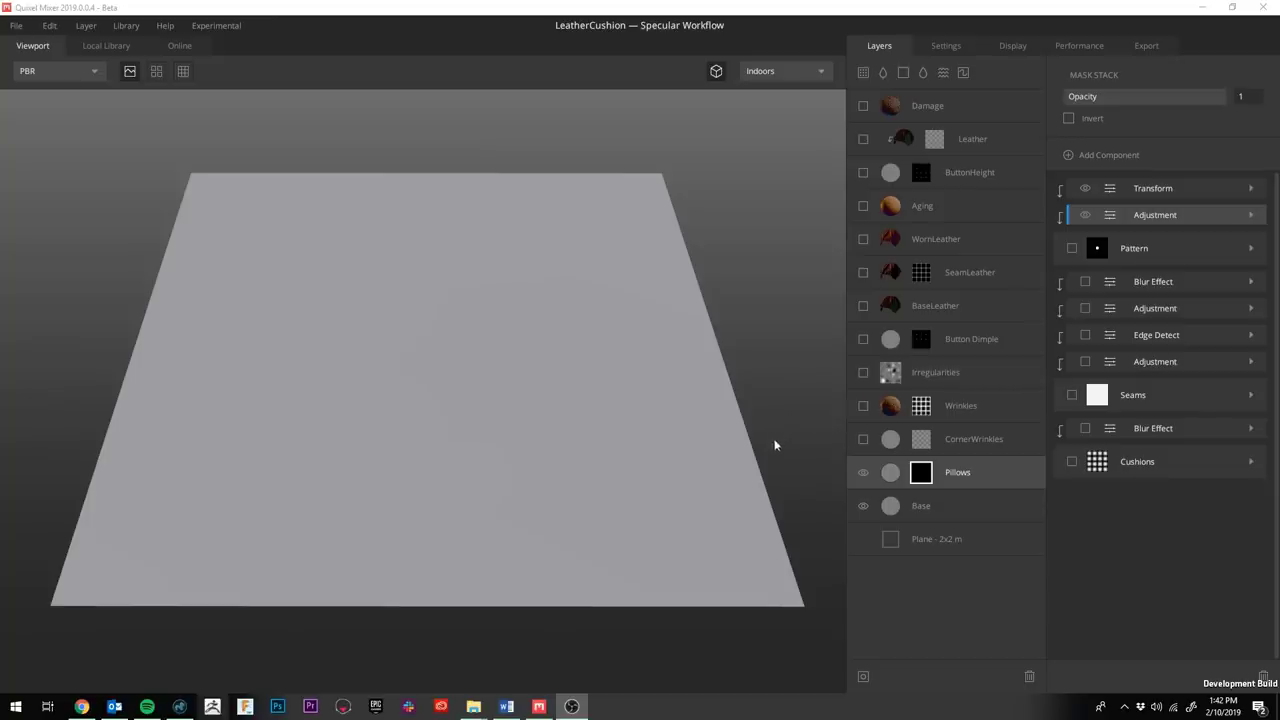
mouse_move(755, 480)
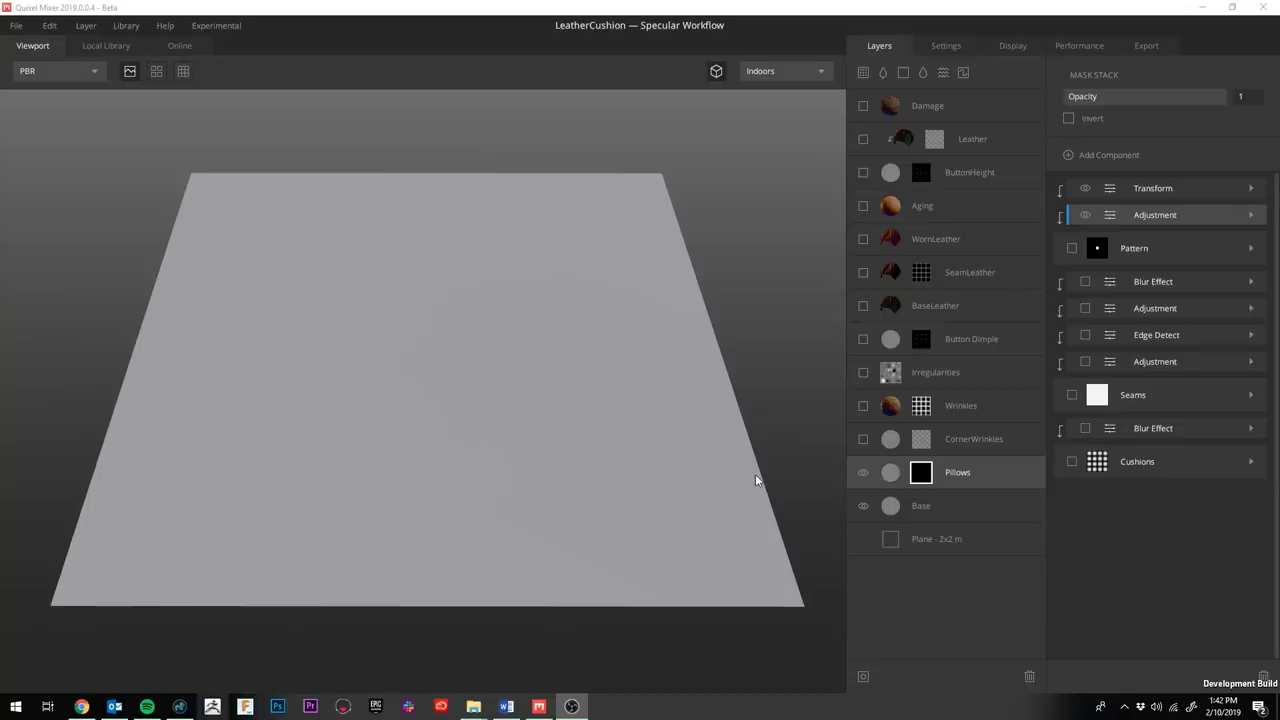
mouse_move(862, 461)
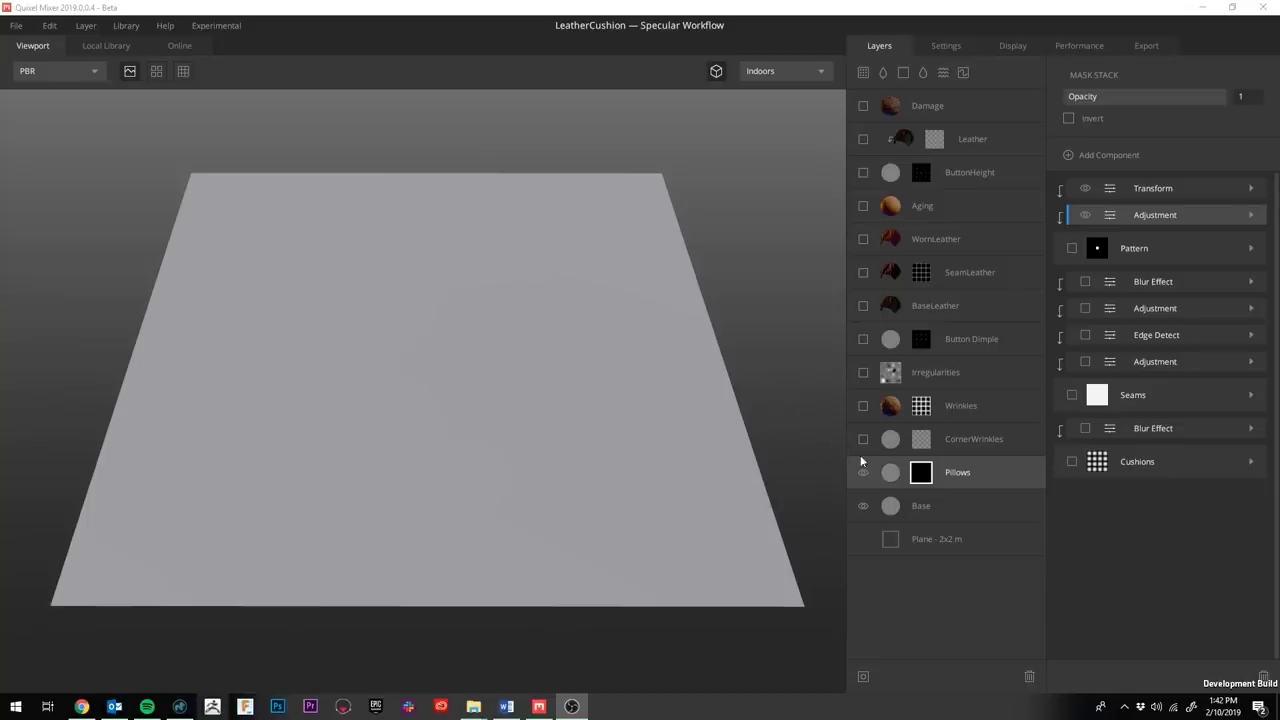
Select the Base and then the Pillows layer, and bring up the Pillows mask stack.
left_click(921, 505)
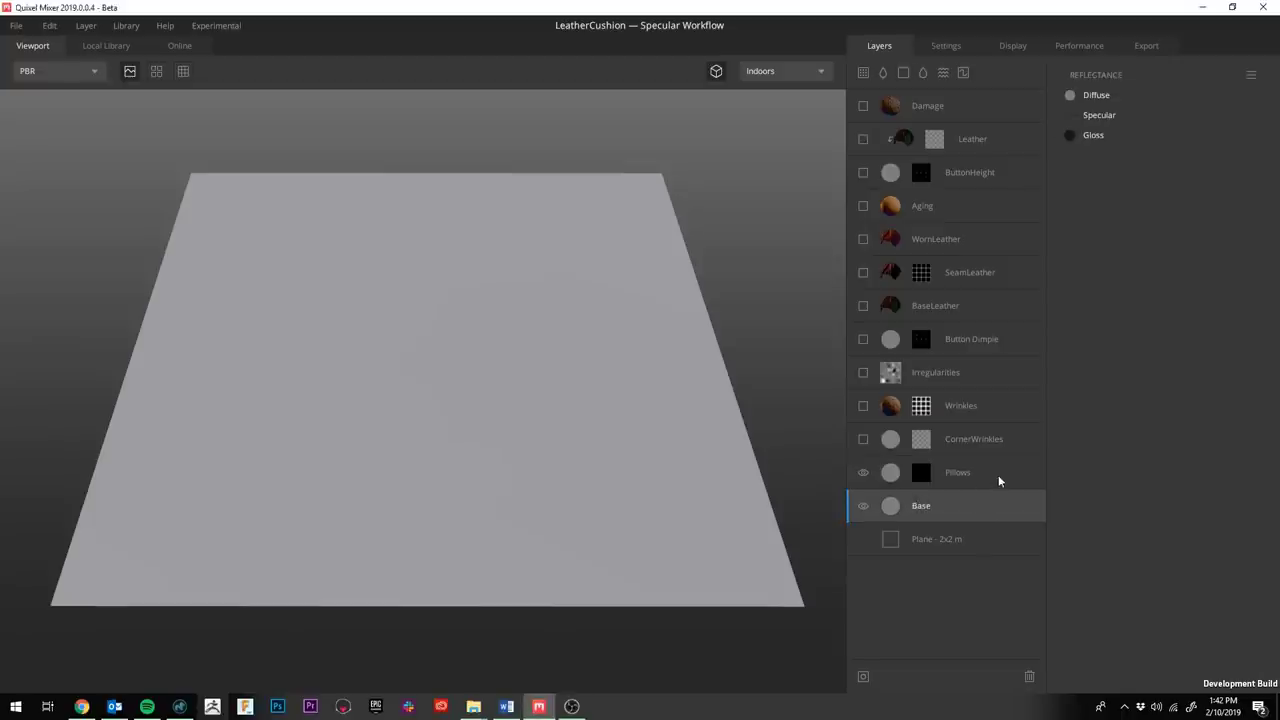
mouse_move(903, 72)
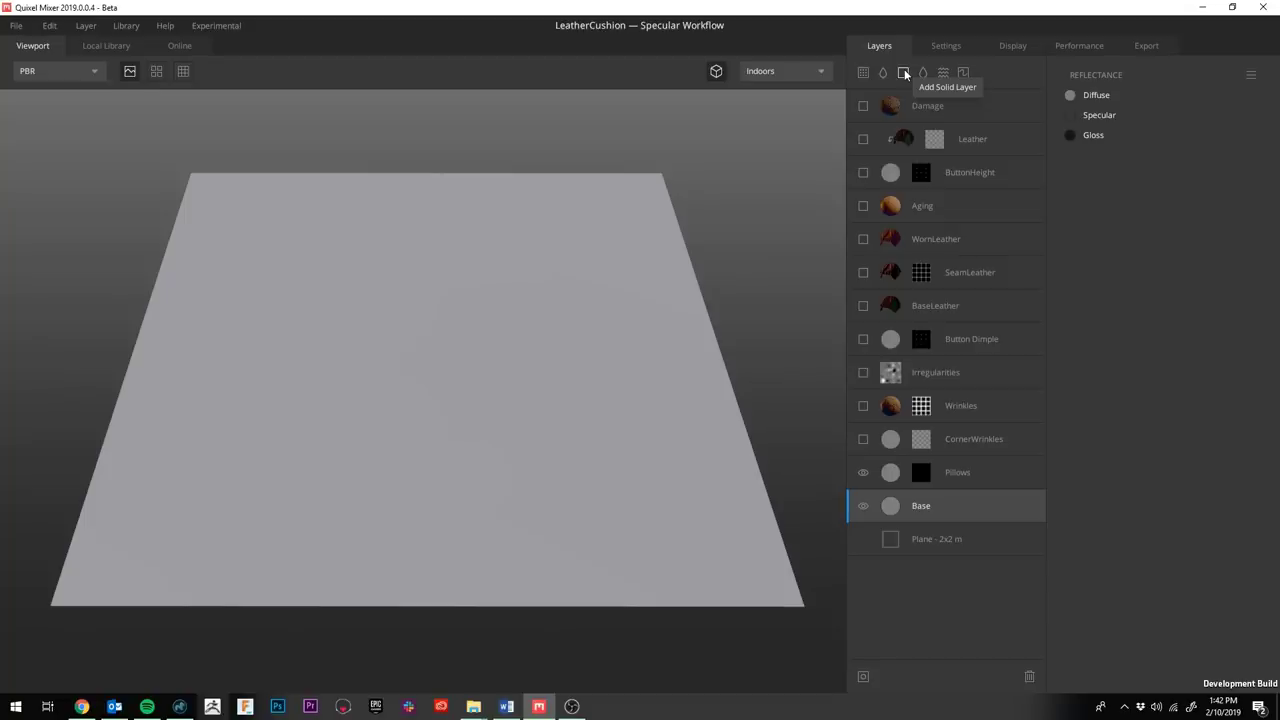
mouse_move(900, 675)
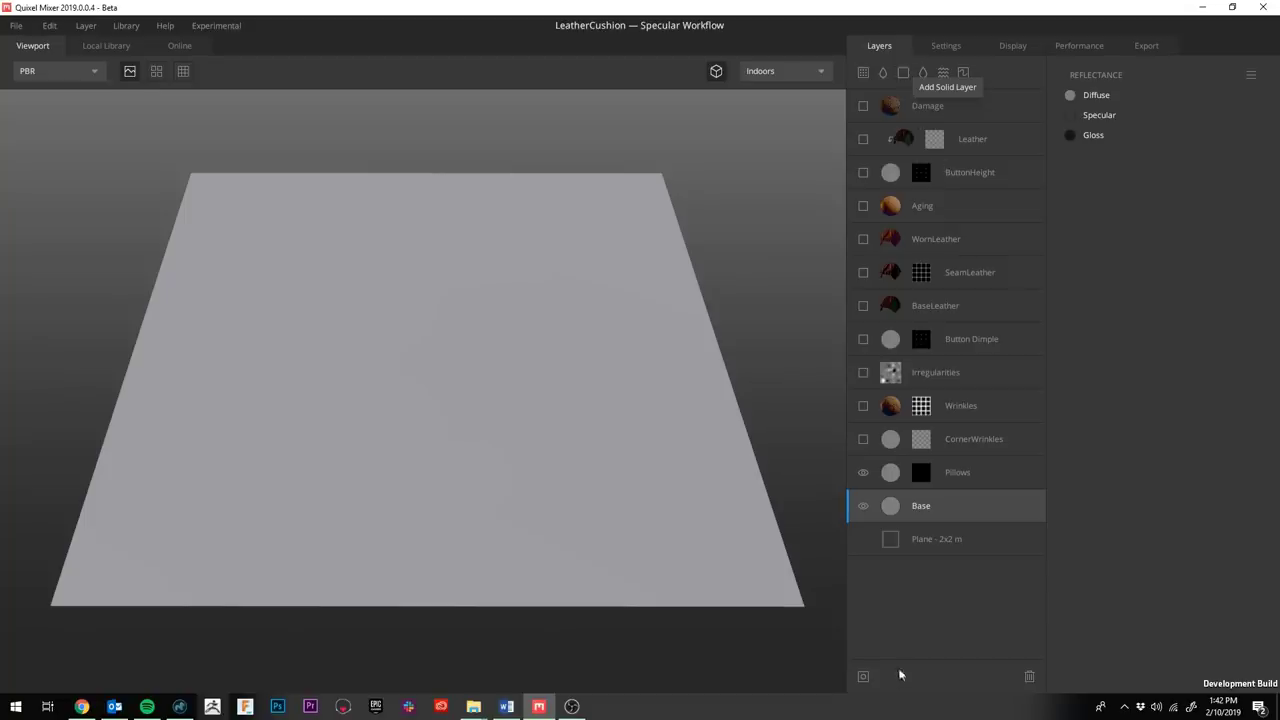
mouse_move(896, 481)
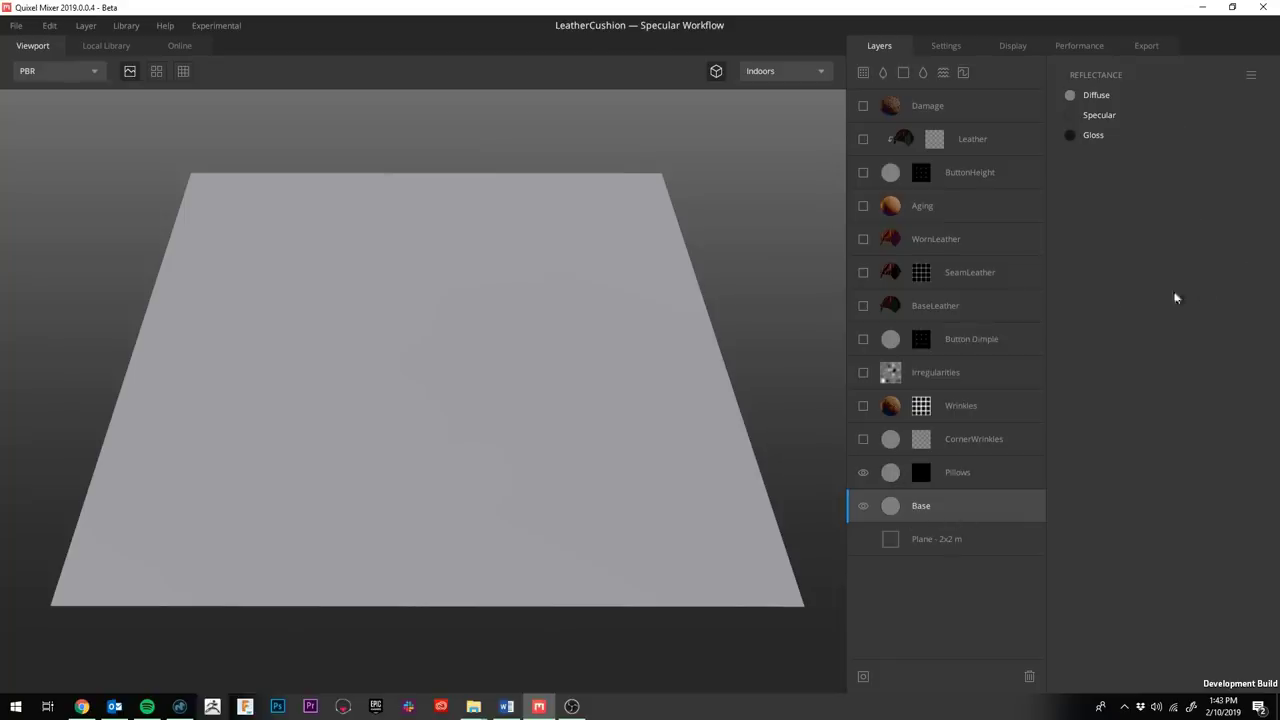
mouse_move(965, 502)
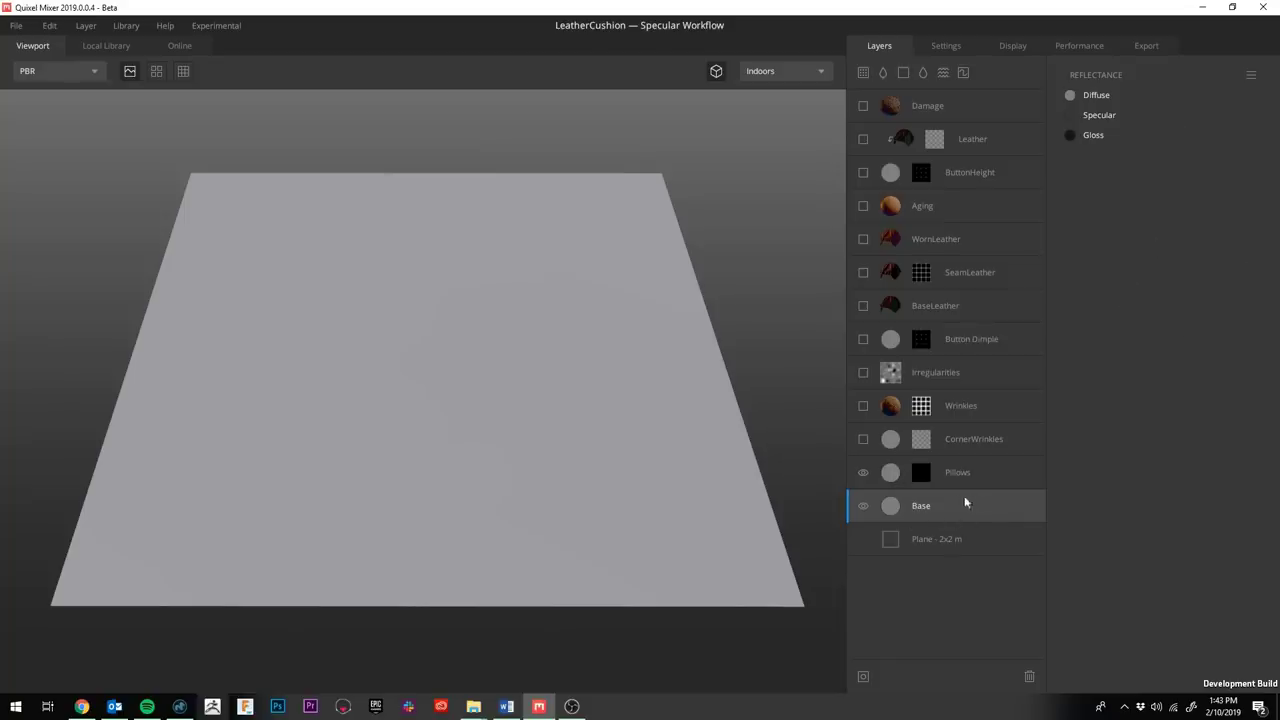
left_click(957, 472)
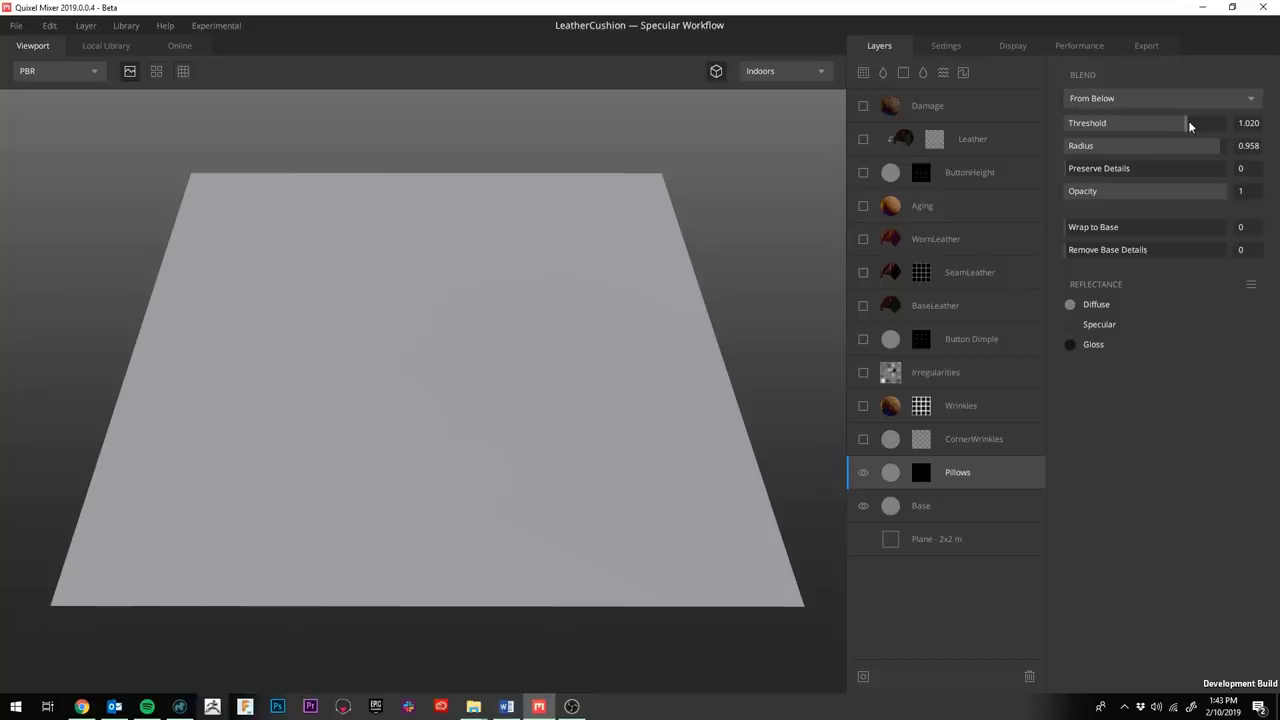
mouse_move(923, 518)
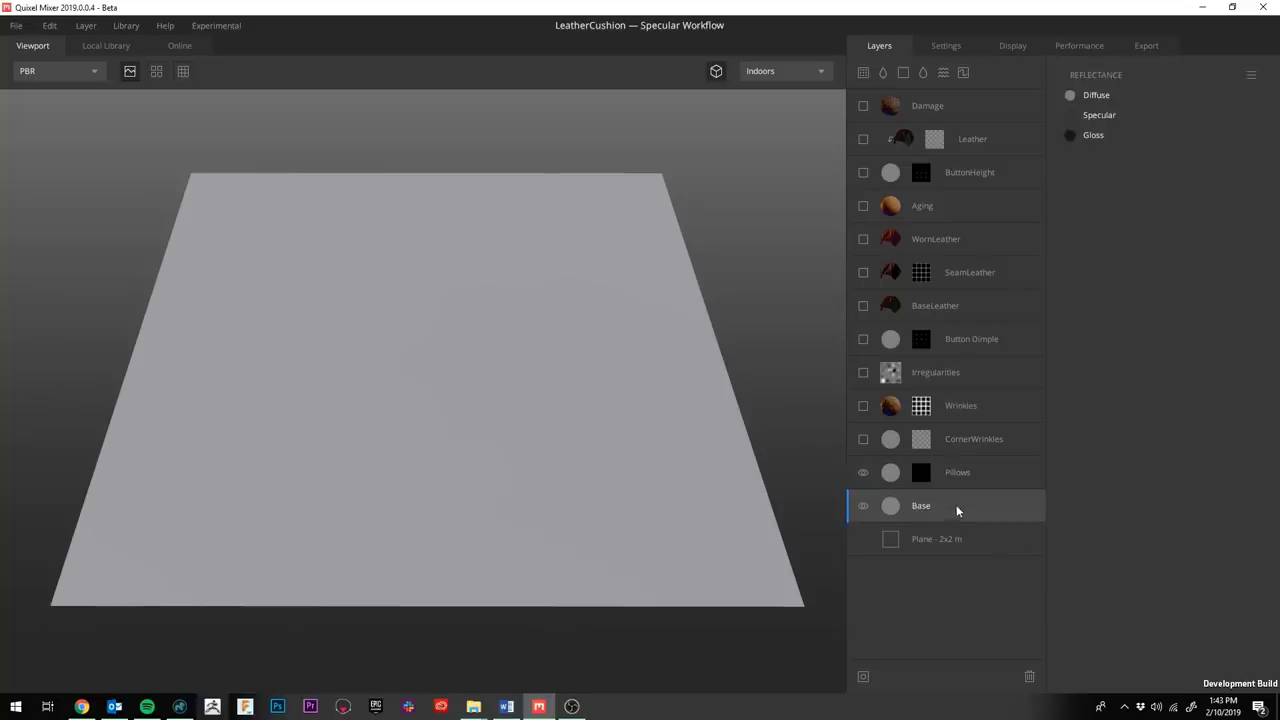
left_click(957, 472)
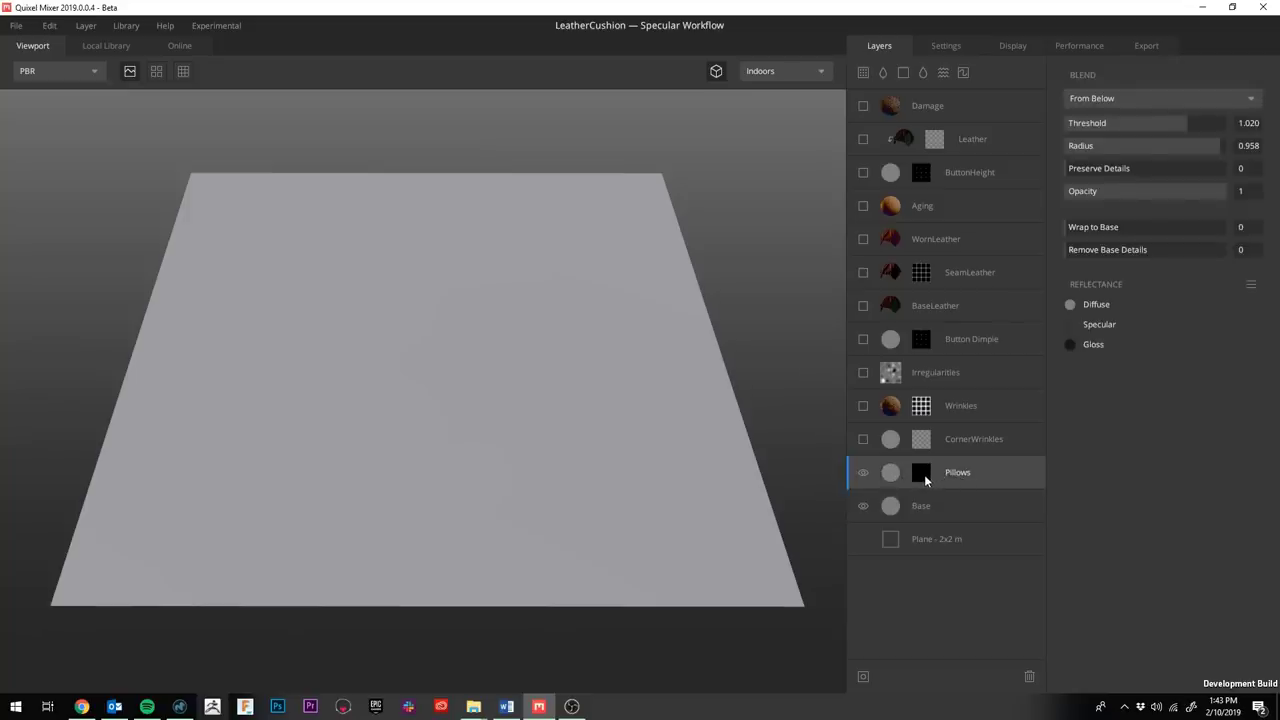
mouse_move(922, 477)
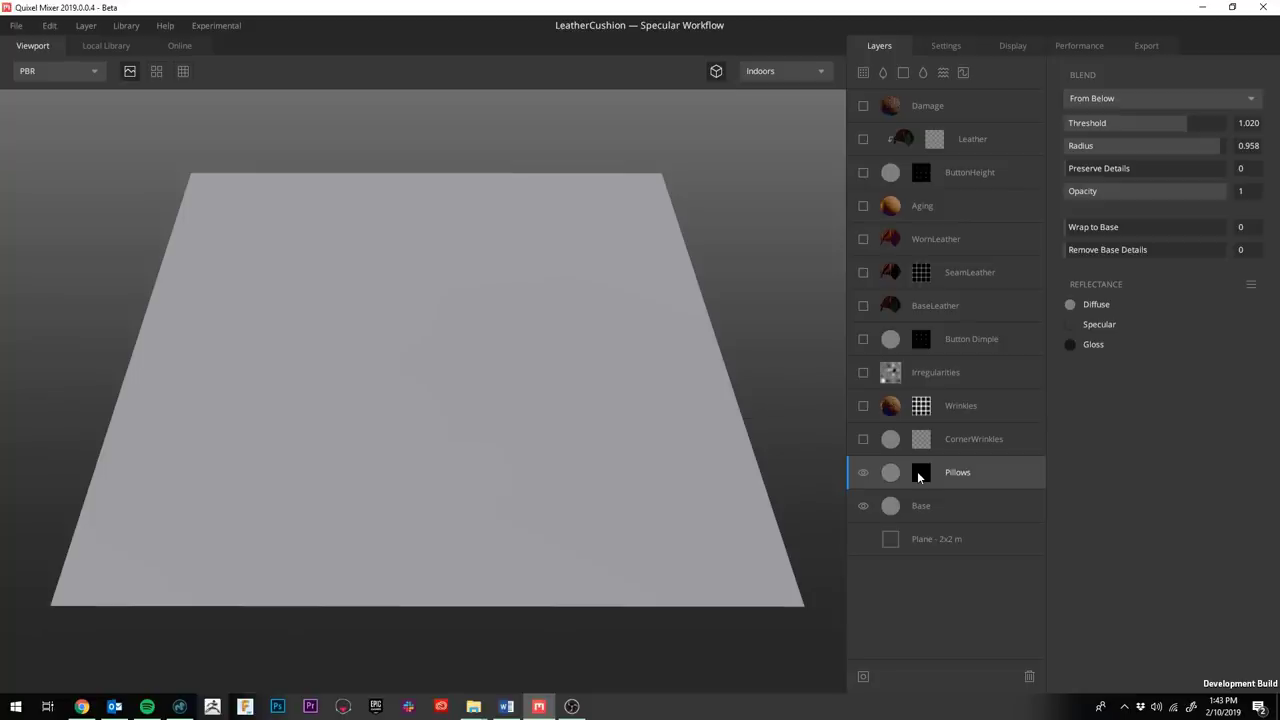
mouse_move(923, 477)
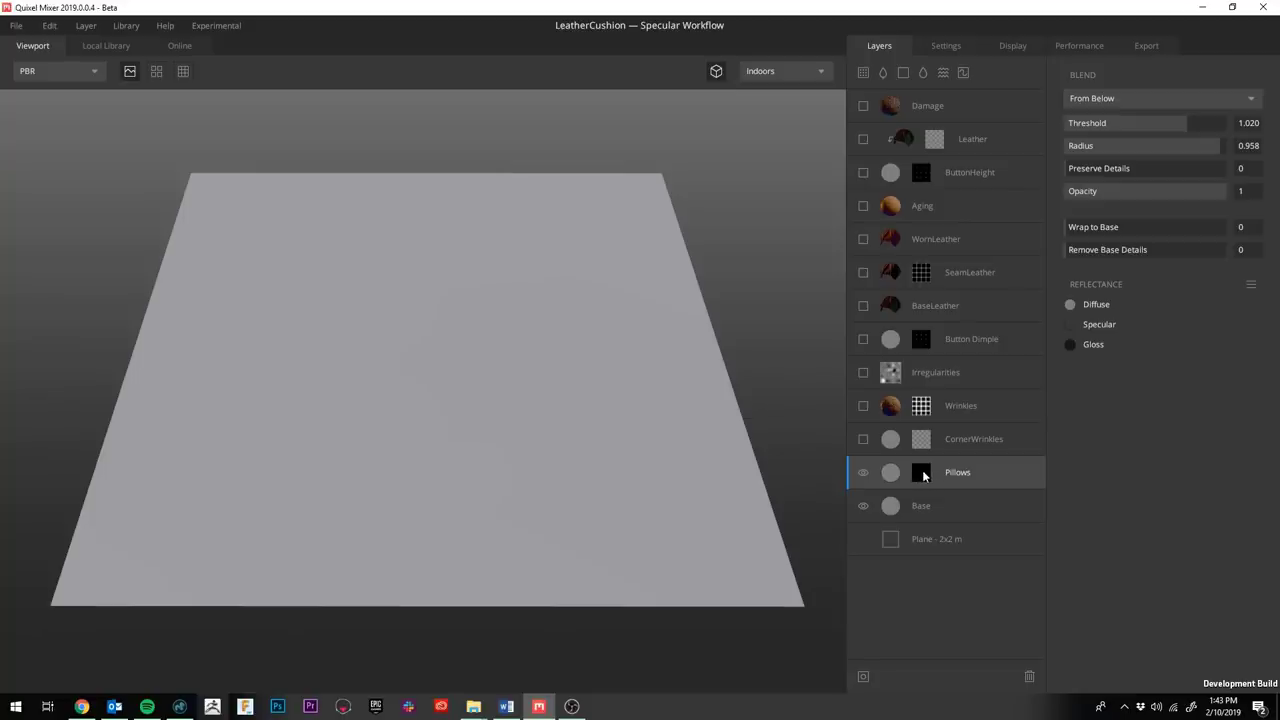
left_click(921, 472)
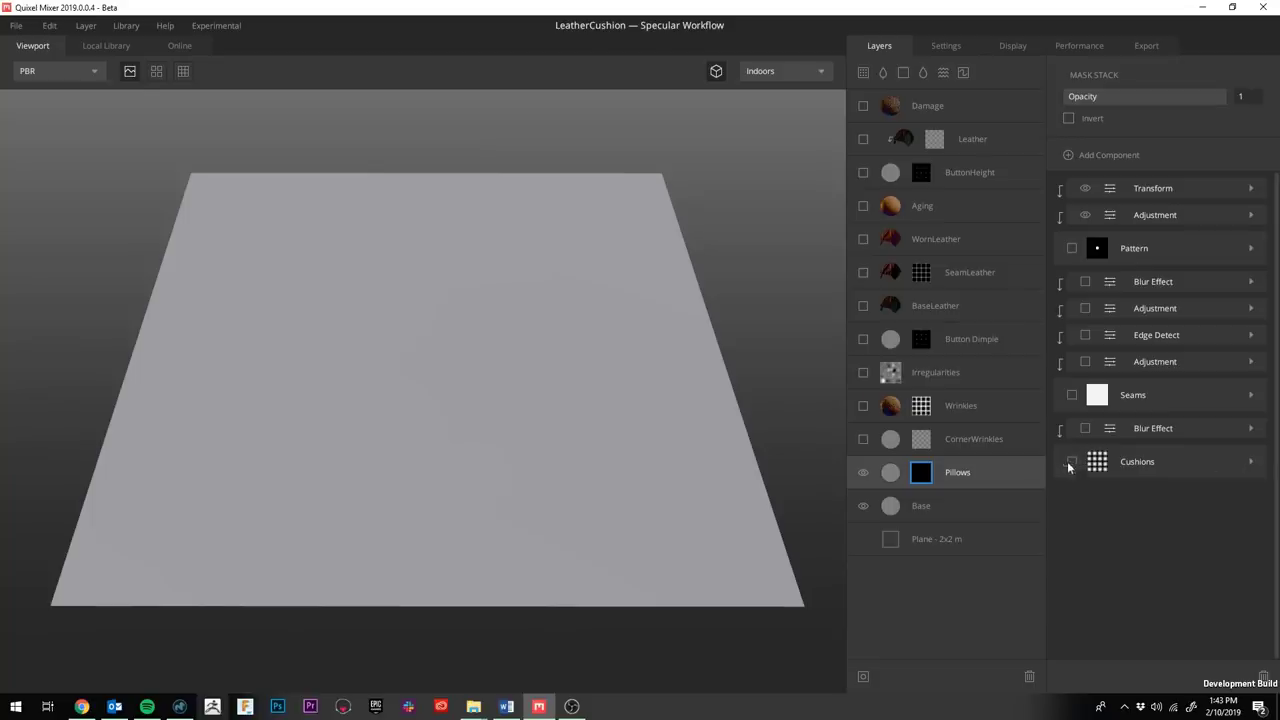
Enable the Cushions mask component, keeping its pattern shape on Tile.
left_click(1072, 461)
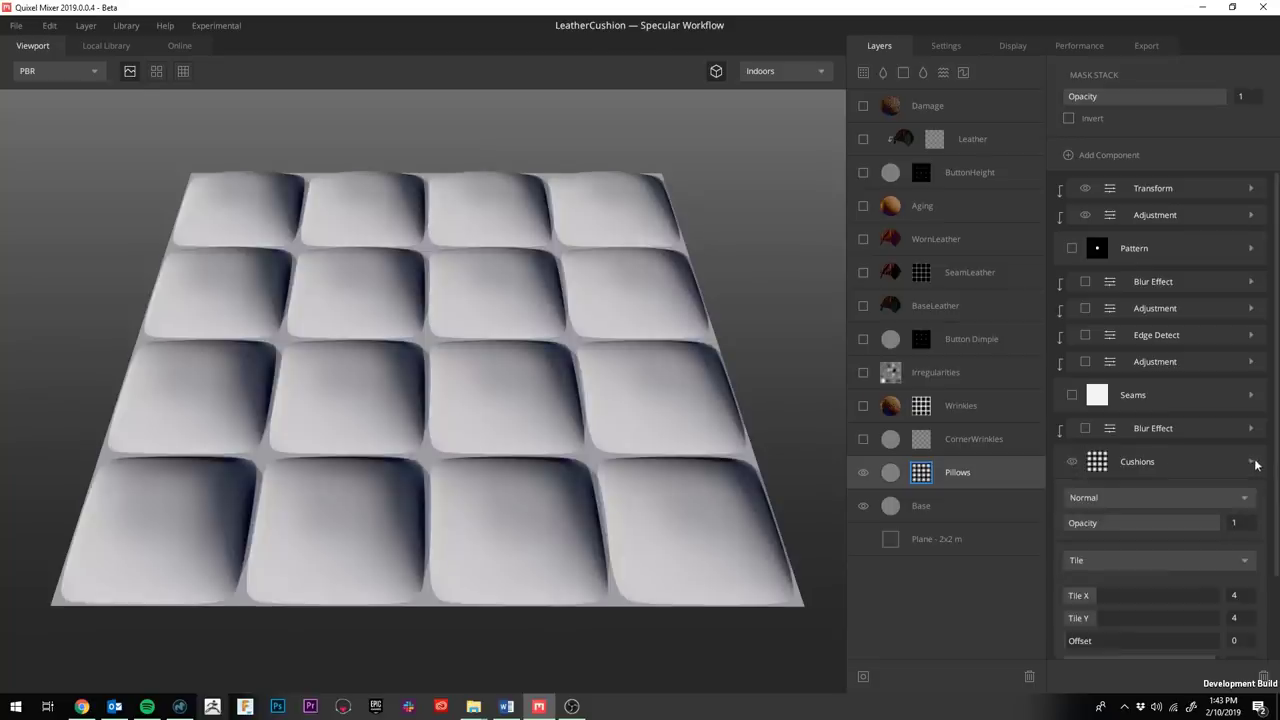
left_click(1155, 560)
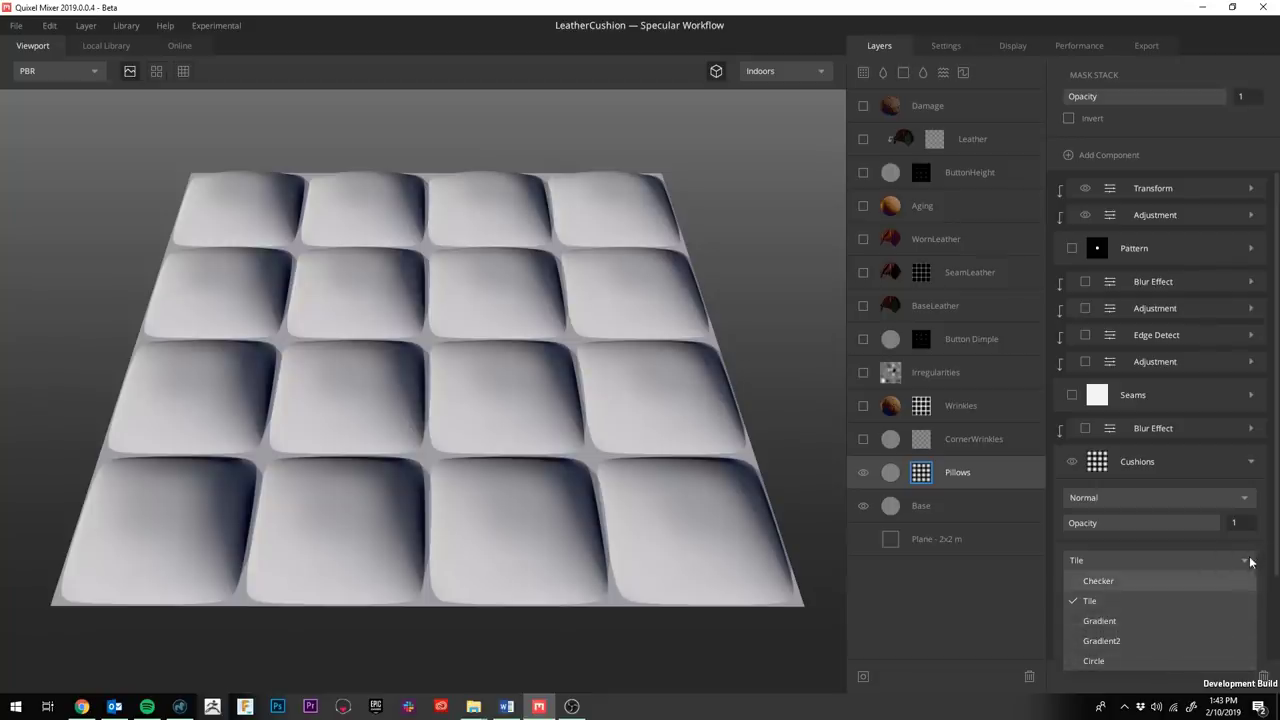
left_click(1089, 600)
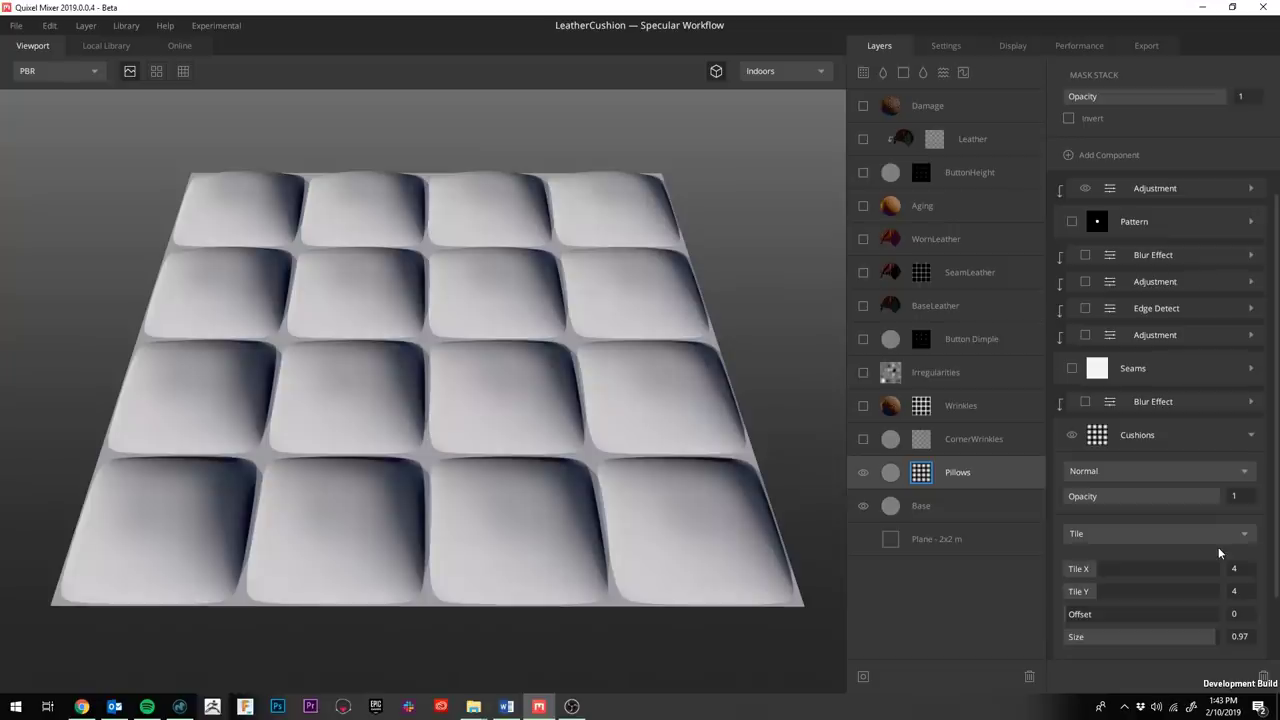
mouse_move(1250, 510)
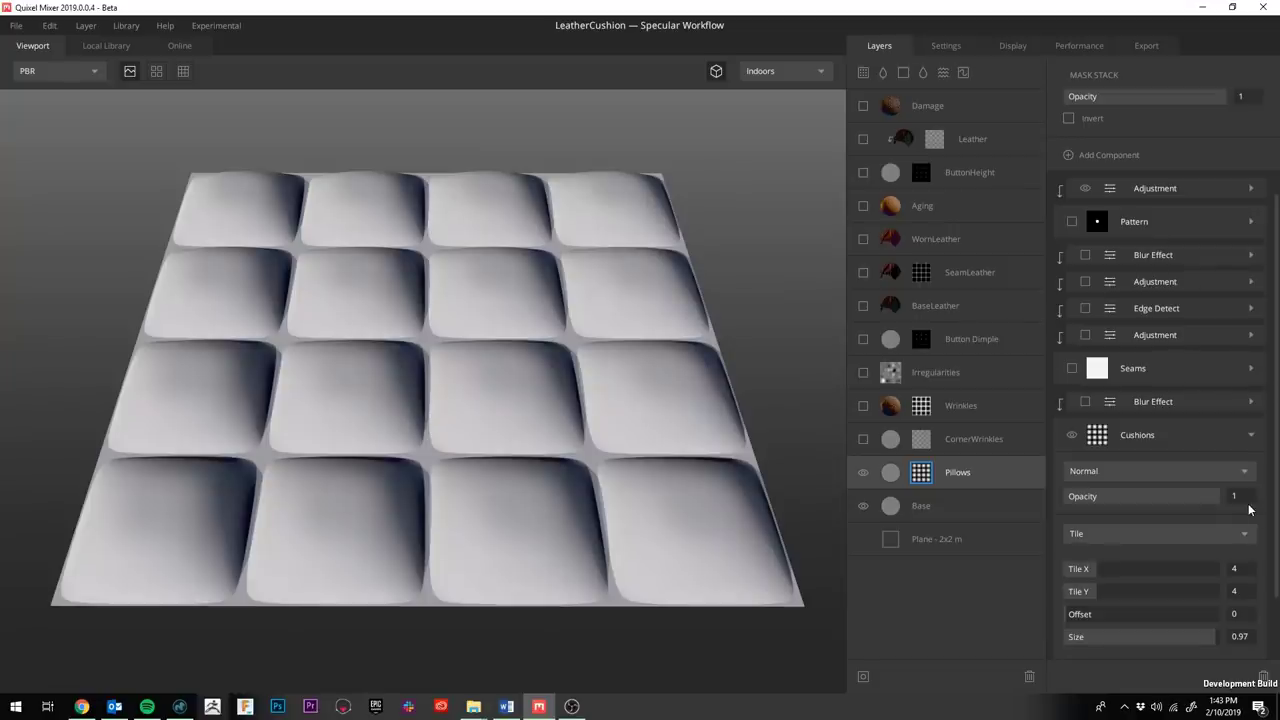
mouse_move(1190, 467)
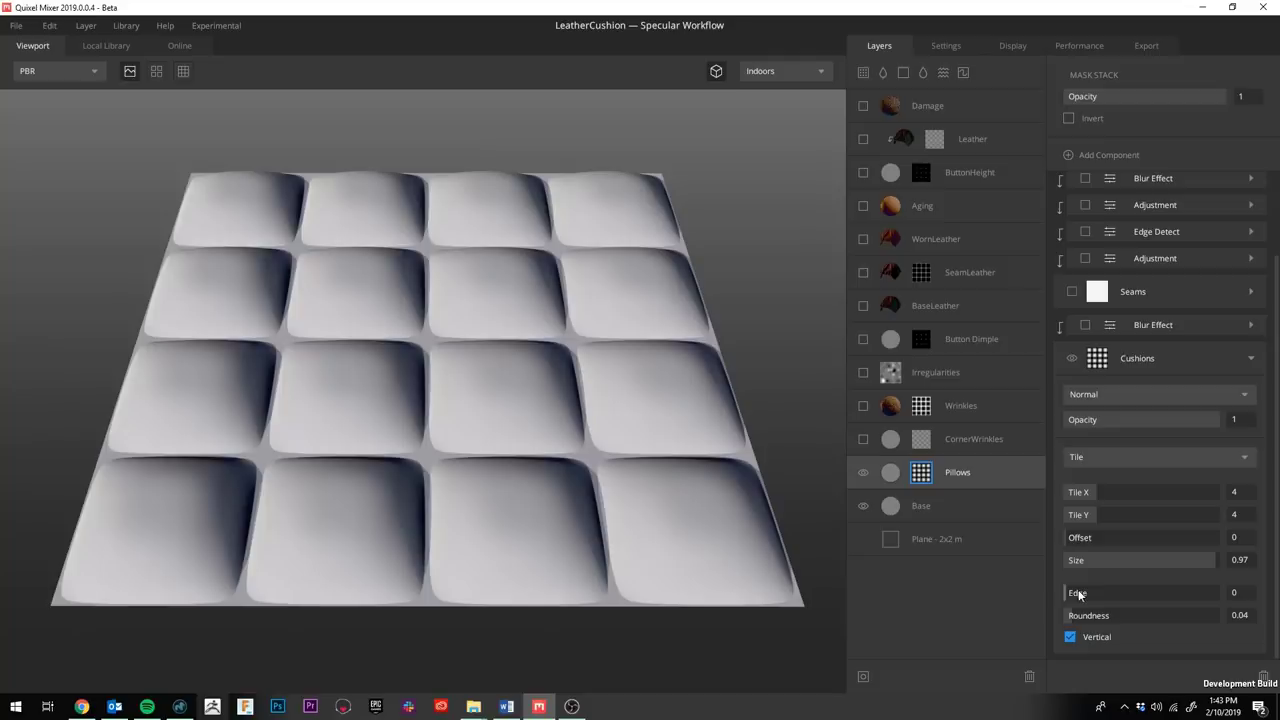
left_click_drag(1065, 592, 1175, 592)
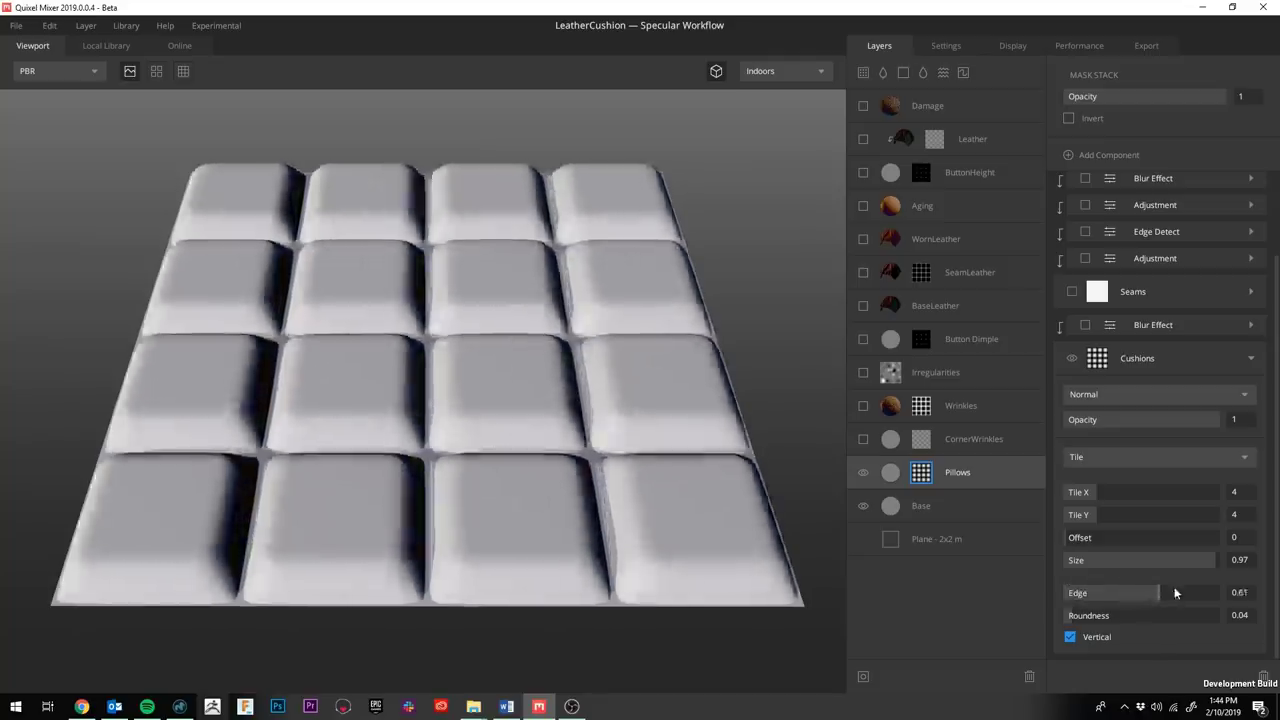
left_click_drag(1160, 592, 1245, 592)
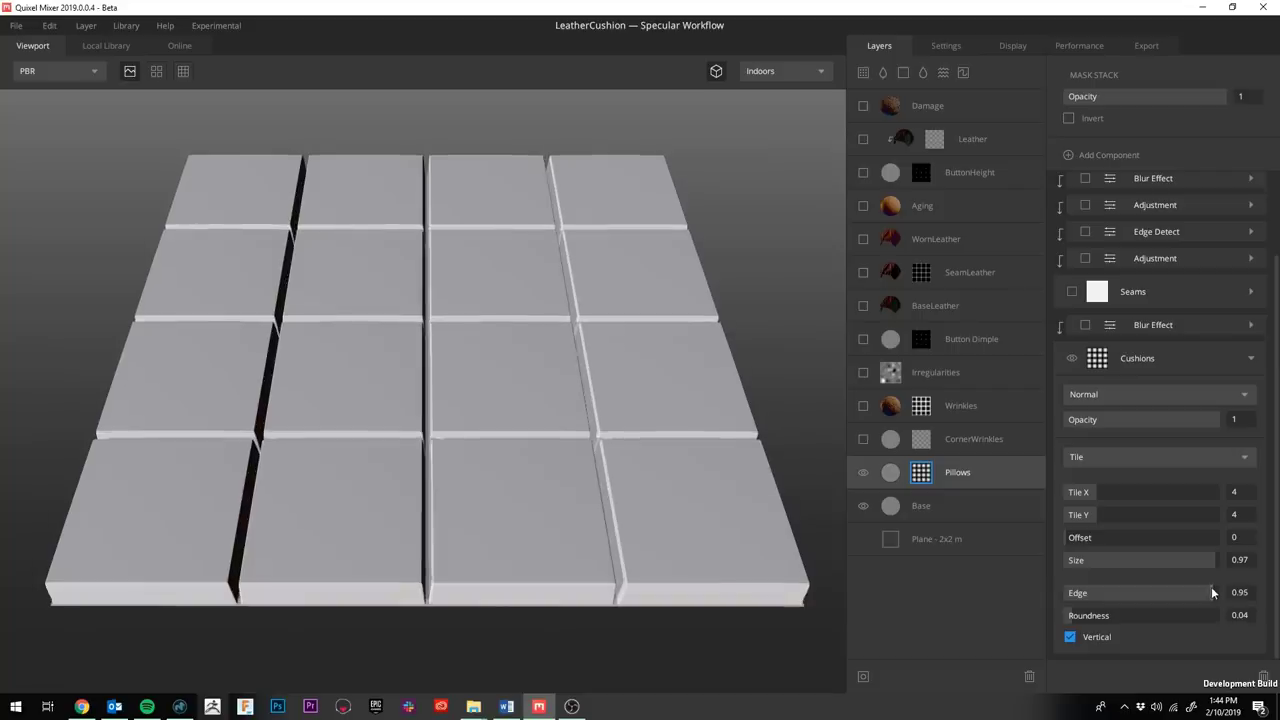
left_click_drag(1210, 592, 1118, 592)
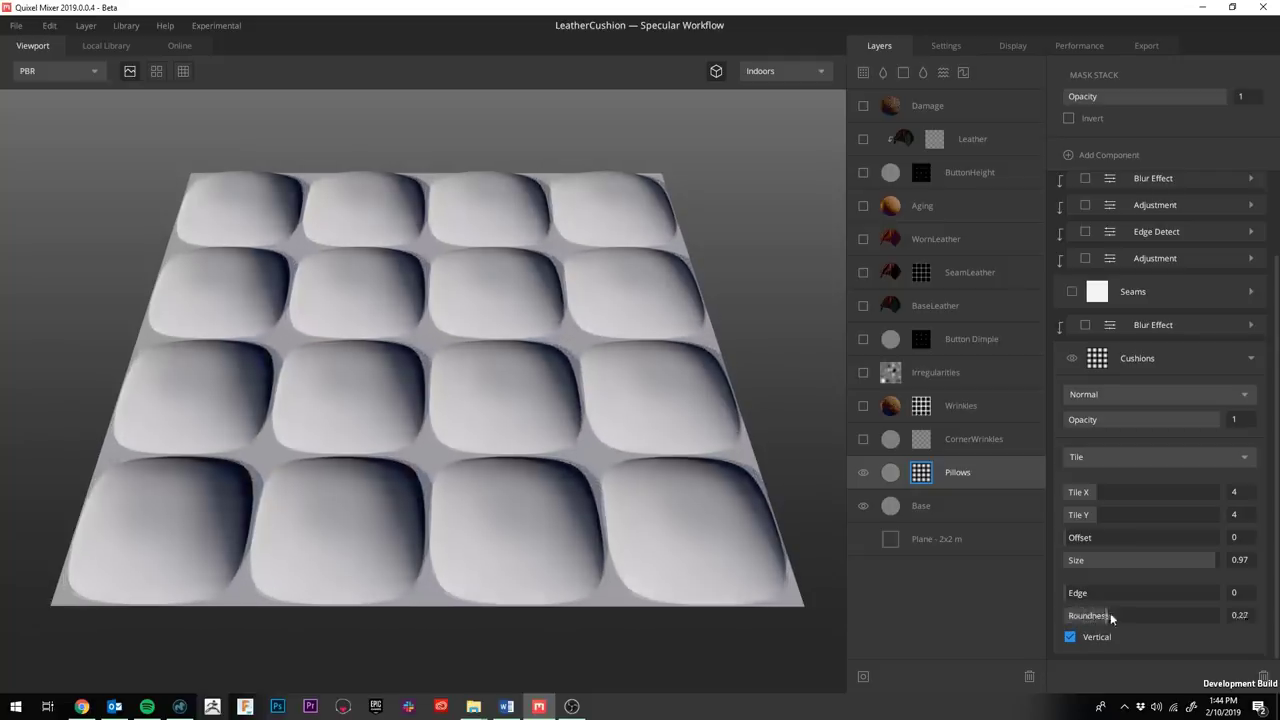
left_click_drag(1110, 615, 1250, 615)
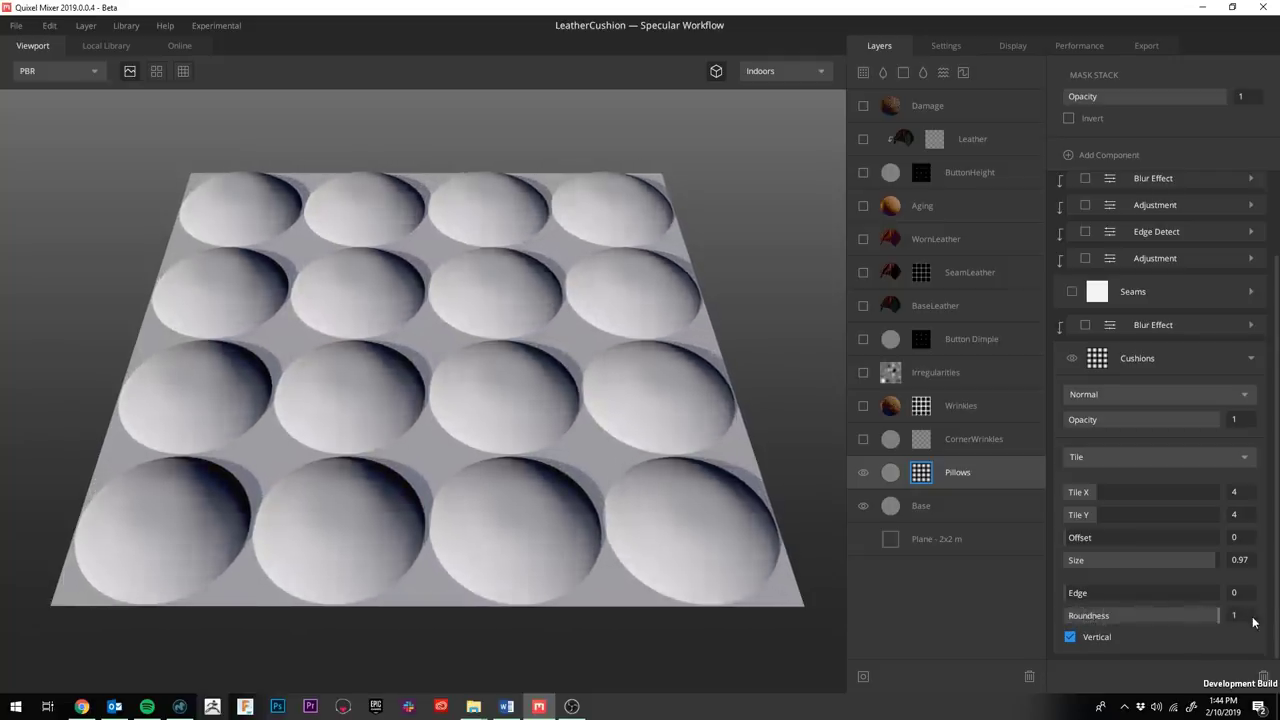
left_click_drag(1230, 615, 1060, 615)
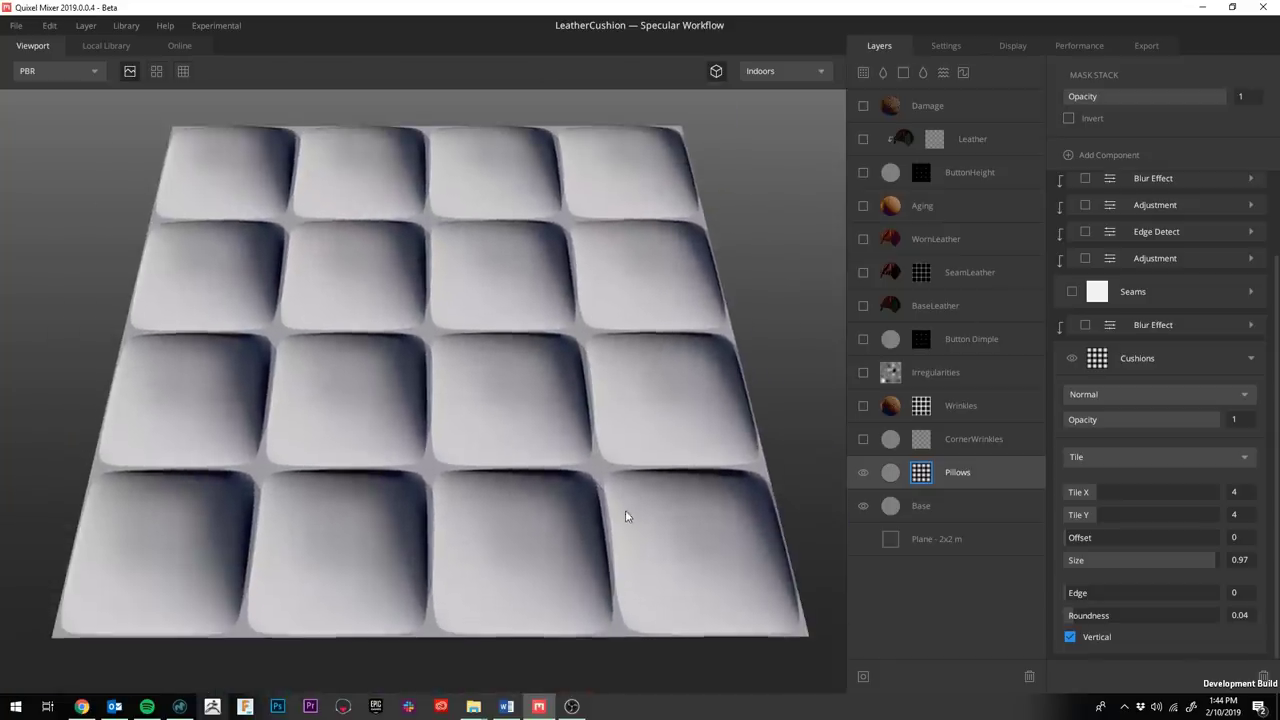
left_click_drag(628, 516, 426, 334)
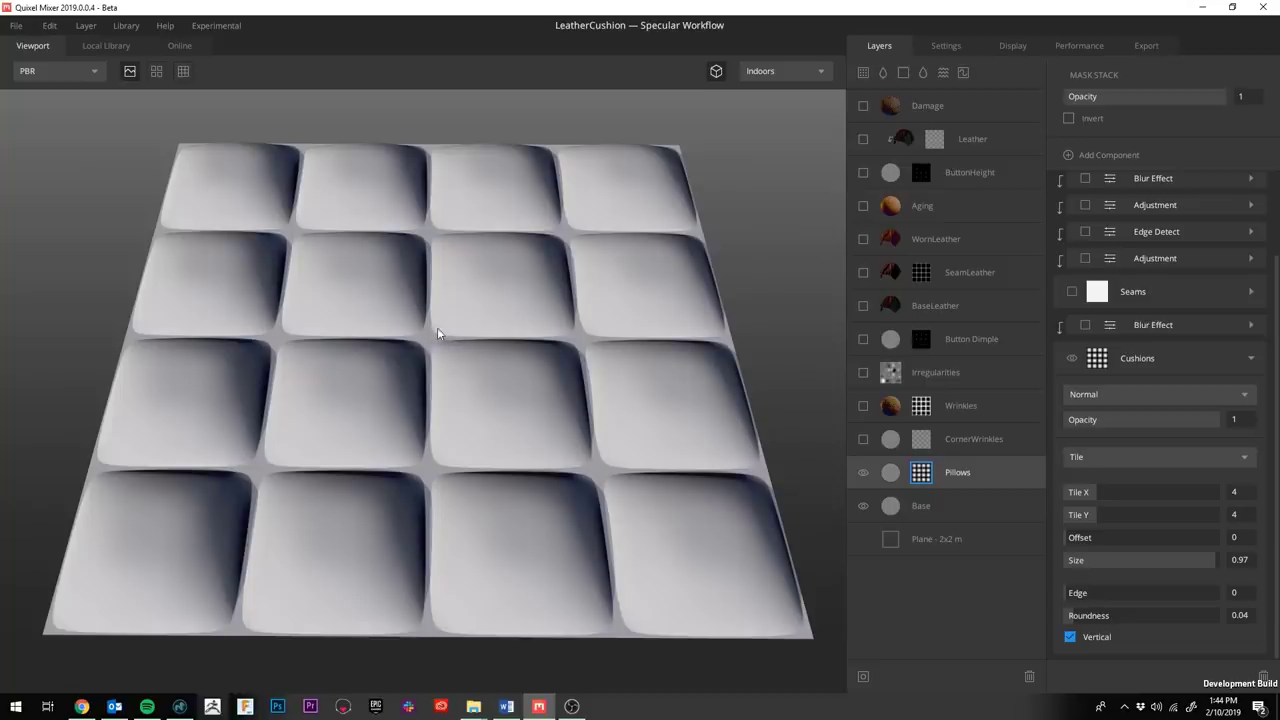
mouse_move(772, 403)
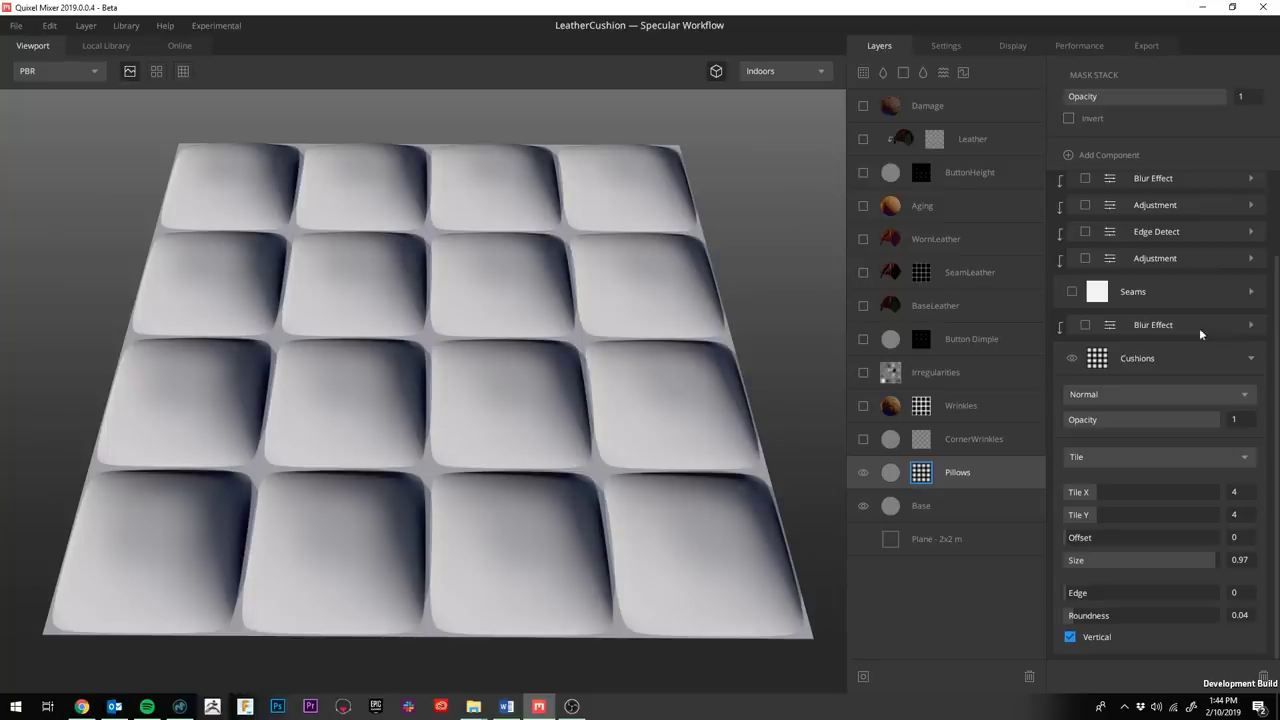
mouse_move(1098, 327)
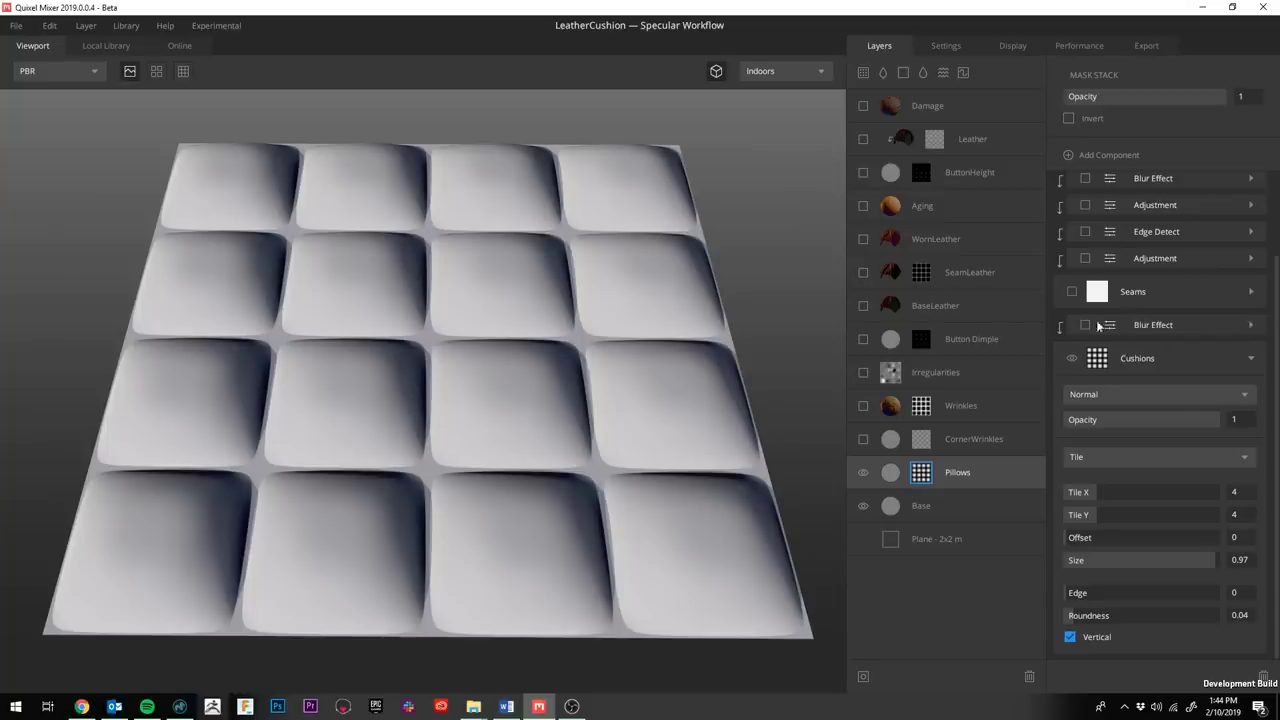
left_click(1071, 324)
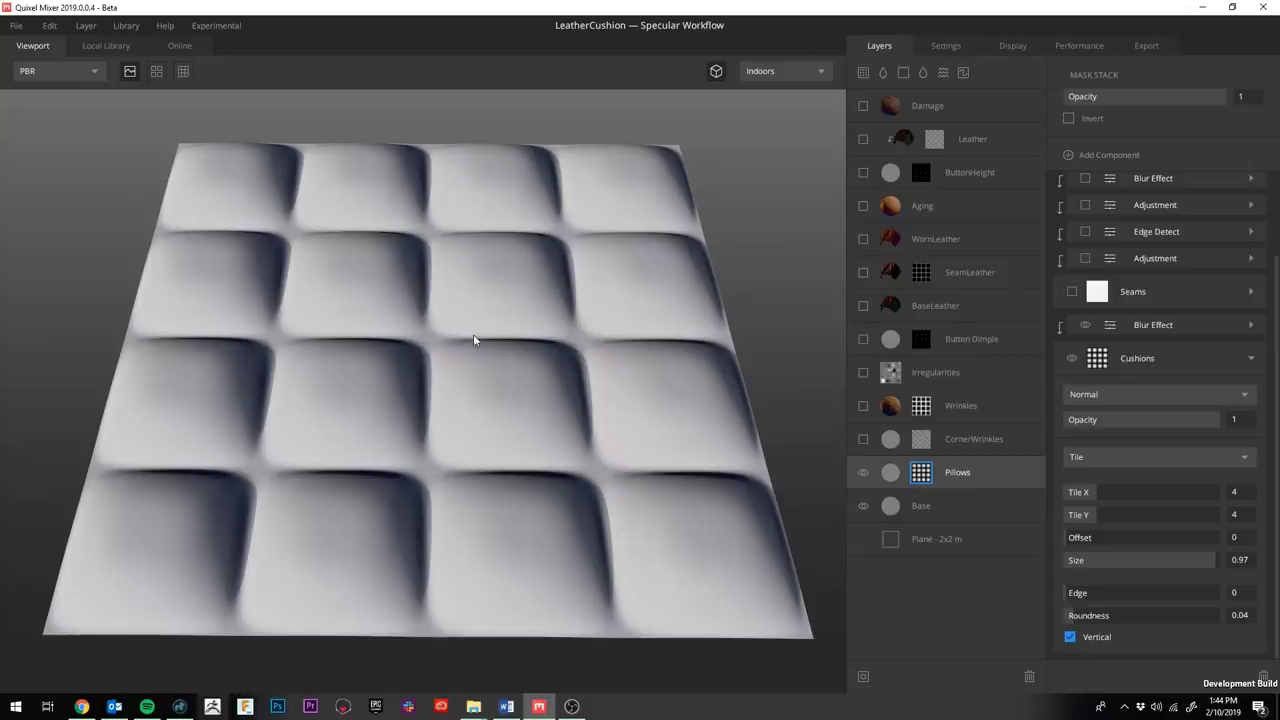
mouse_move(501, 331)
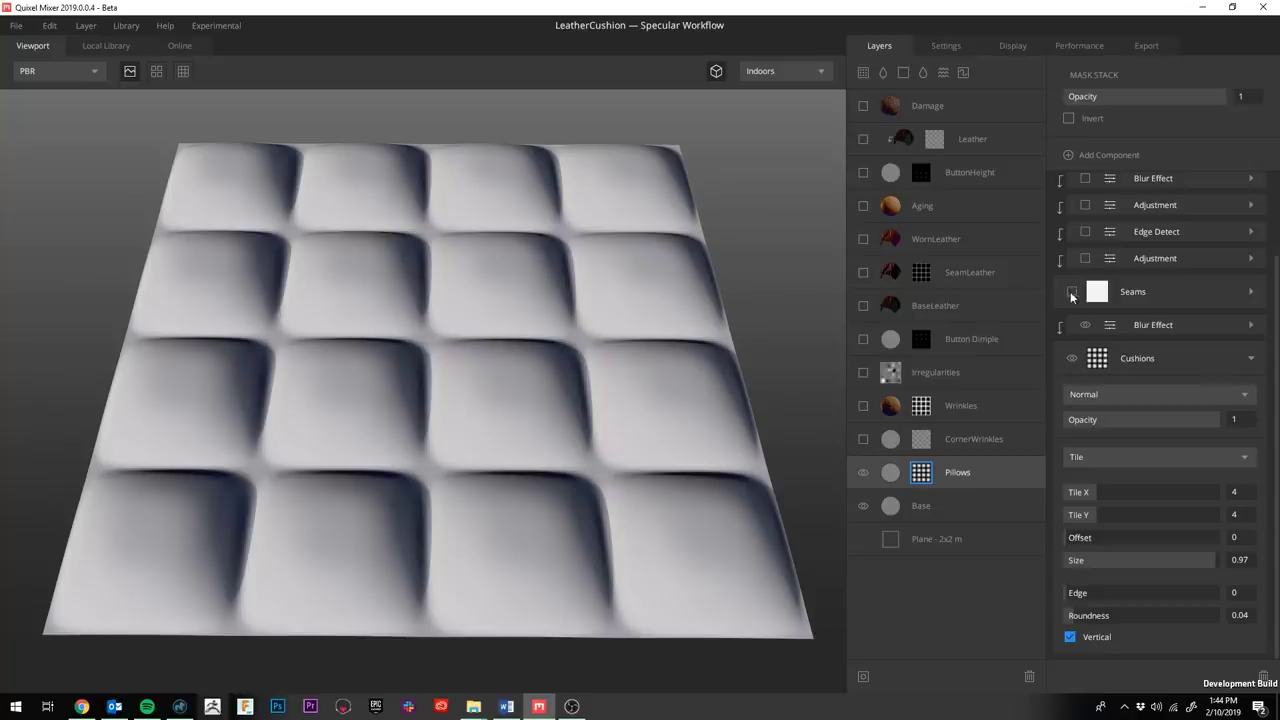
Enable the Seams component in the Pillows mask stack.
left_click(1072, 291)
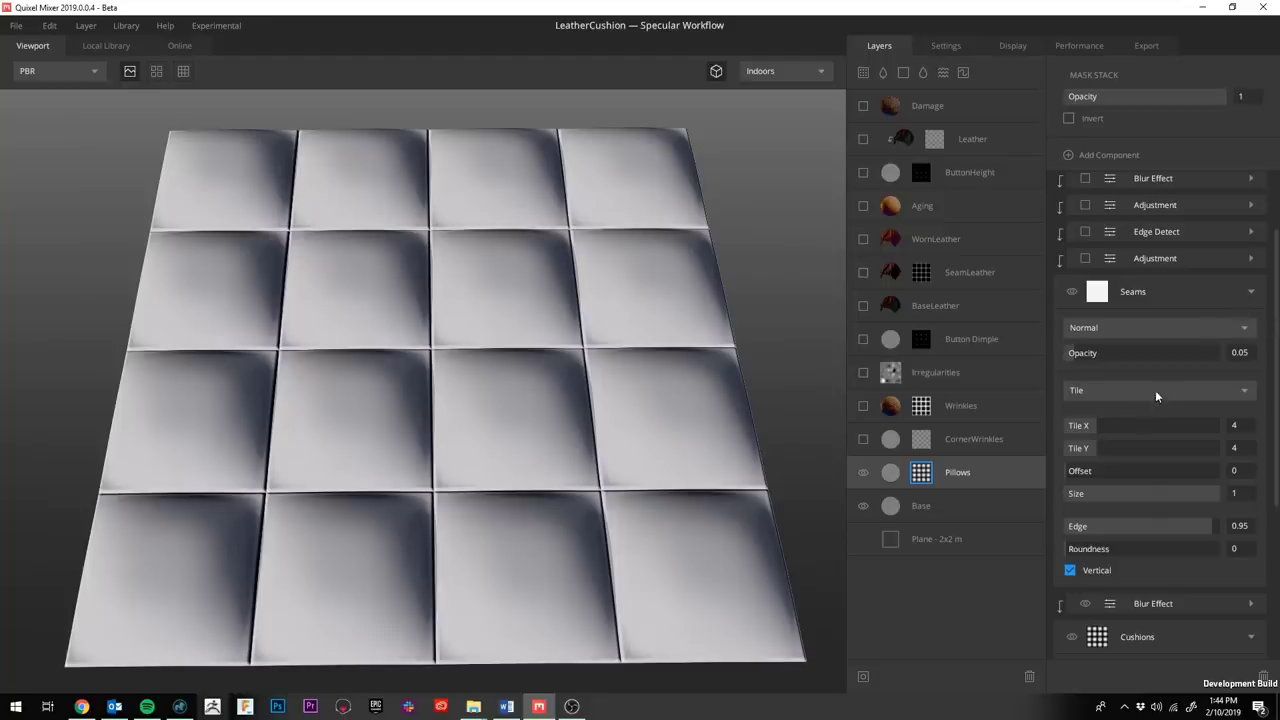
mouse_move(1182, 431)
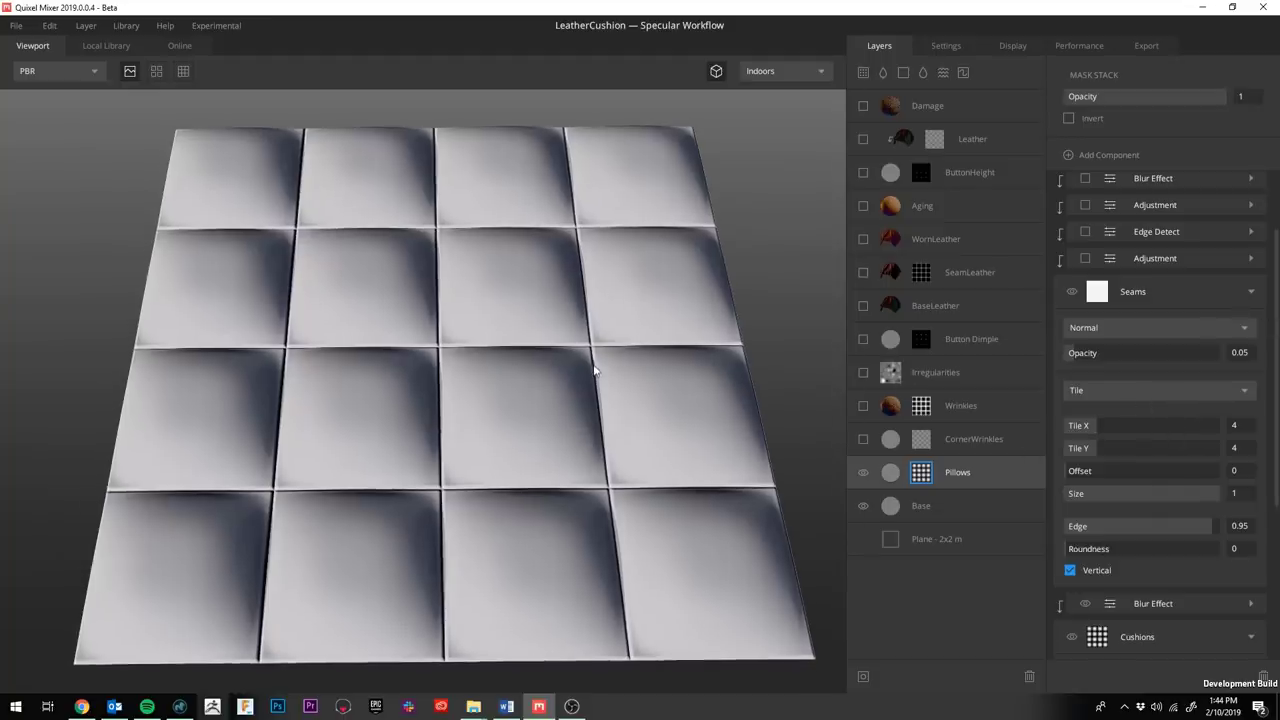
Preview the Roughness and PBR channels, then settle on Mask view showing the seam lines.
left_click(57, 71)
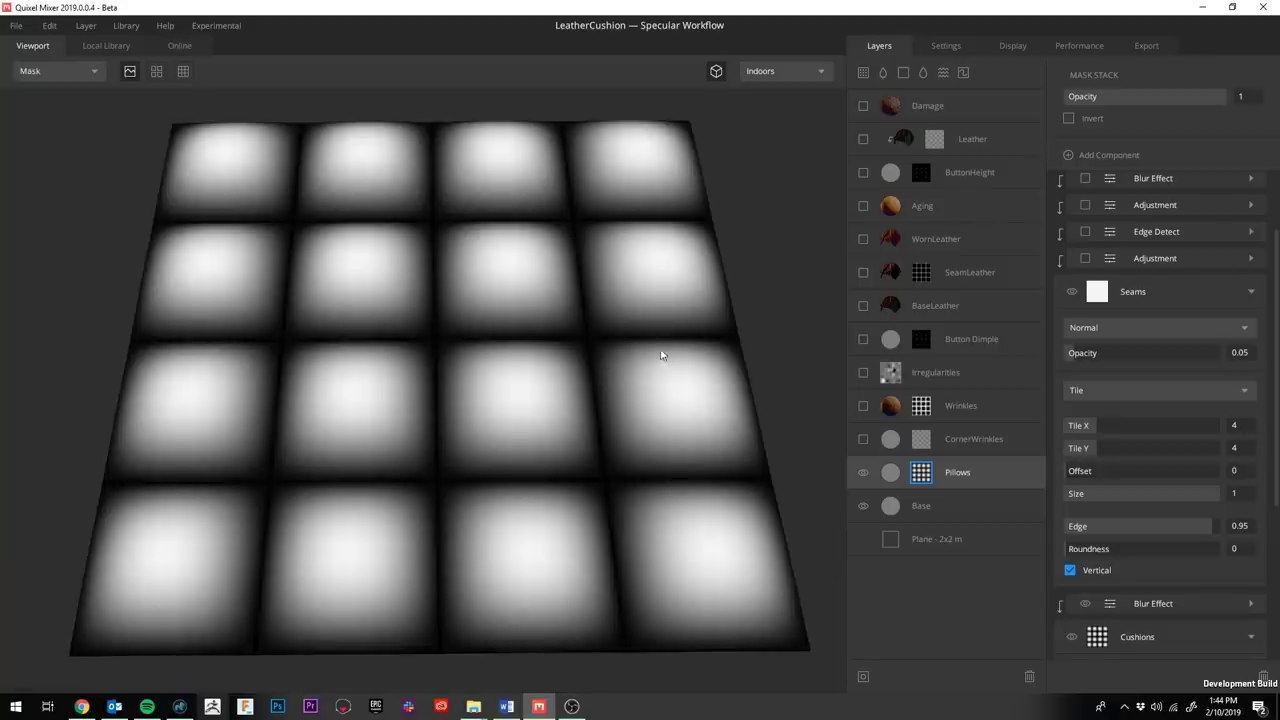
left_click(57, 71)
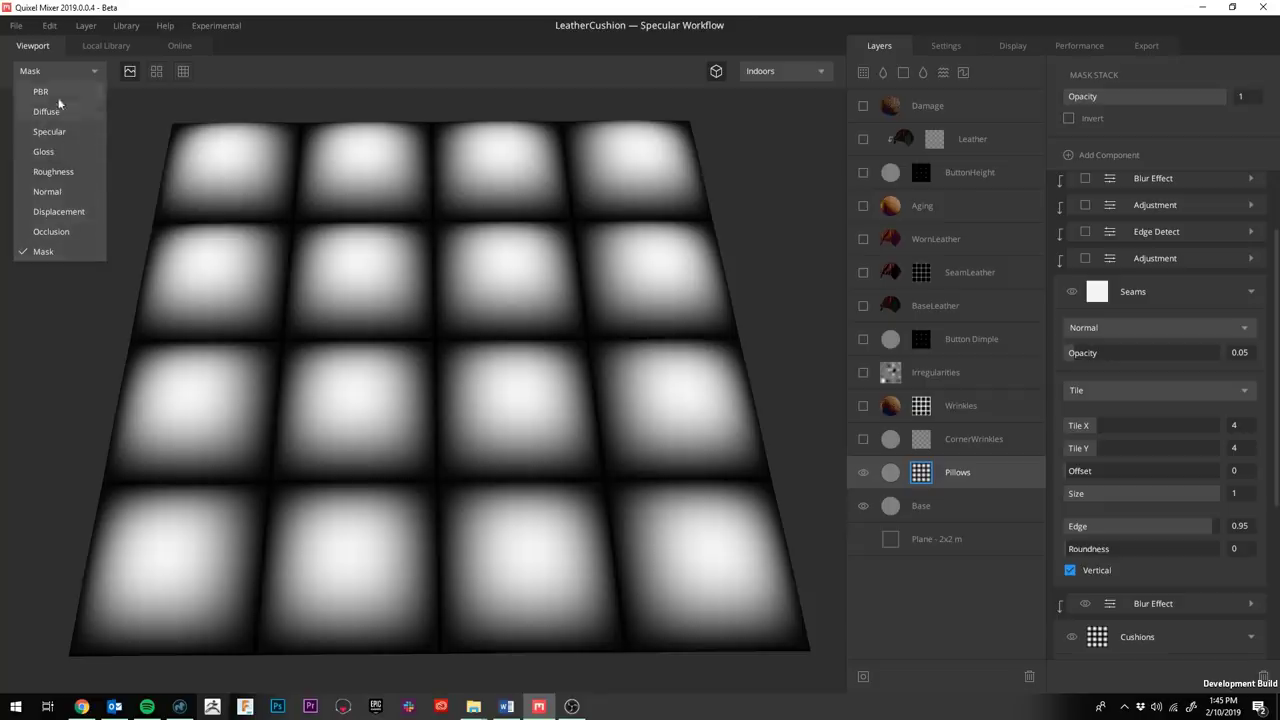
left_click(53, 171)
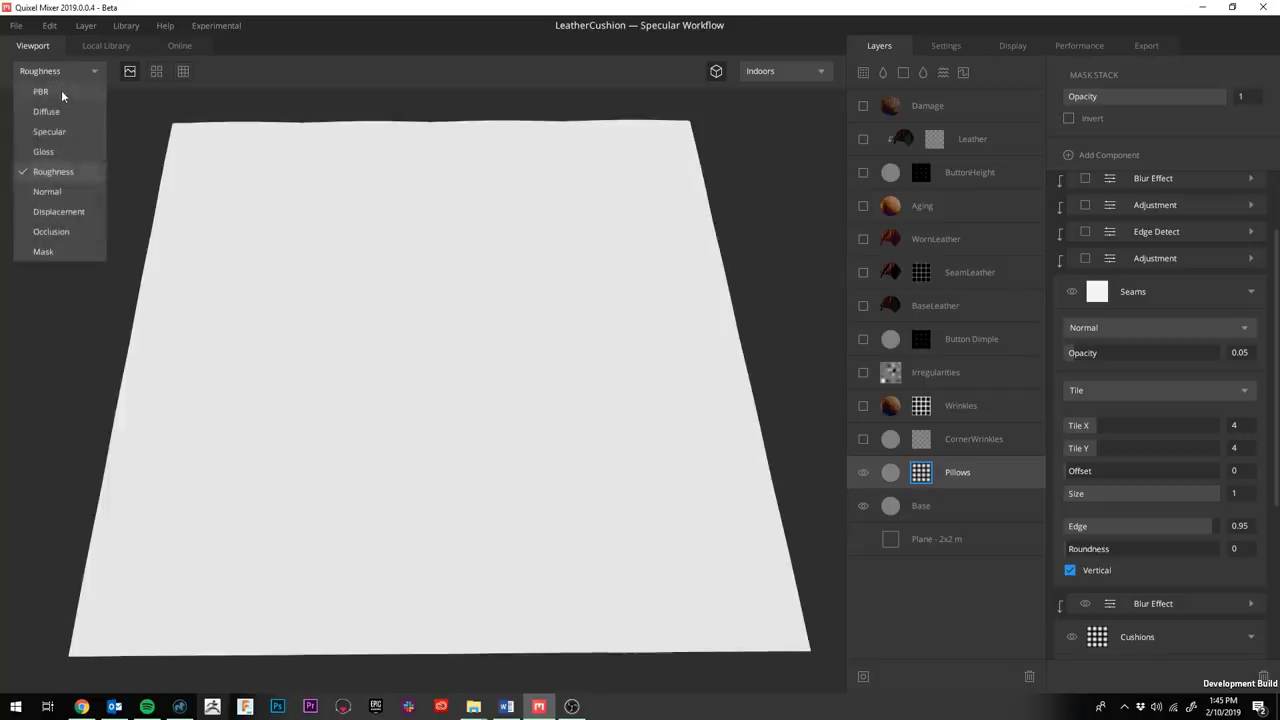
left_click(40, 91)
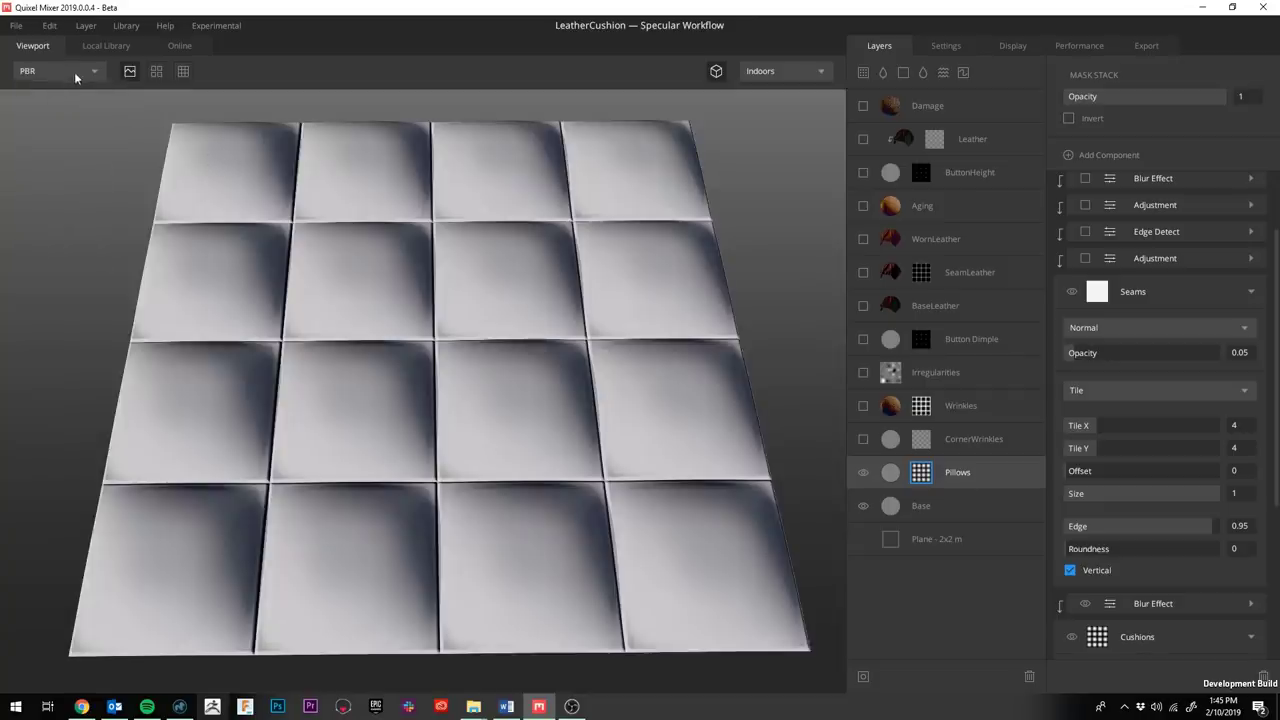
left_click(57, 71)
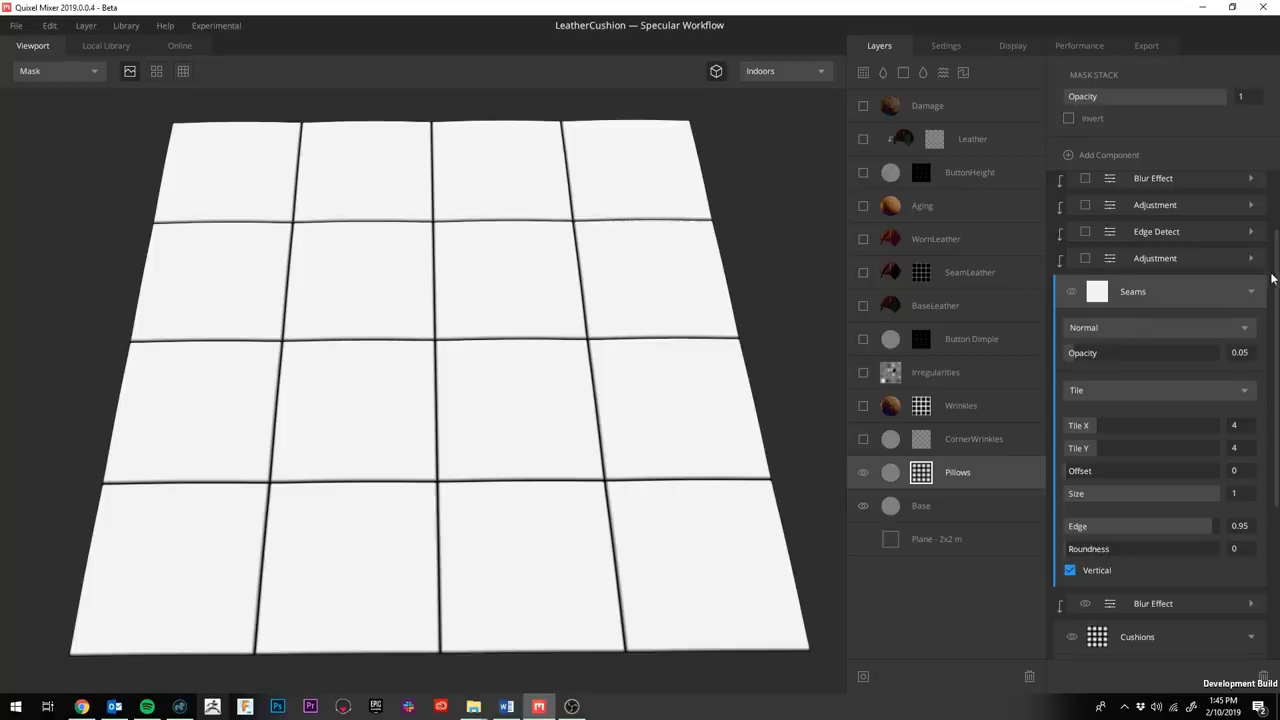
mouse_move(1122, 305)
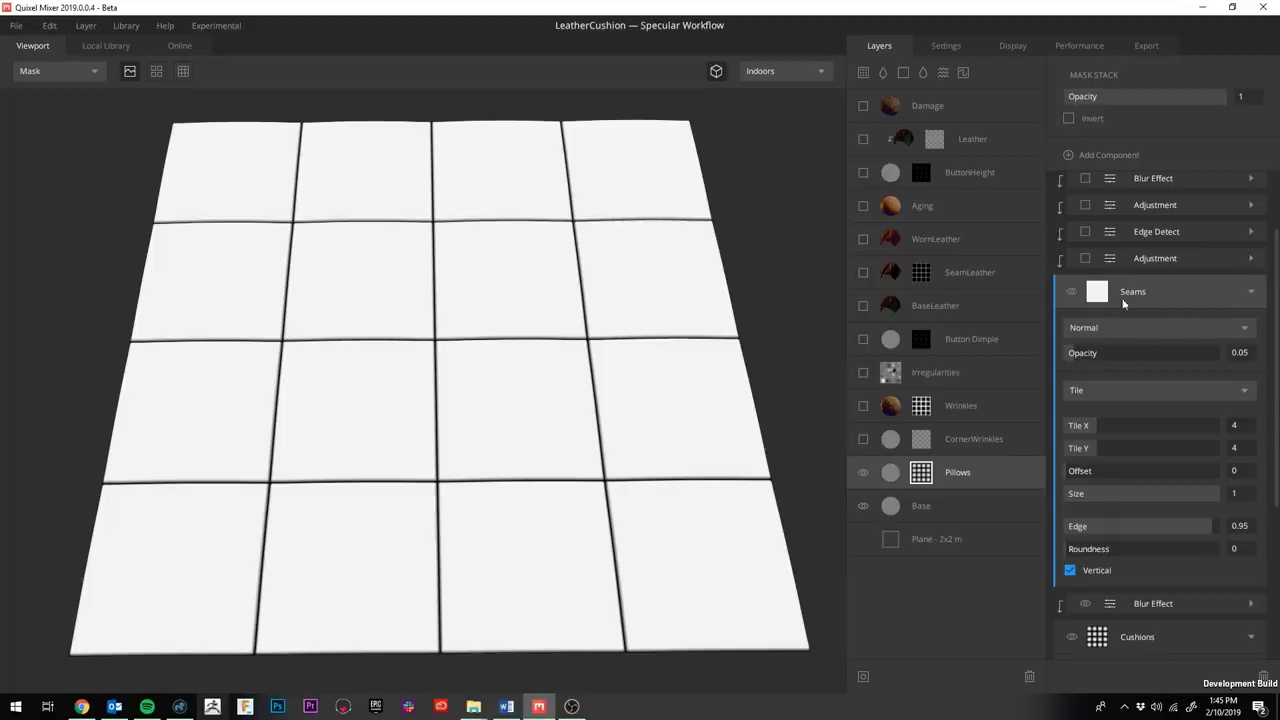
mouse_move(818, 458)
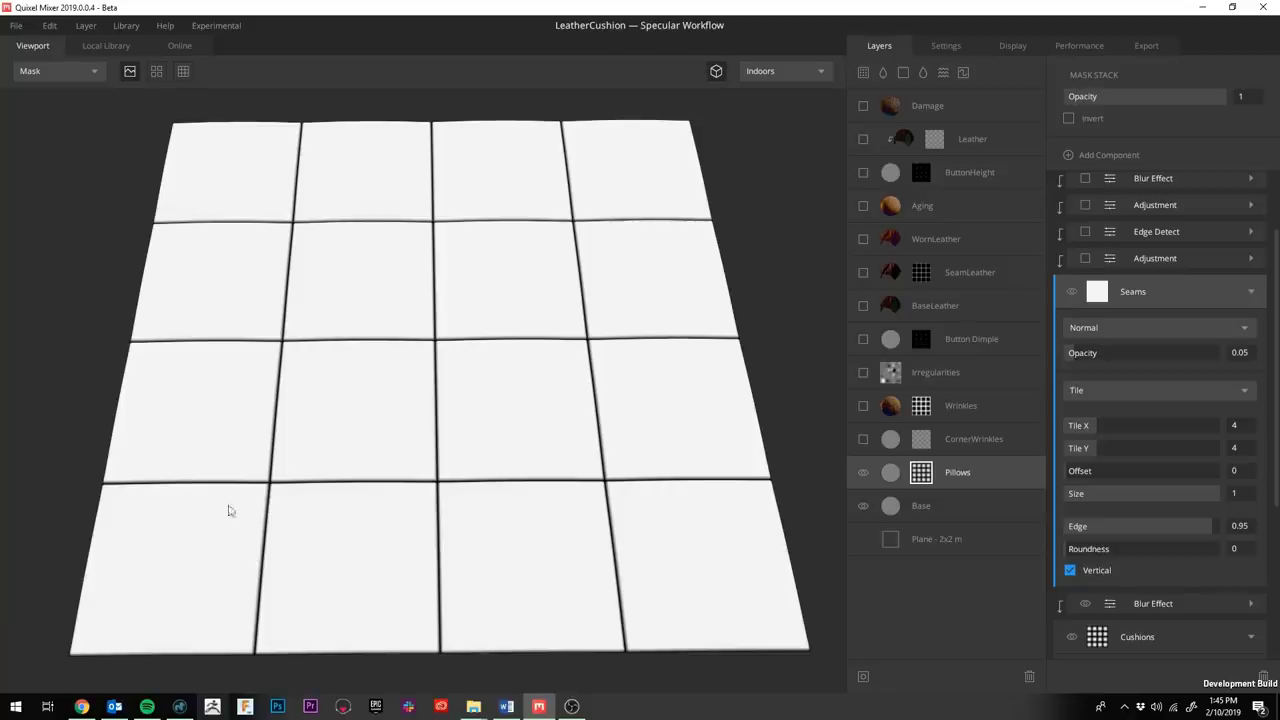
mouse_move(364, 461)
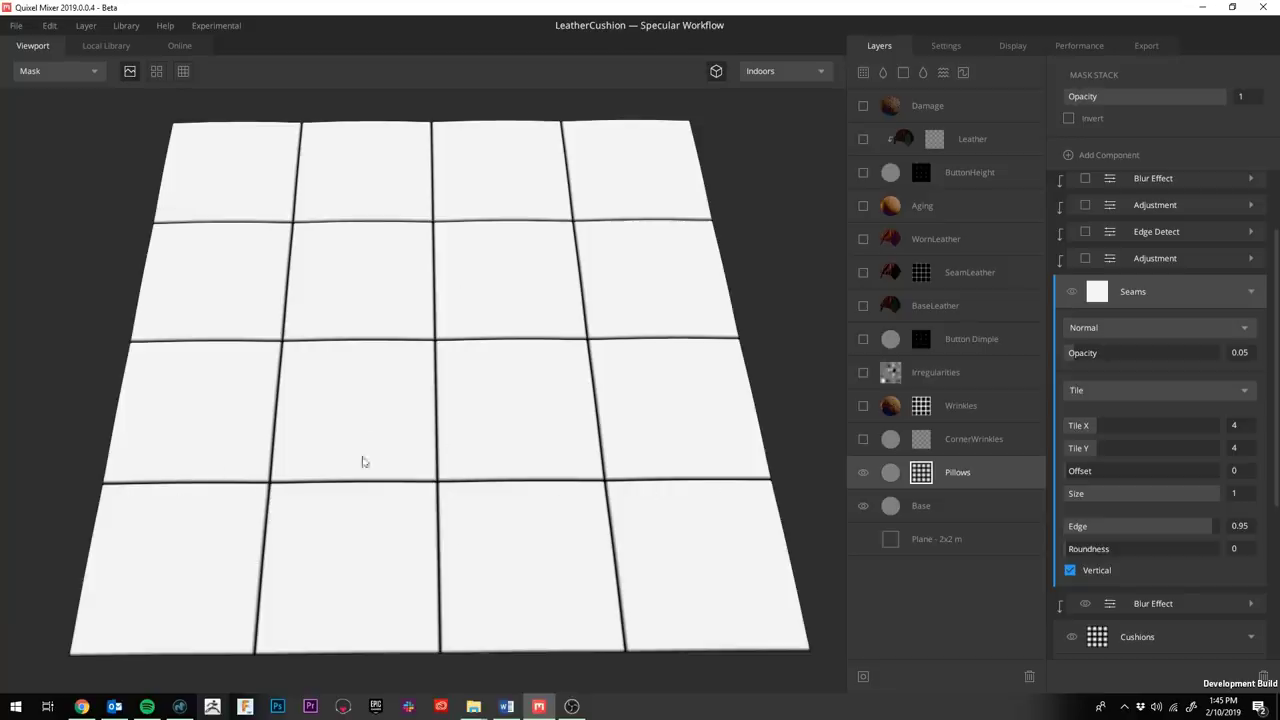
mouse_move(540, 382)
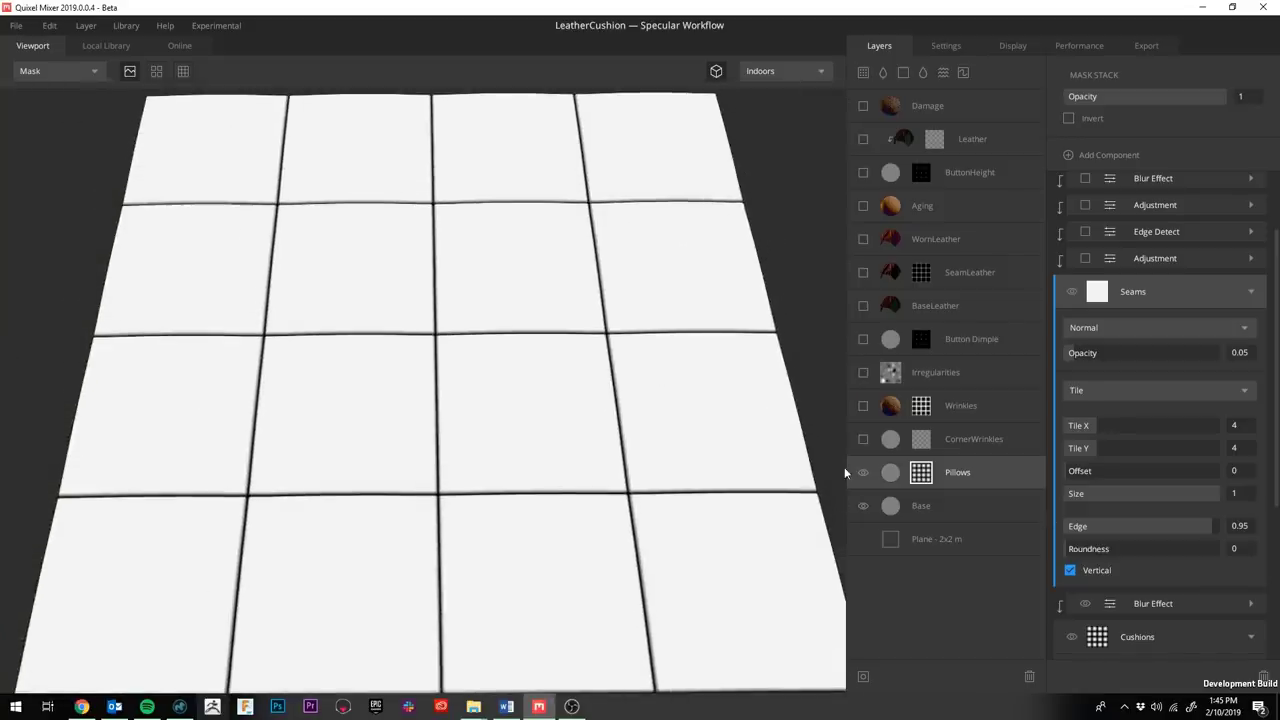
Return the viewport to the full PBR material preview.
left_click(55, 70)
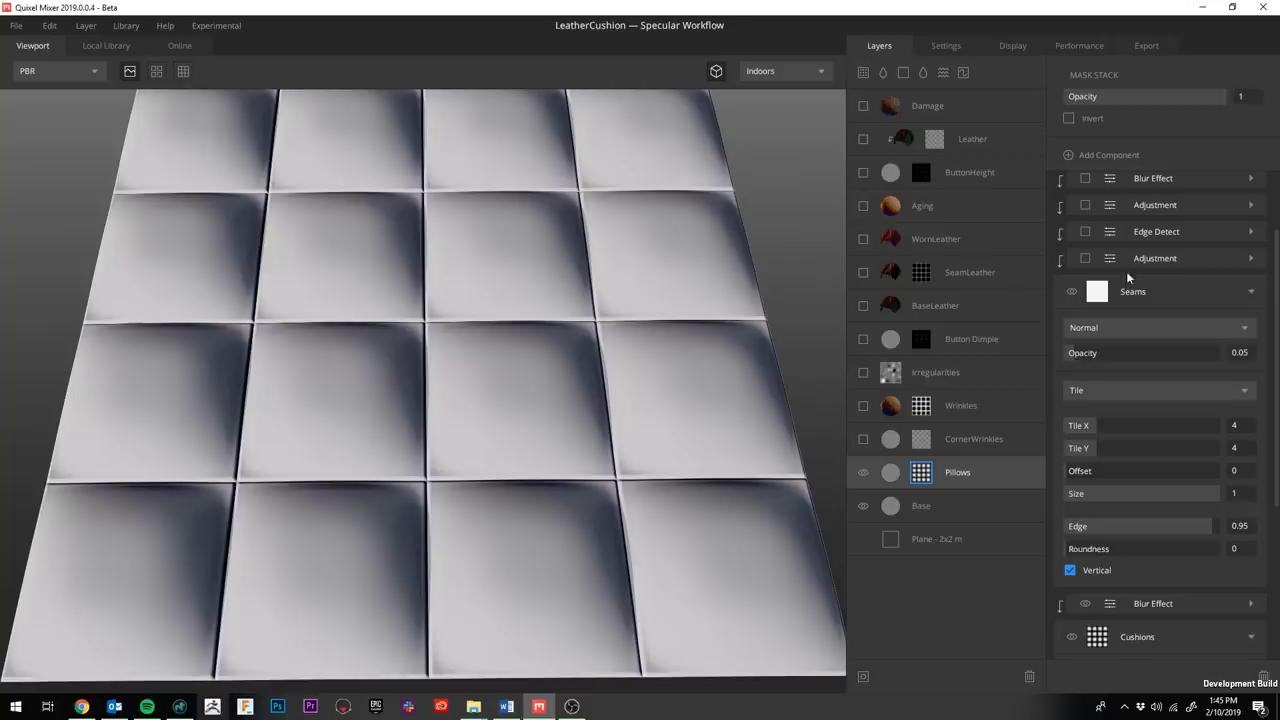
mouse_move(1086, 263)
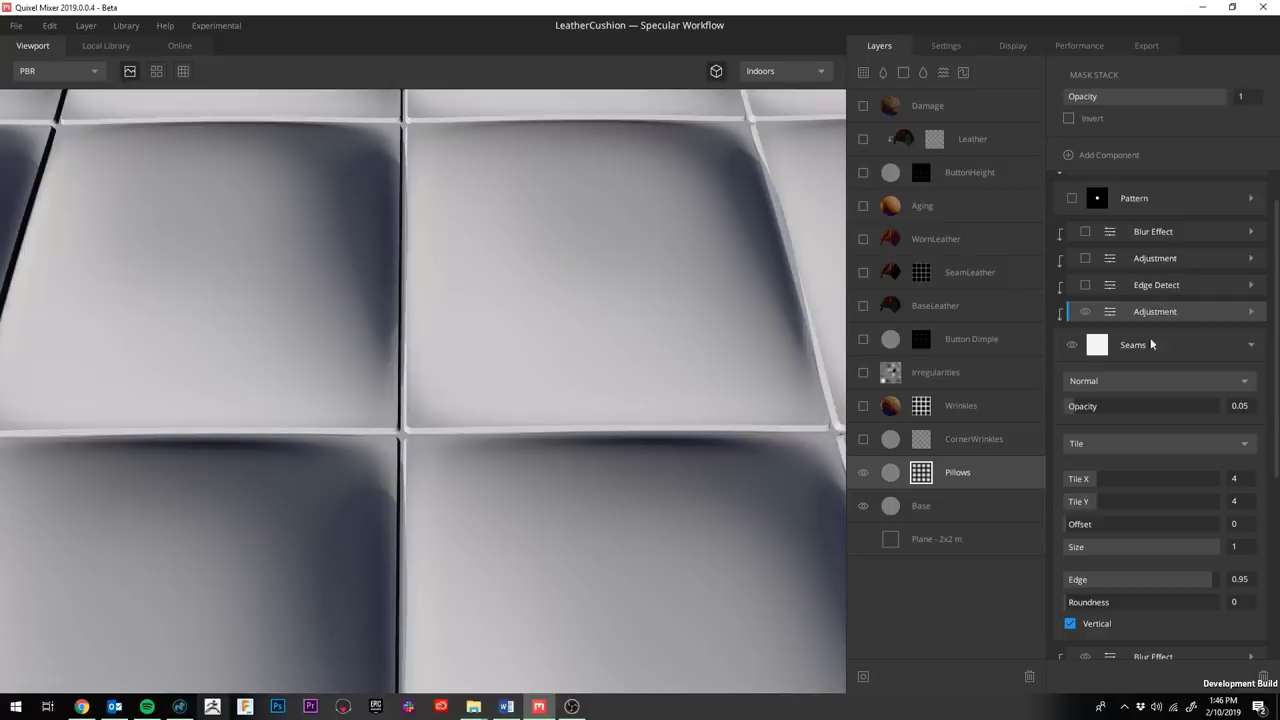
mouse_move(1264, 340)
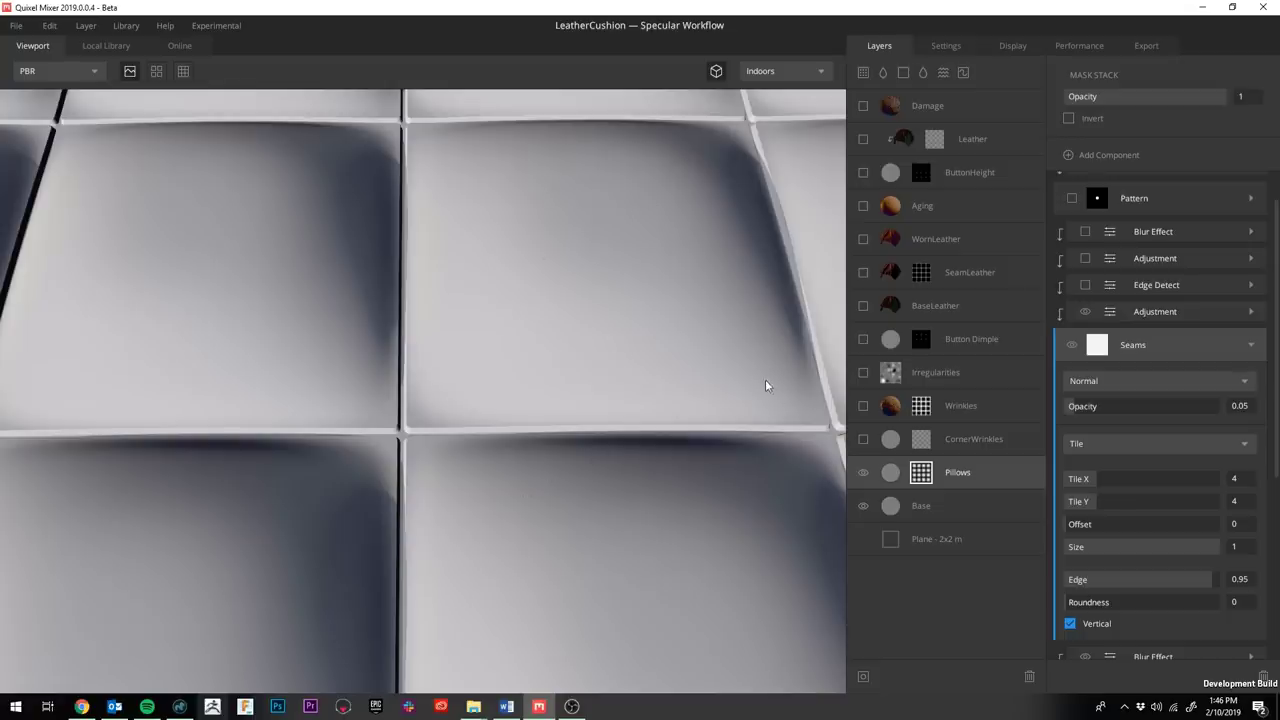
mouse_move(1102, 268)
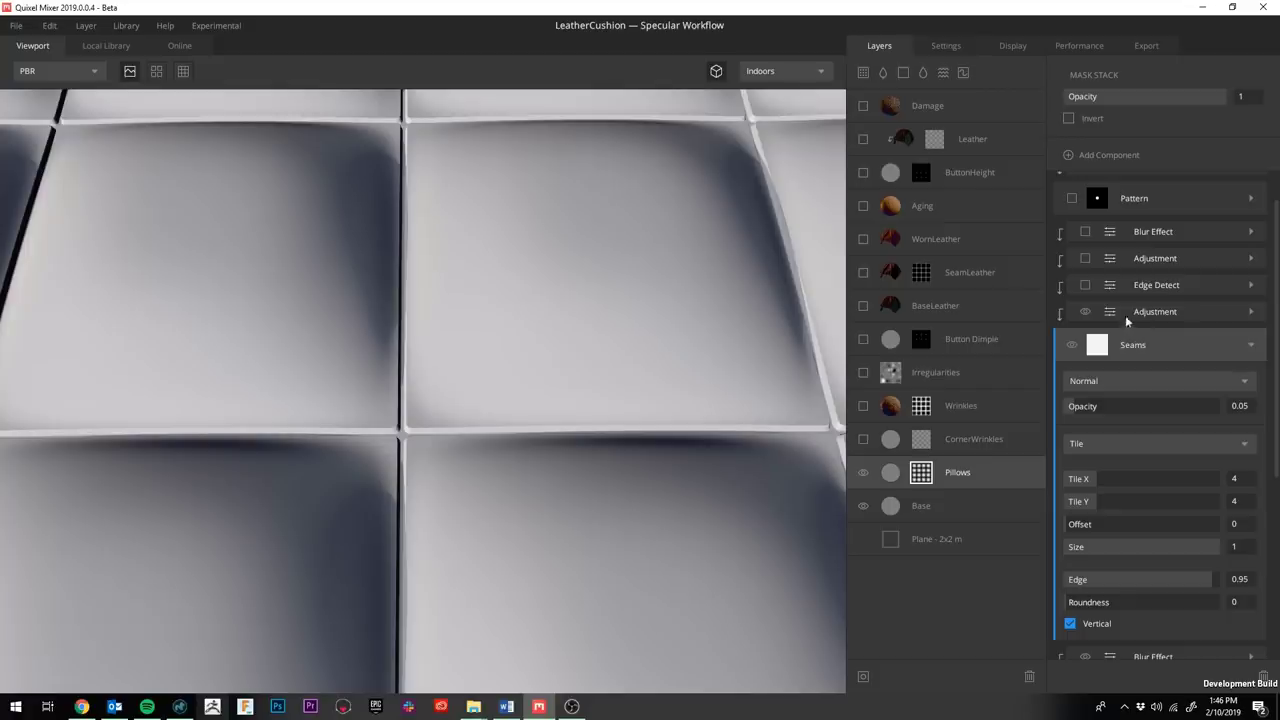
mouse_move(1068, 291)
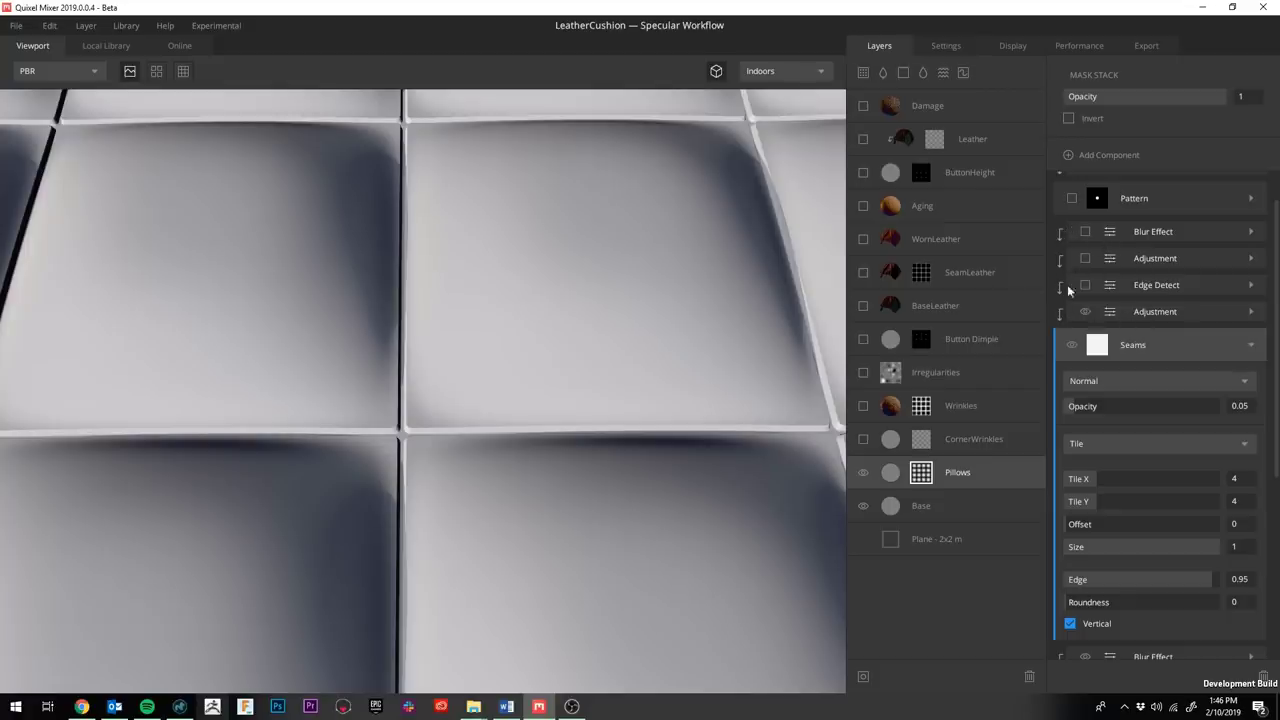
mouse_move(1175, 313)
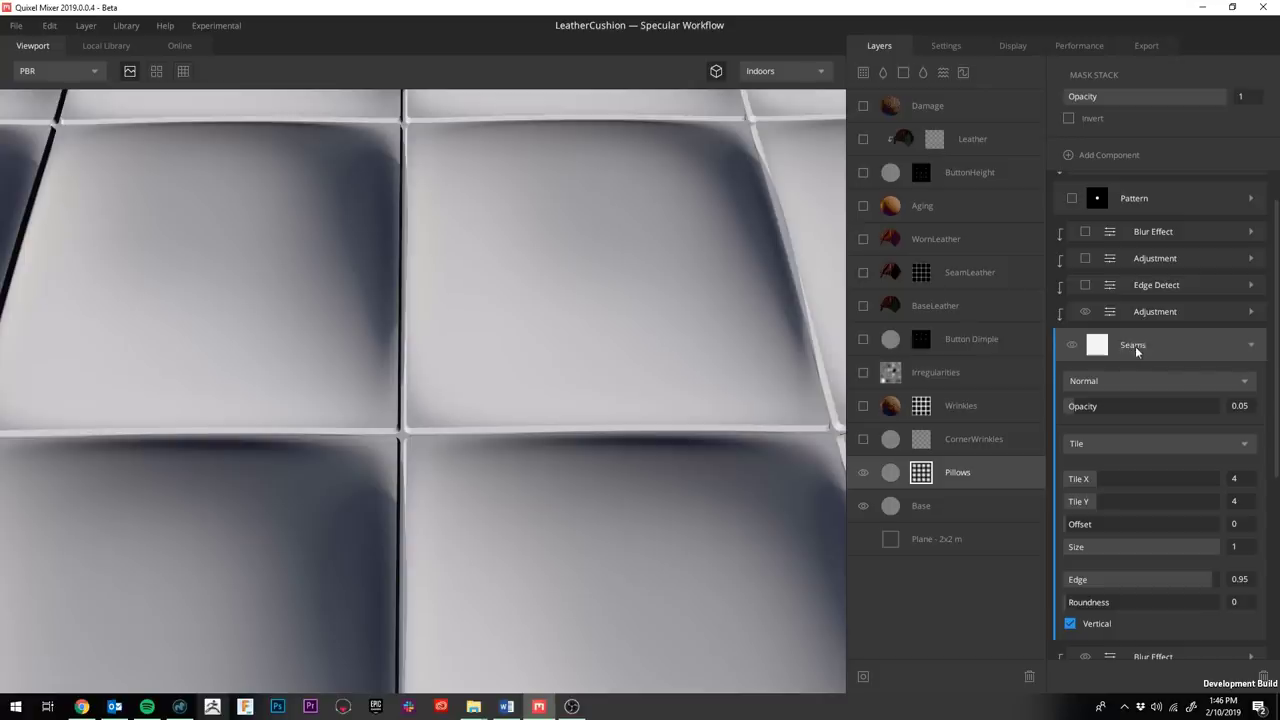
mouse_move(1165, 324)
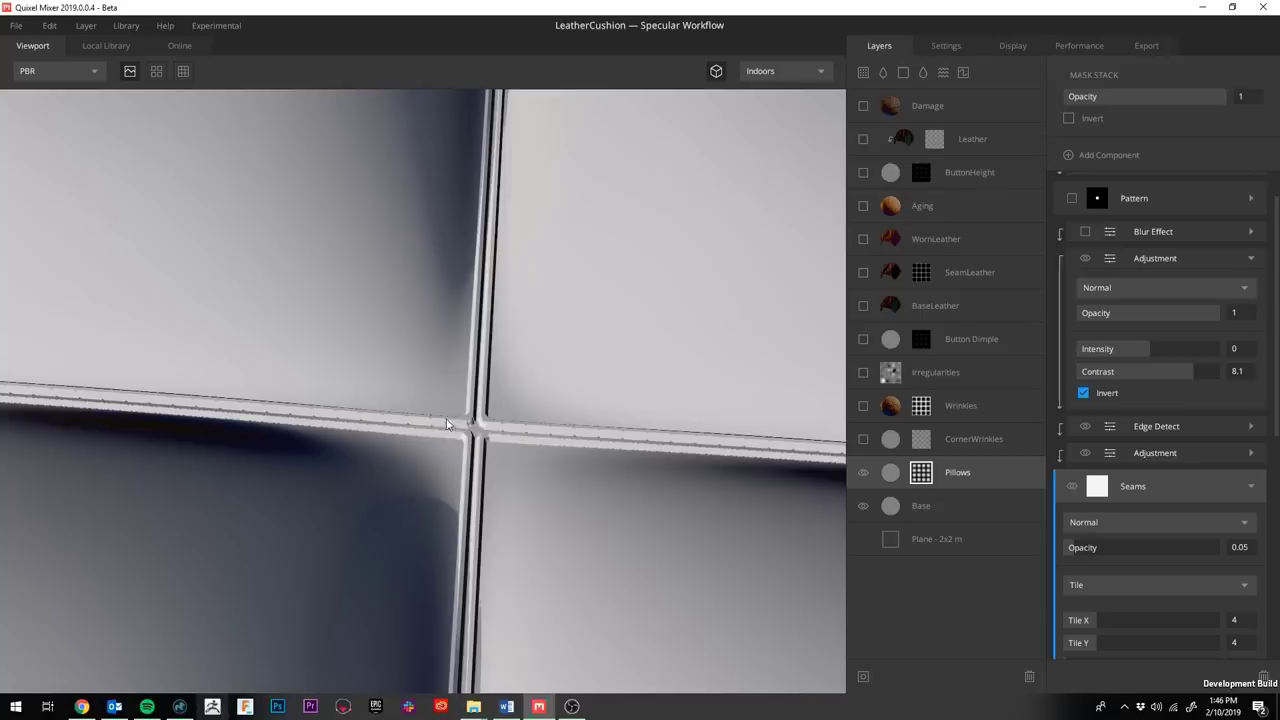
mouse_move(506, 427)
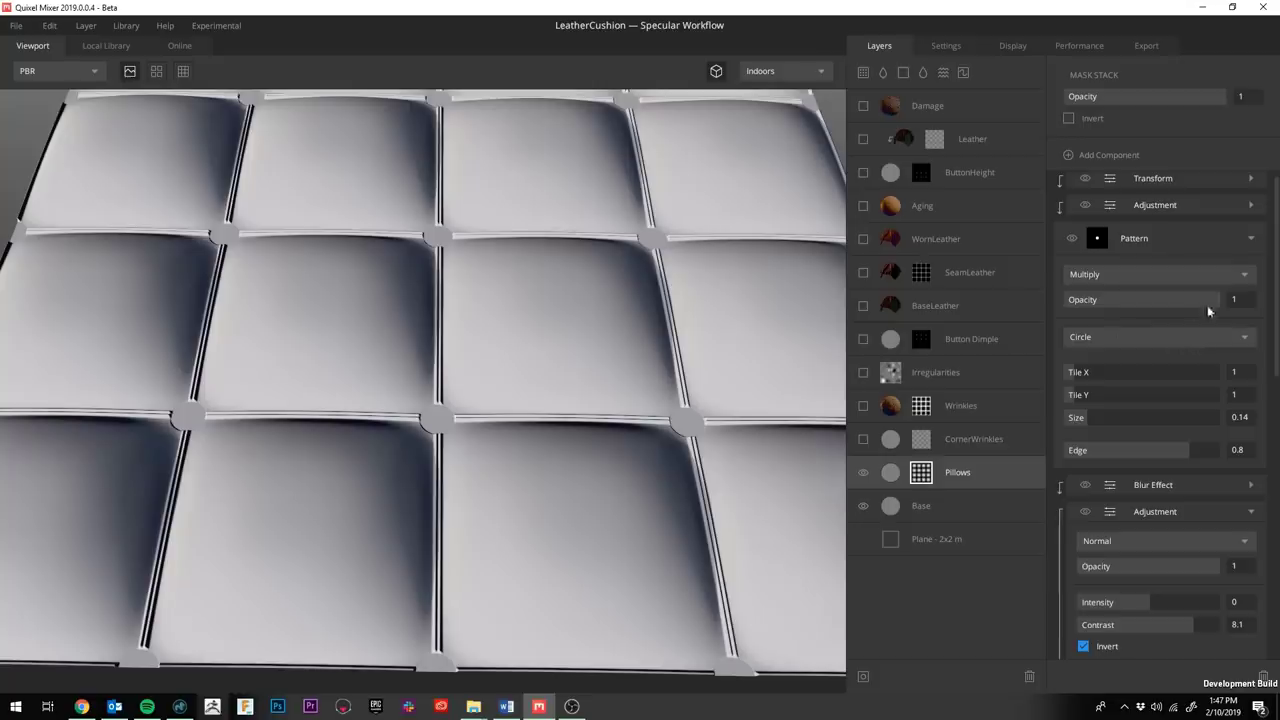
mouse_move(1082, 397)
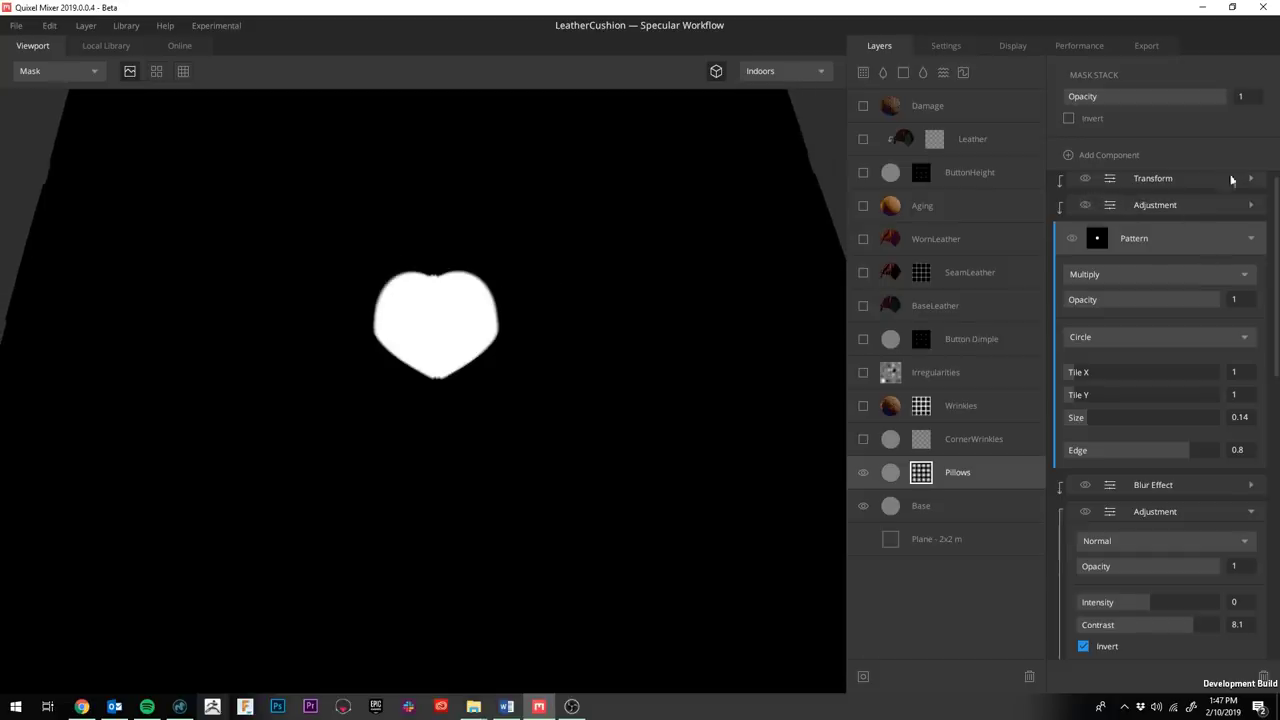
Review the Transform and Adjustment settings while previewing the tiled button-dot mask.
left_click(1251, 178)
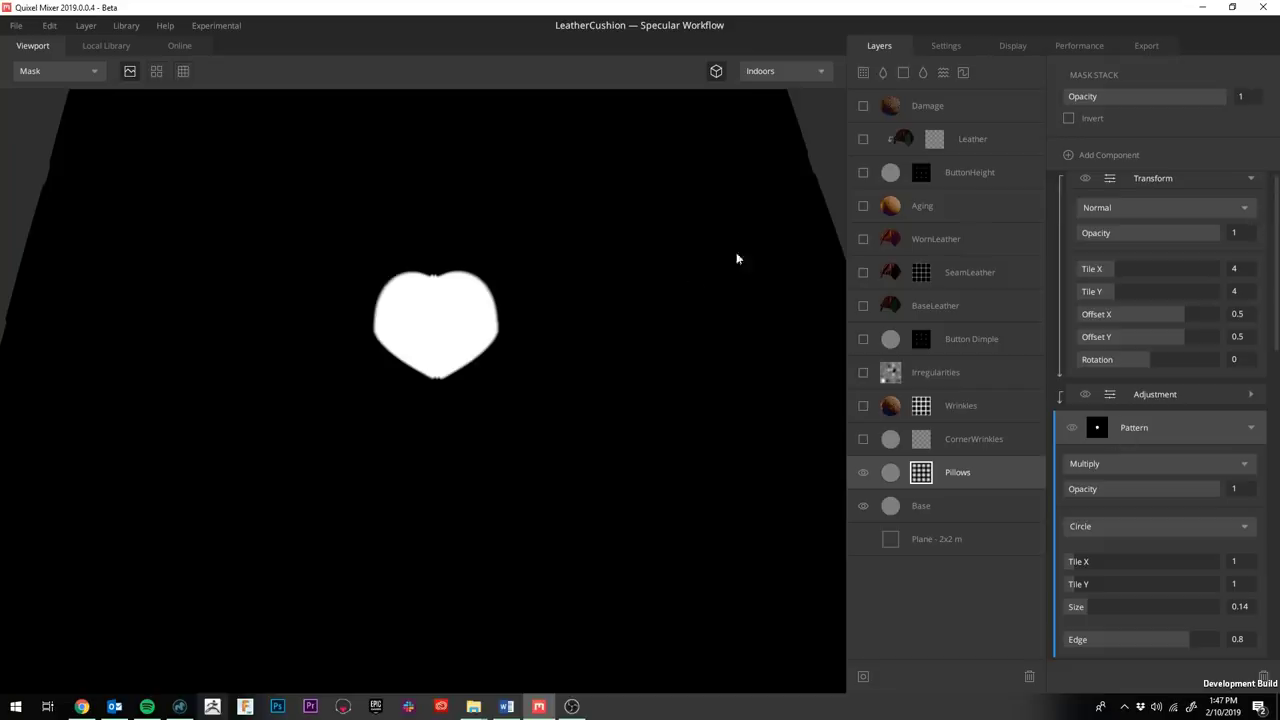
left_click(57, 70)
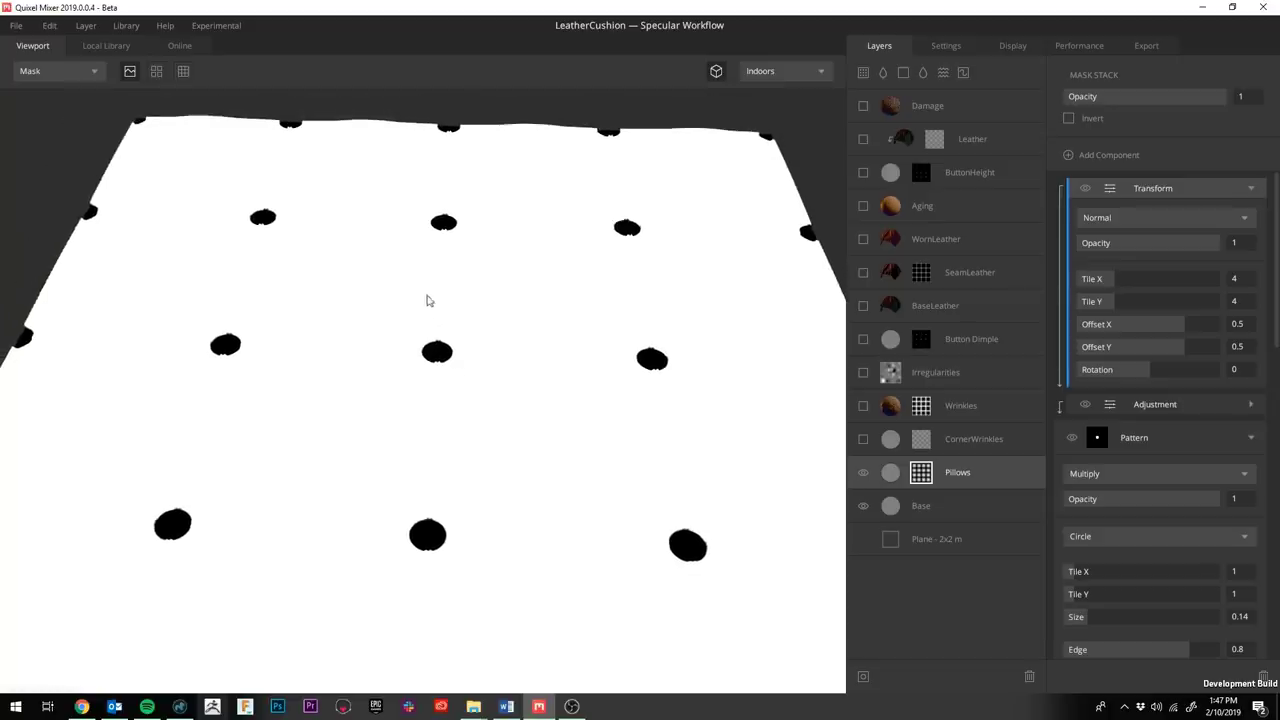
mouse_move(518, 437)
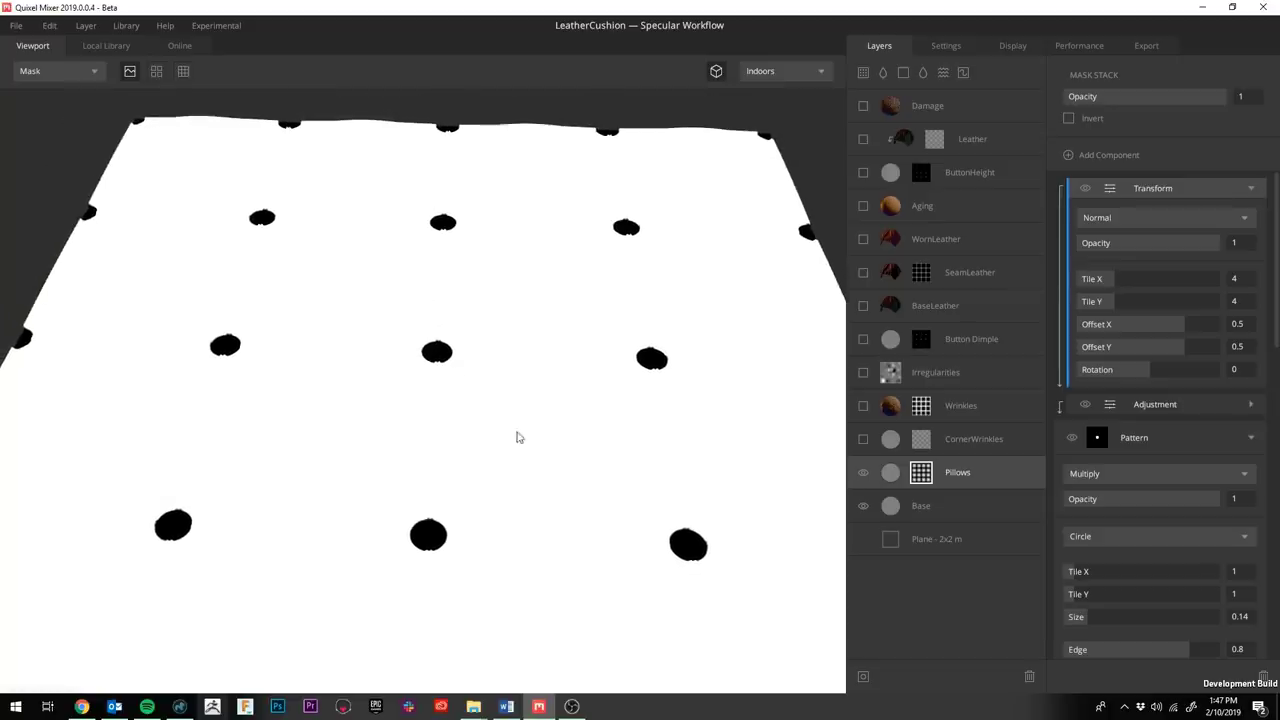
left_click(55, 71)
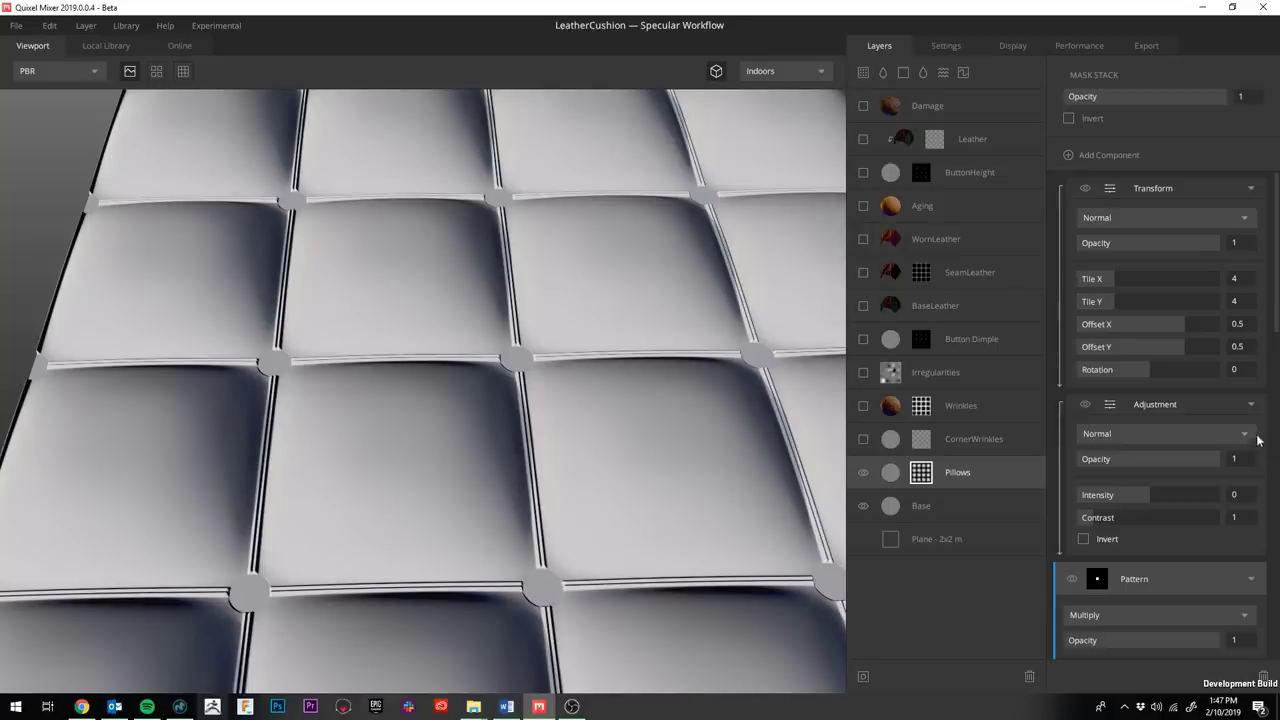
left_click(1250, 404)
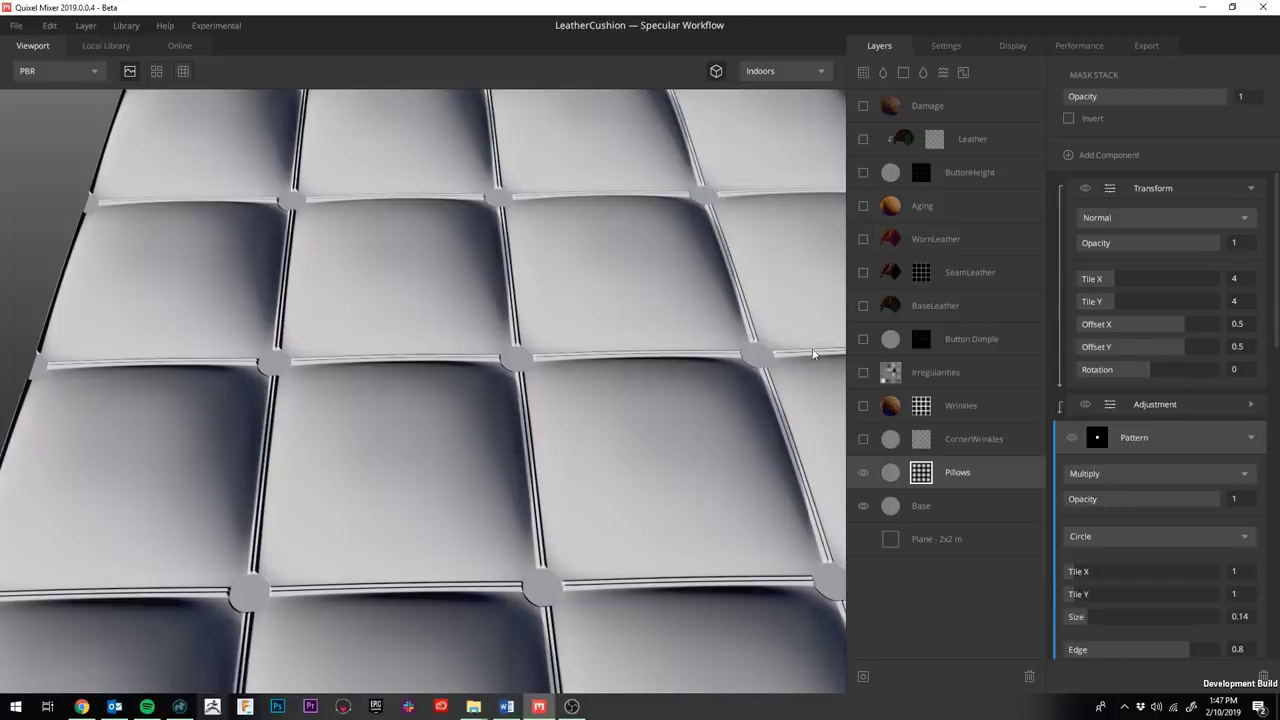
left_click(55, 70)
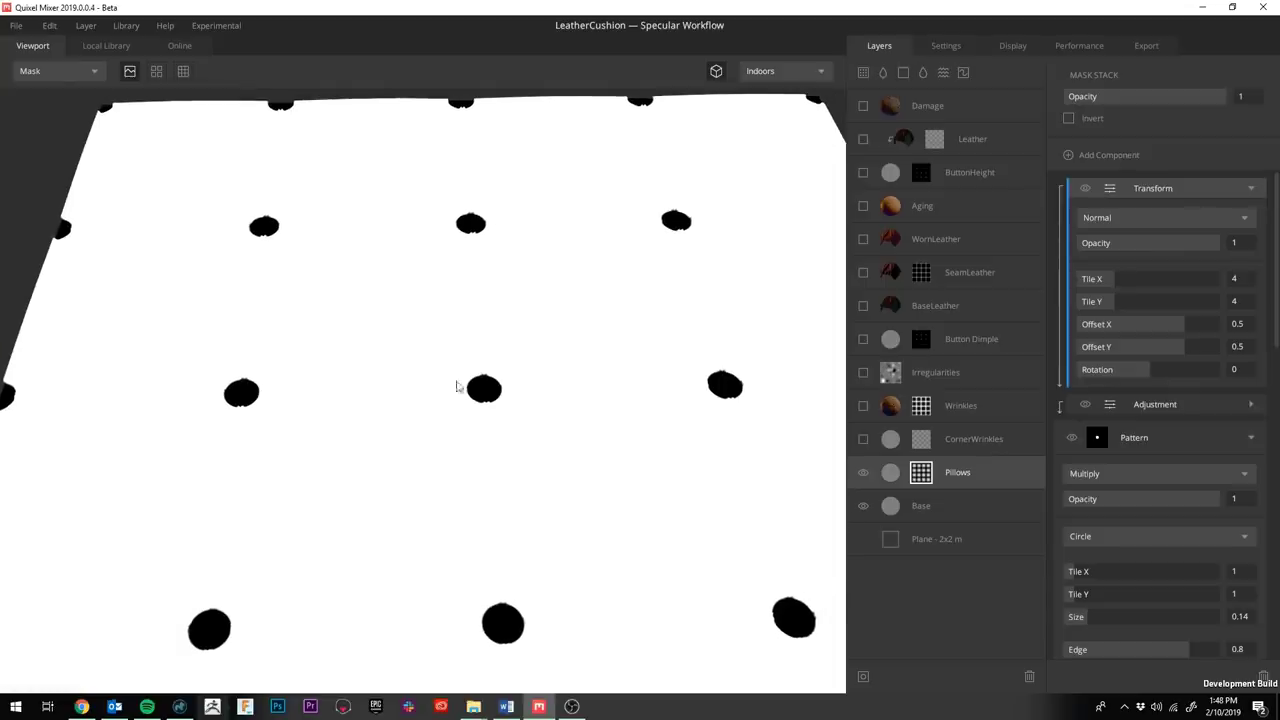
mouse_move(483, 389)
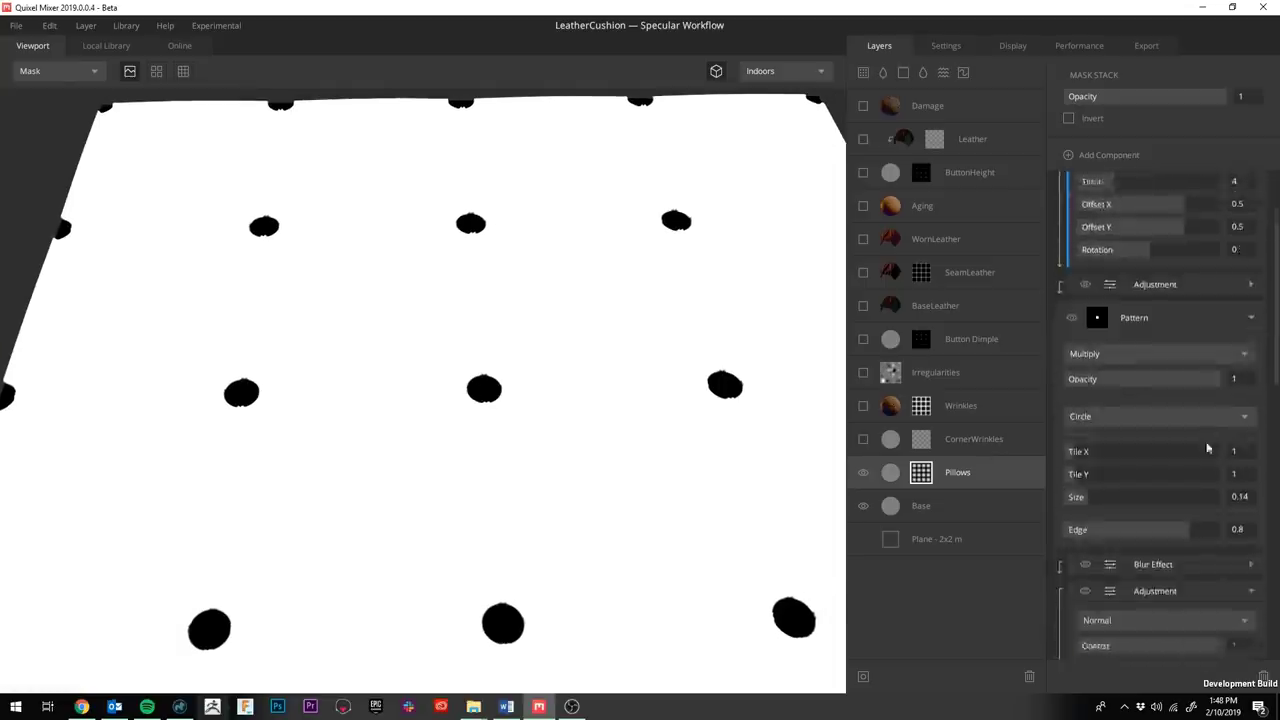
left_click(55, 70)
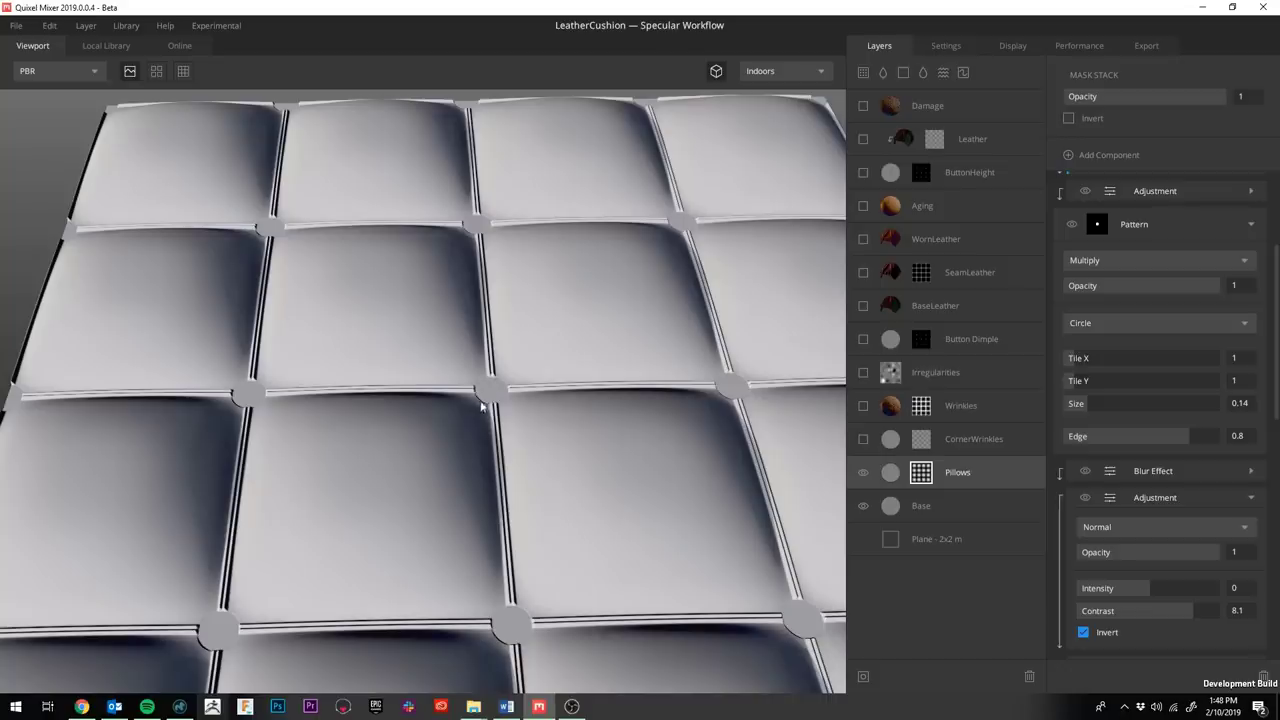
mouse_move(568, 393)
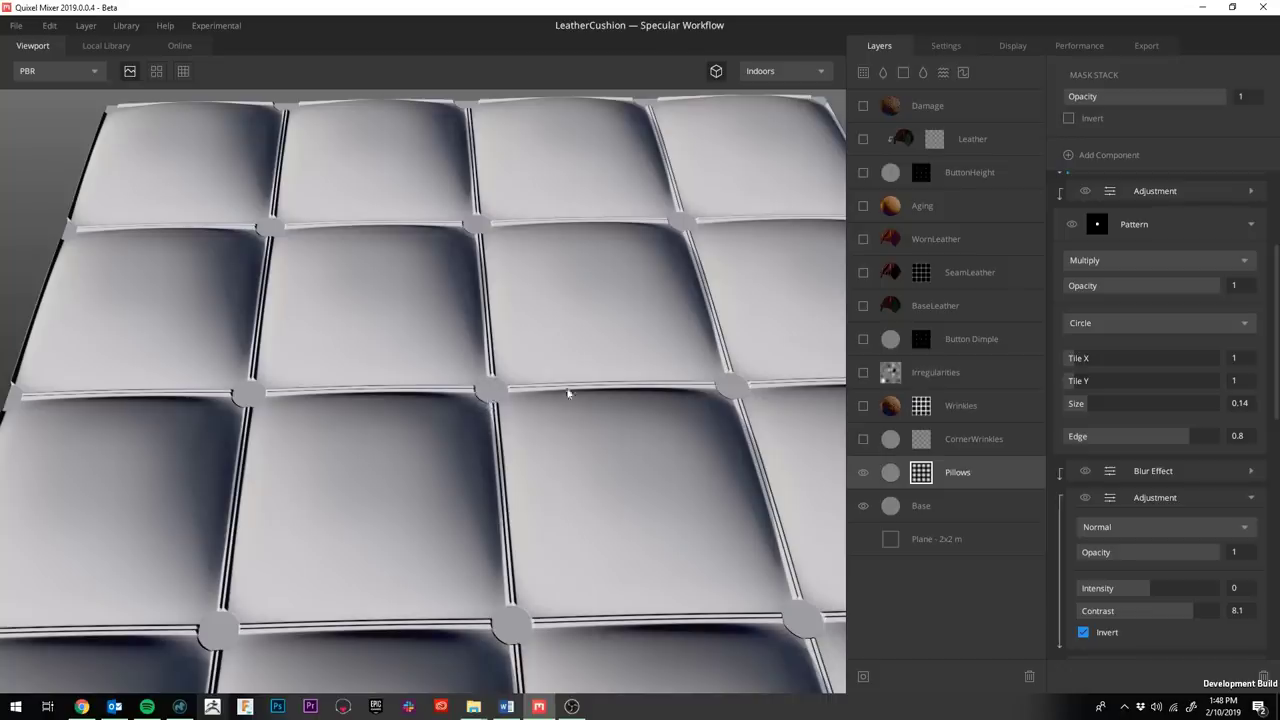
scroll("down", 3)
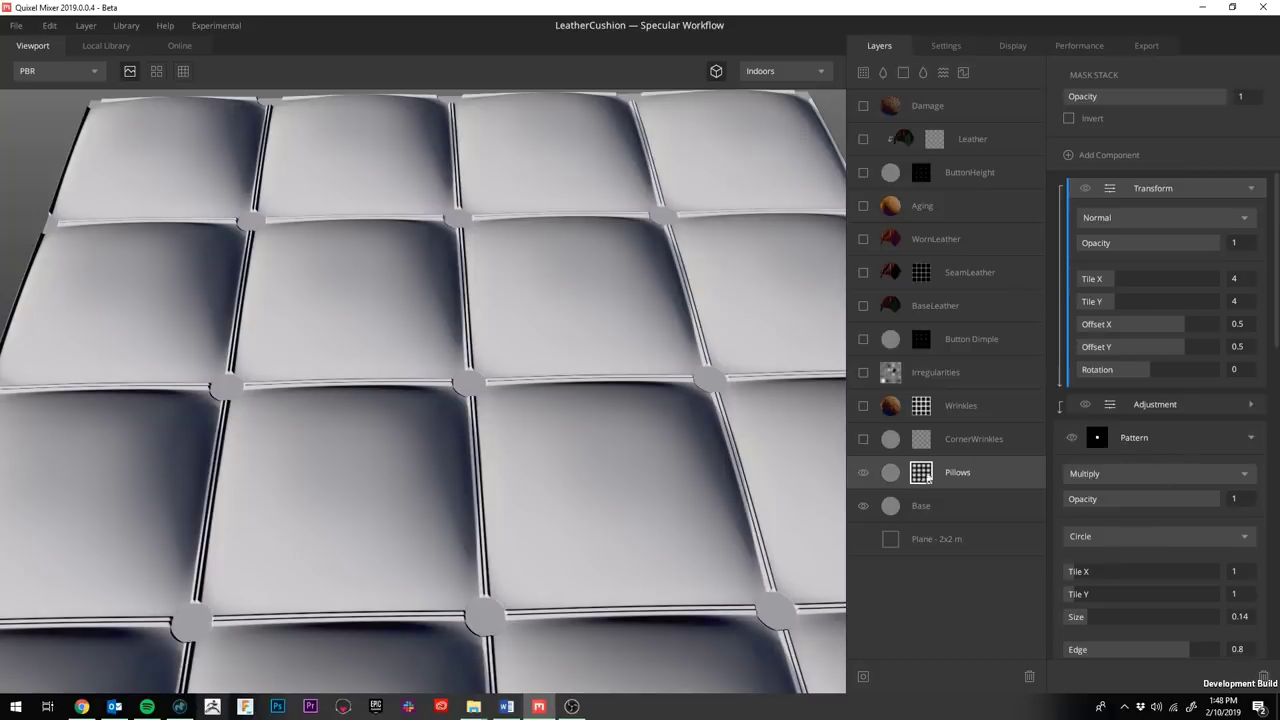
mouse_move(863, 472)
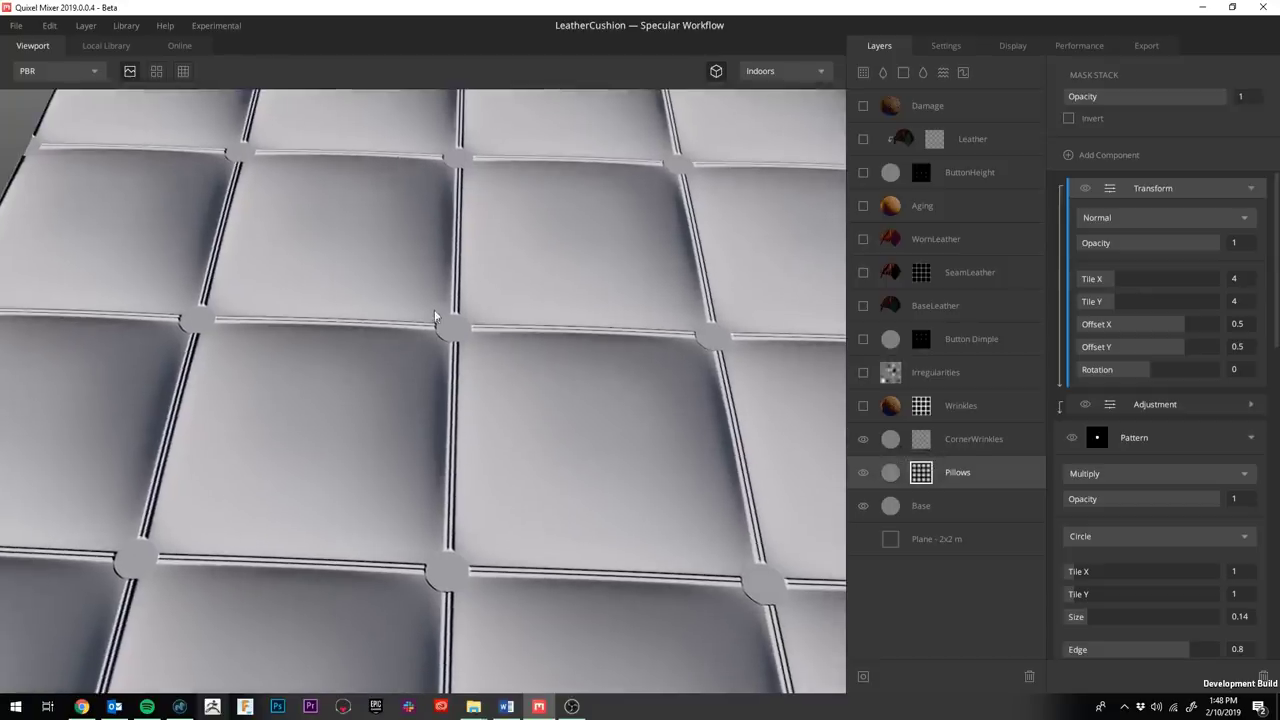
mouse_move(425, 327)
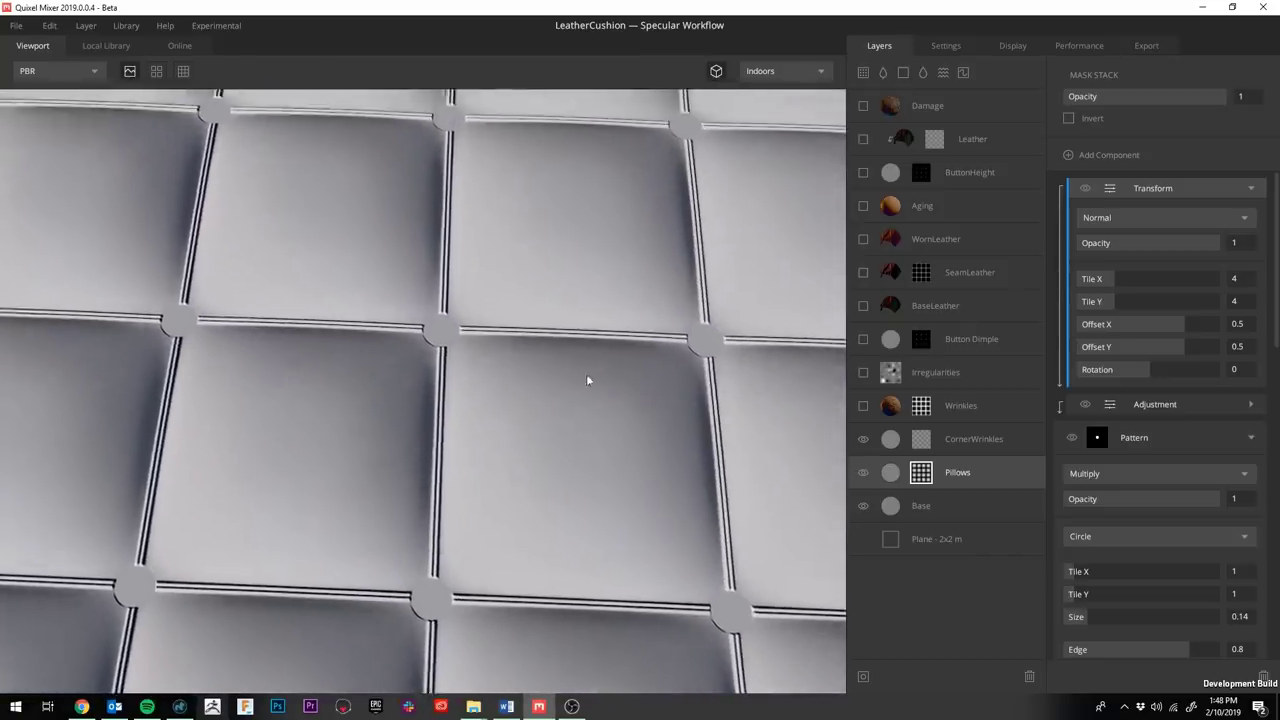
Select CornerWrinkles, enable its circular gradient mask, and try softening the circle's edge.
left_click(973, 438)
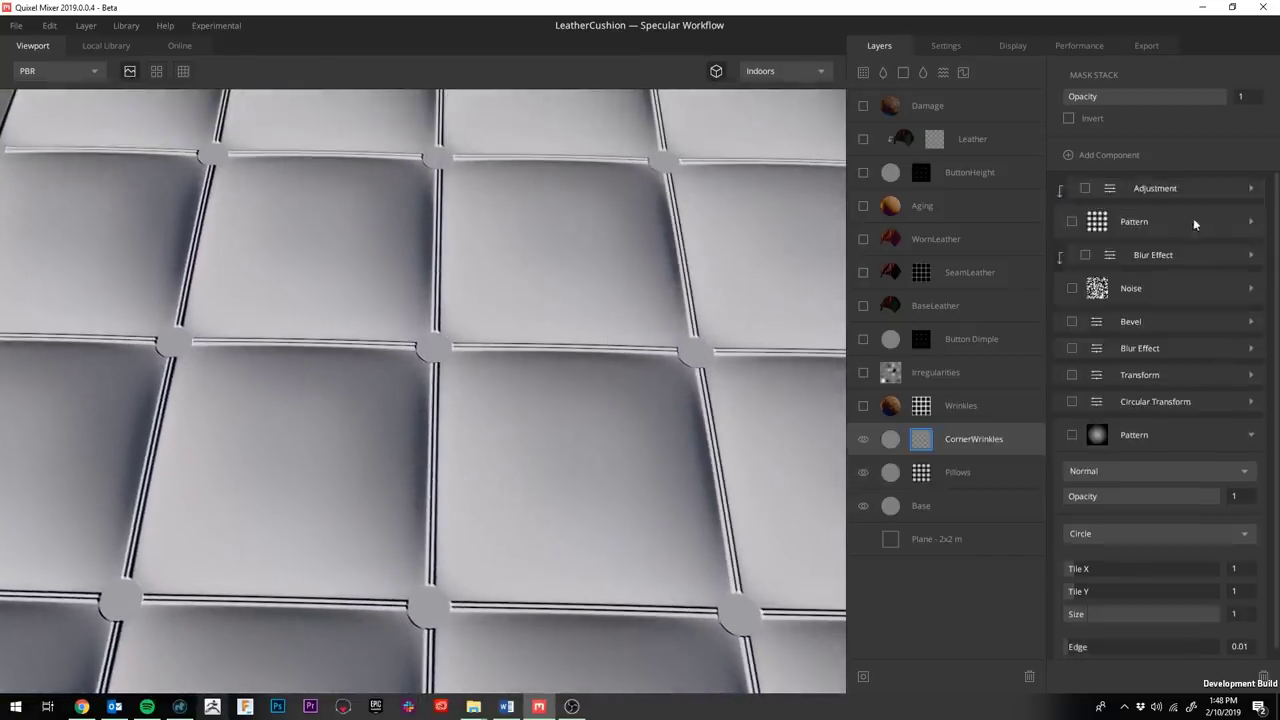
left_click(1072, 434)
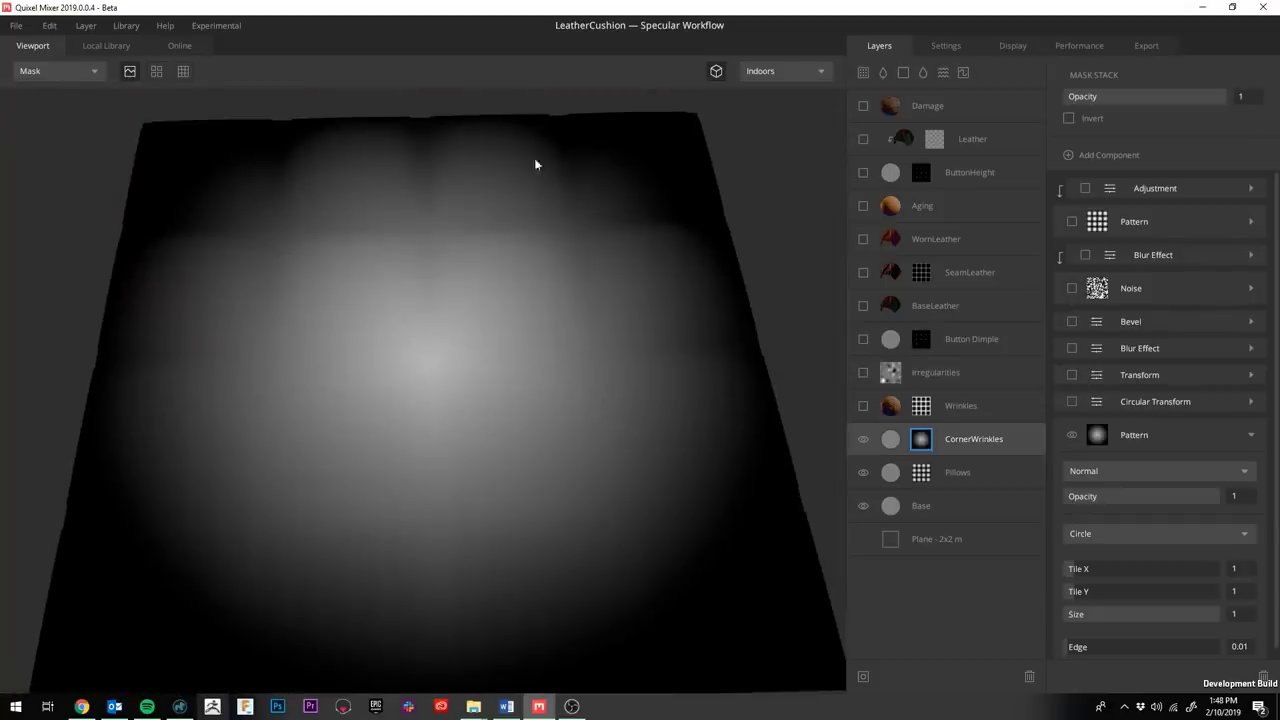
mouse_move(1132, 598)
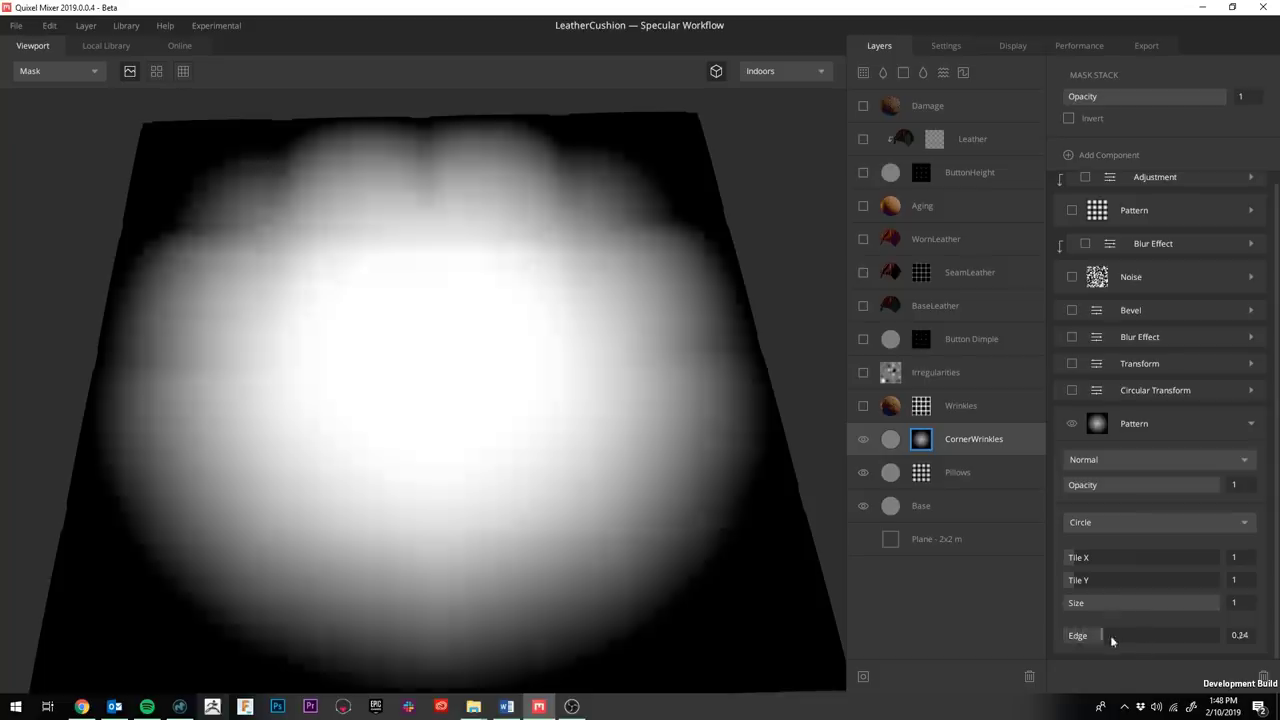
left_click_drag(1110, 635, 1075, 635)
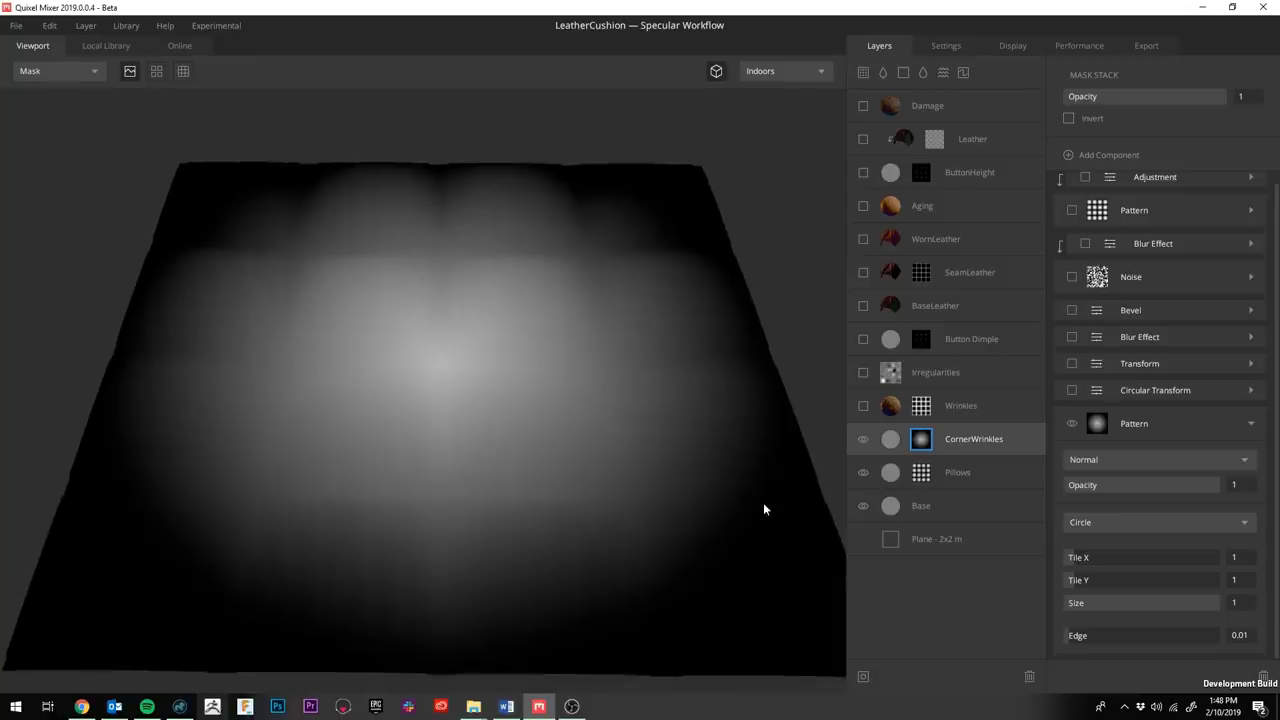
mouse_move(1240, 377)
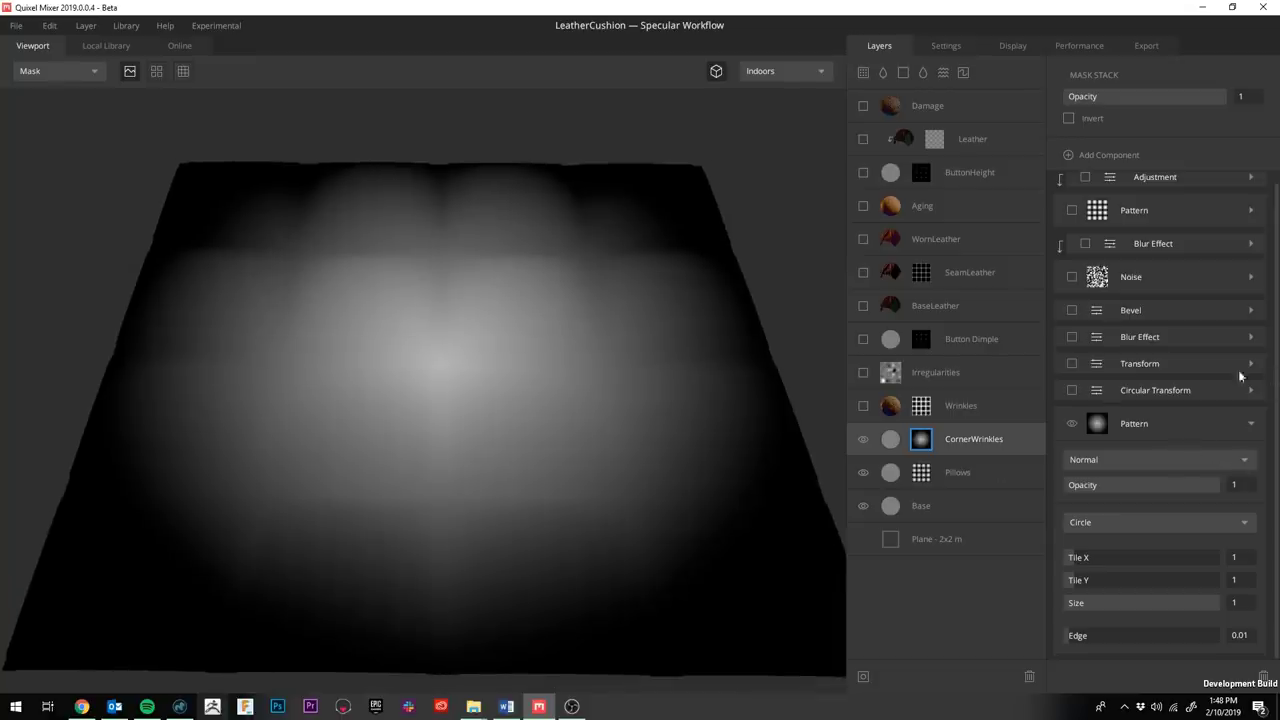
mouse_move(1243, 376)
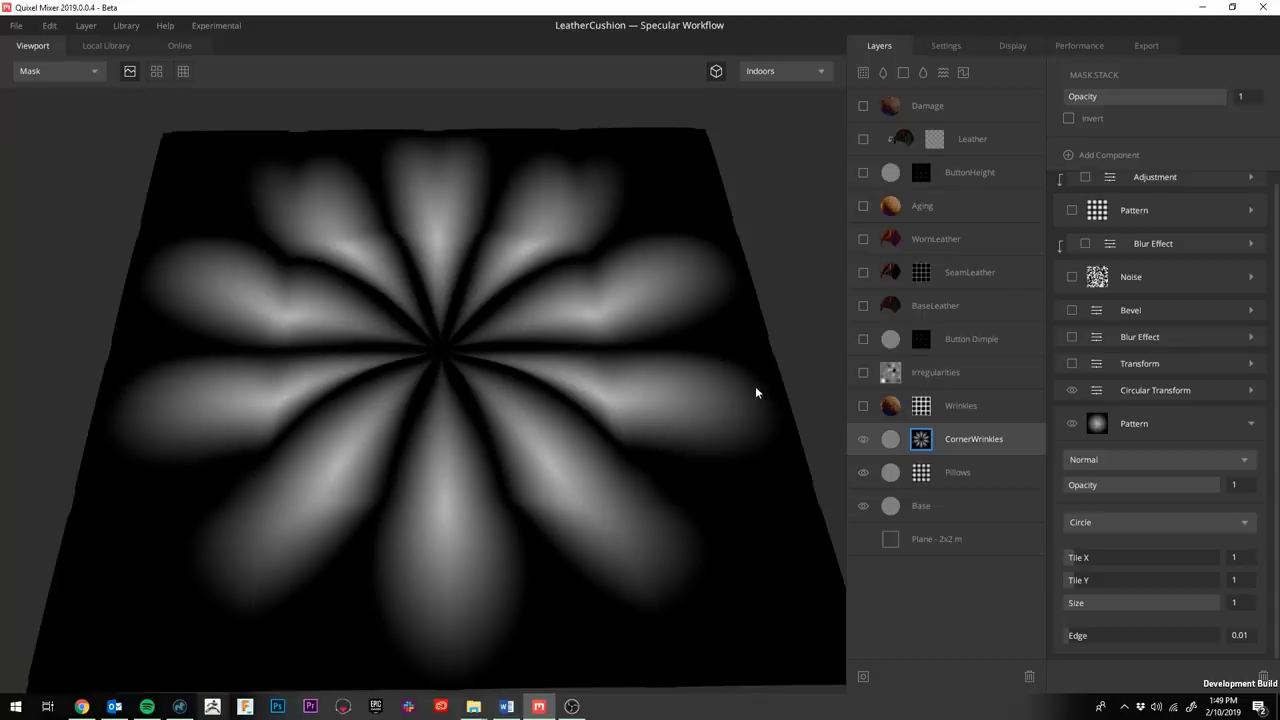
mouse_move(757, 391)
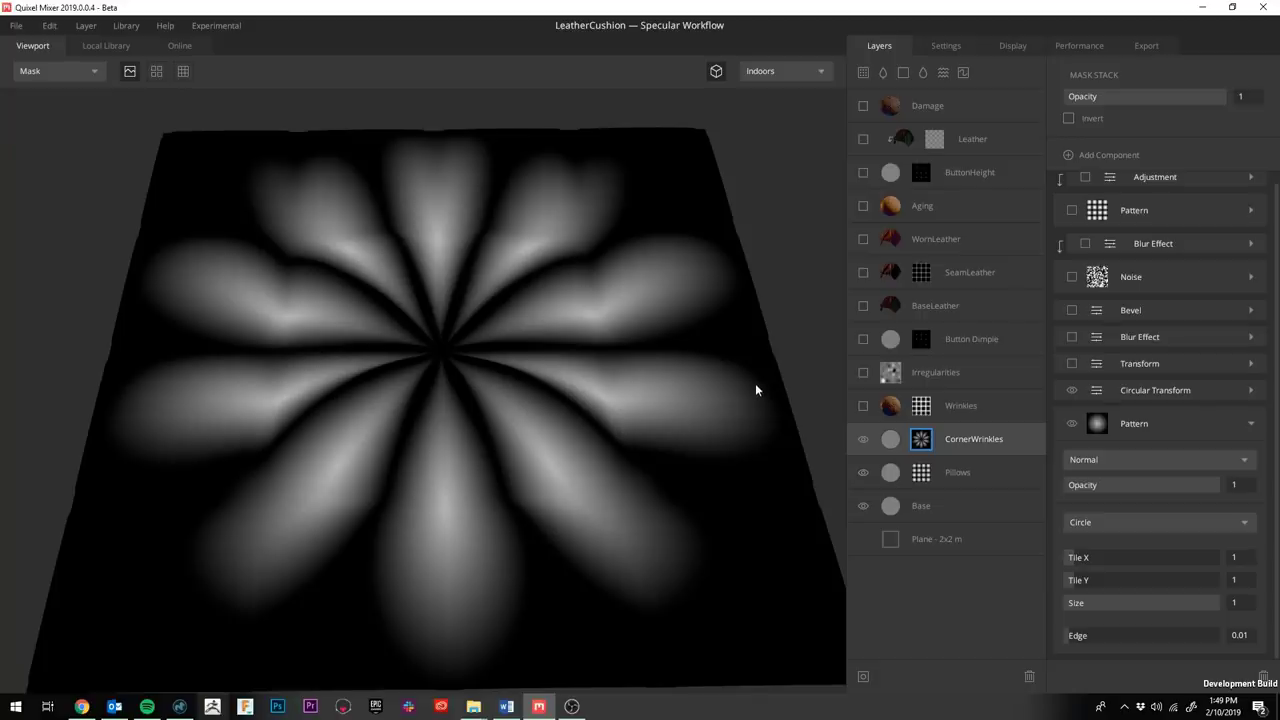
mouse_move(604, 338)
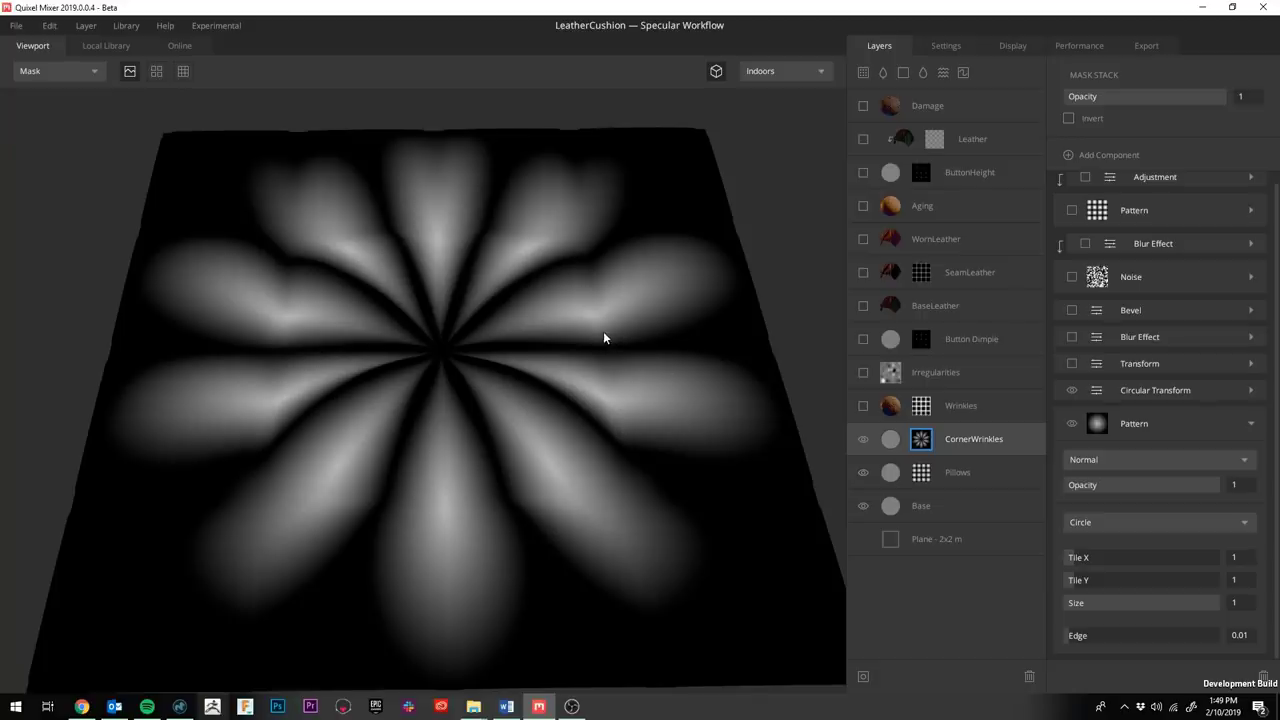
mouse_move(615, 357)
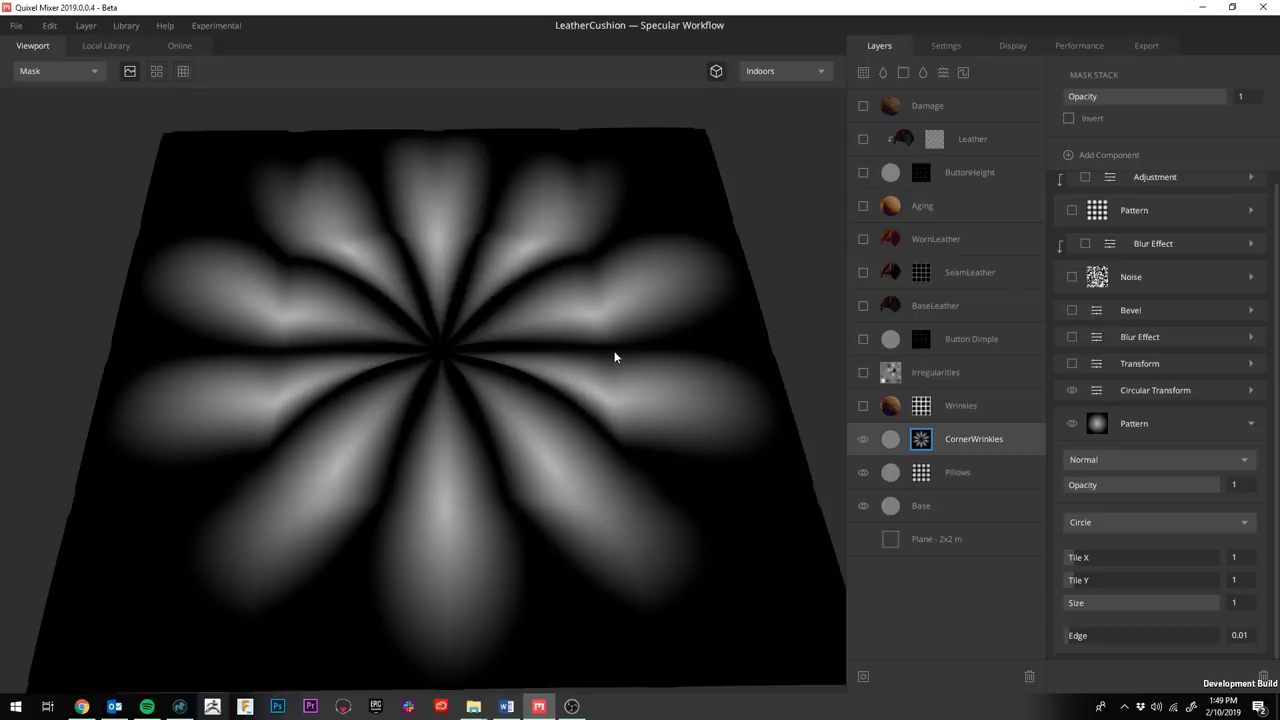
mouse_move(699, 284)
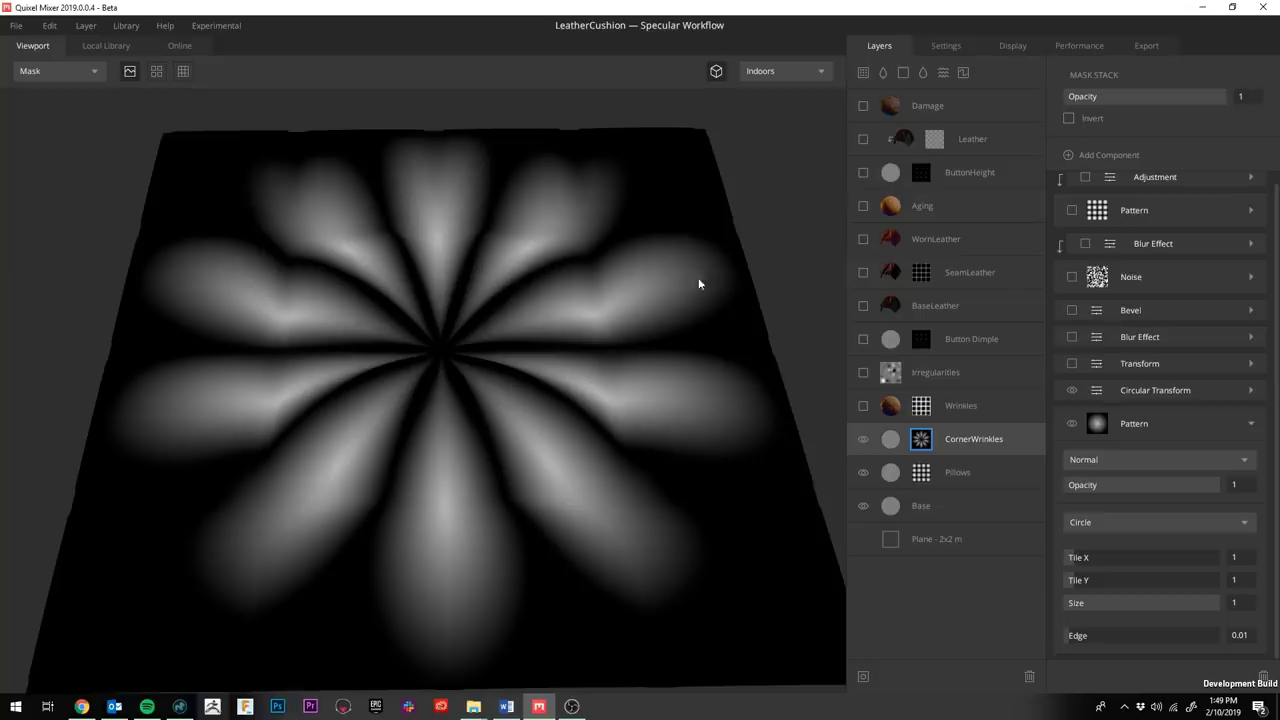
mouse_move(672, 318)
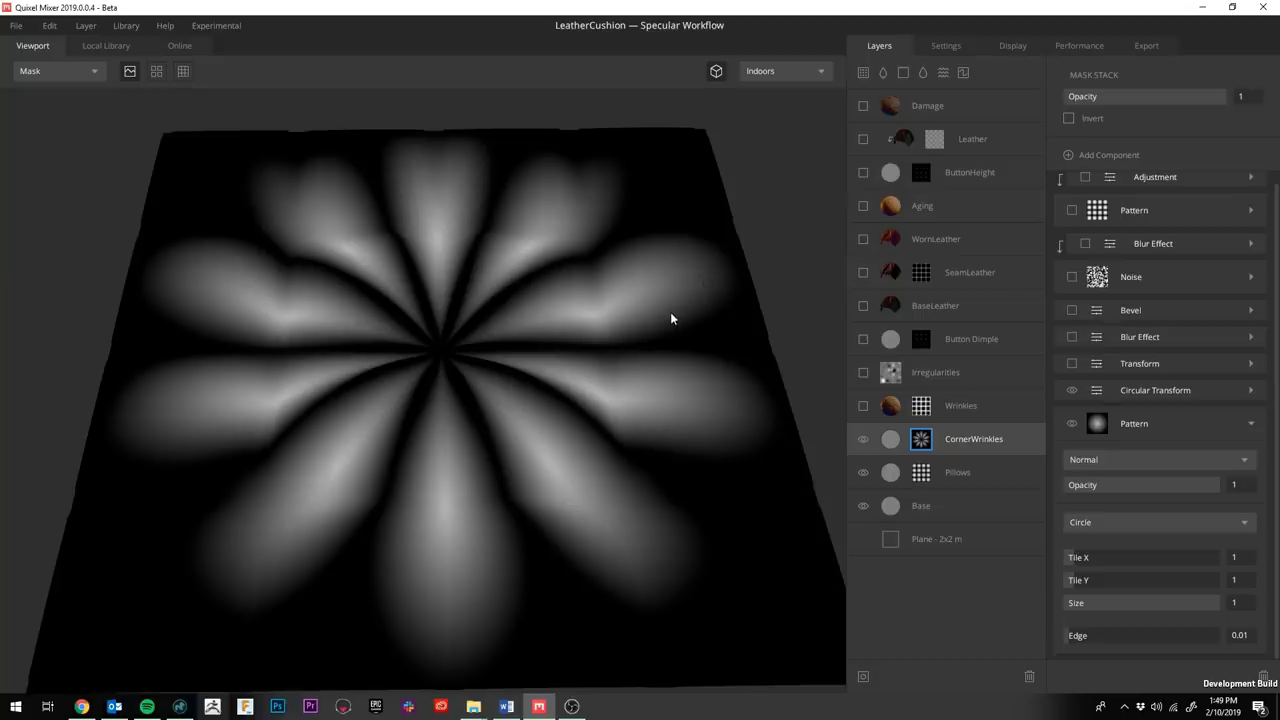
mouse_move(459, 463)
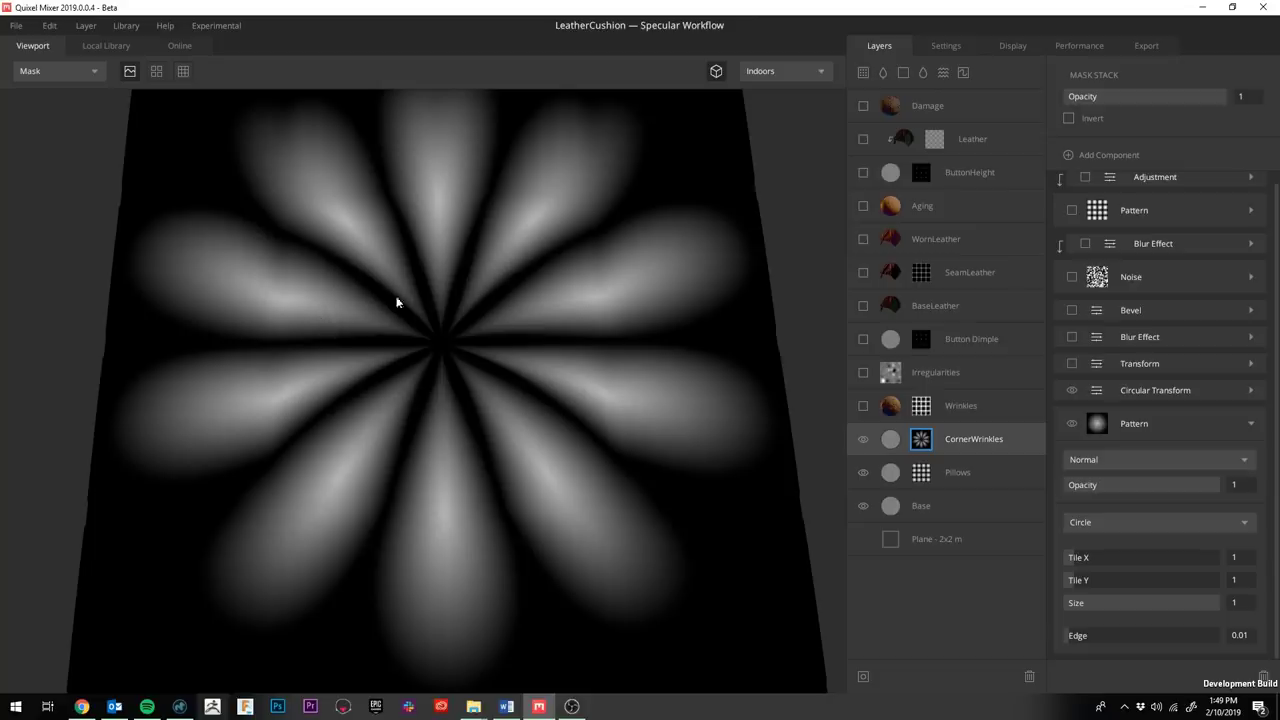
mouse_move(413, 353)
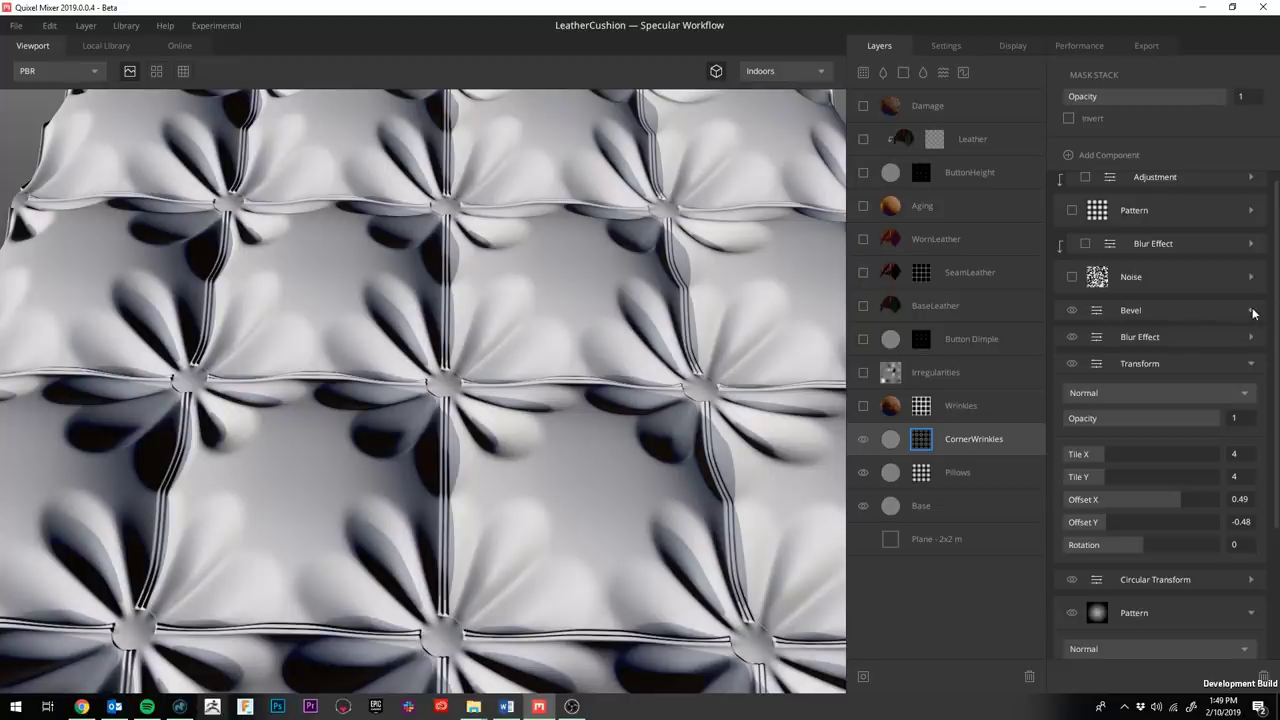
mouse_move(1147, 344)
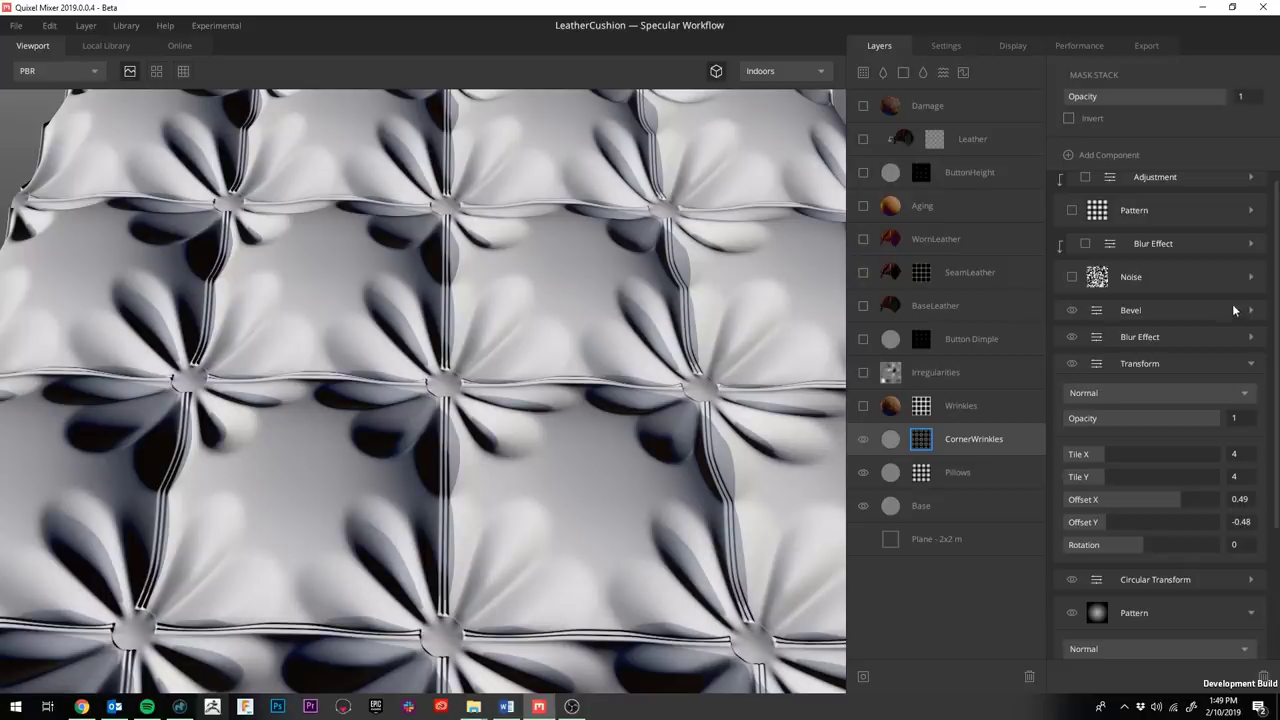
mouse_move(1234, 308)
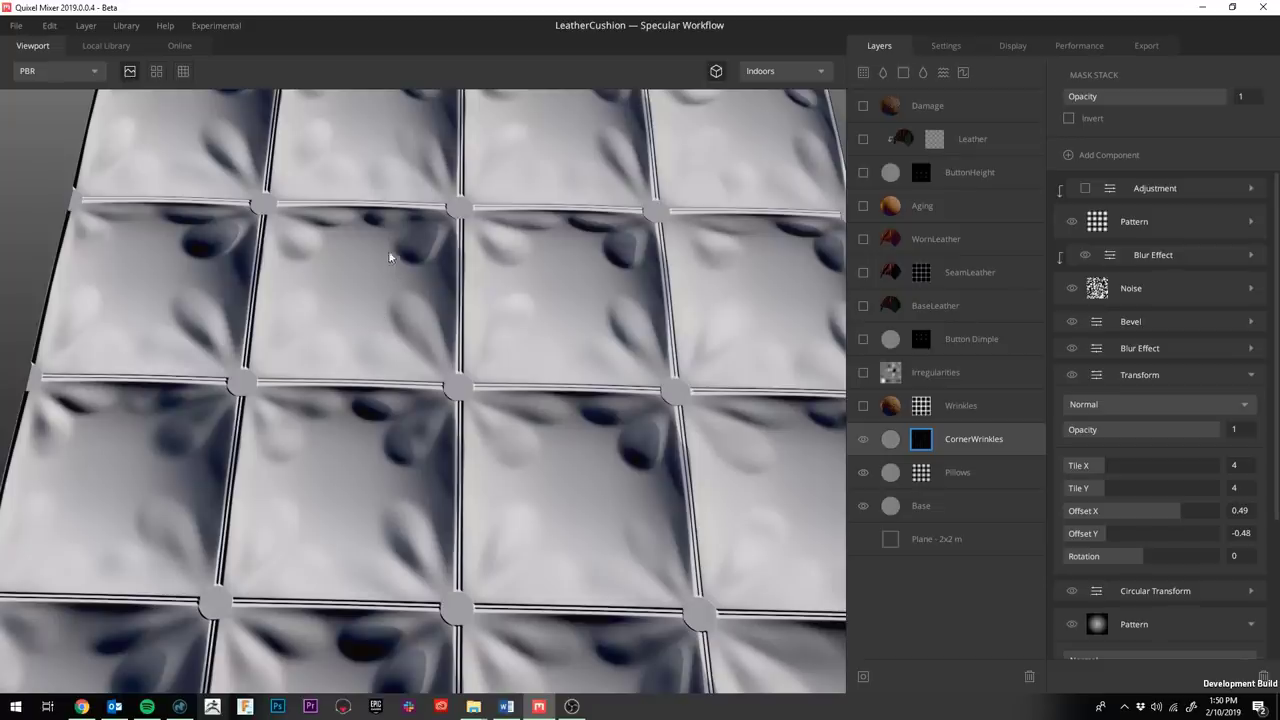
mouse_move(485, 210)
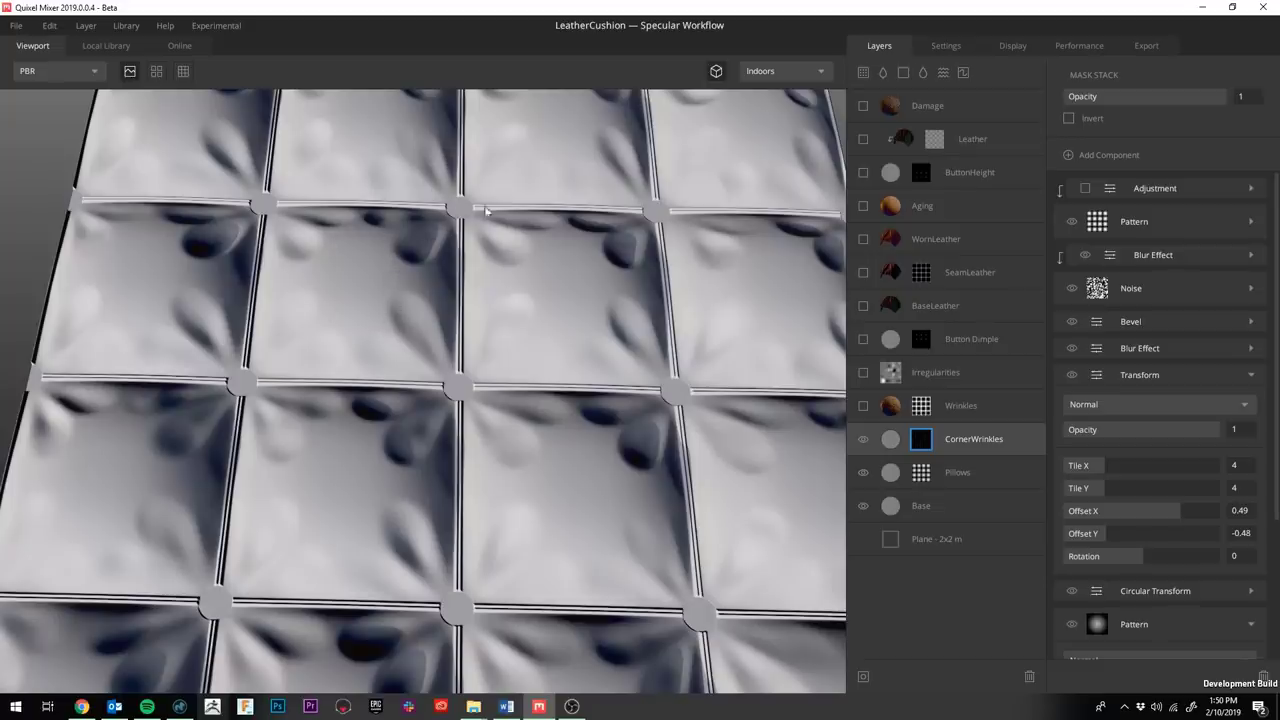
mouse_move(462, 225)
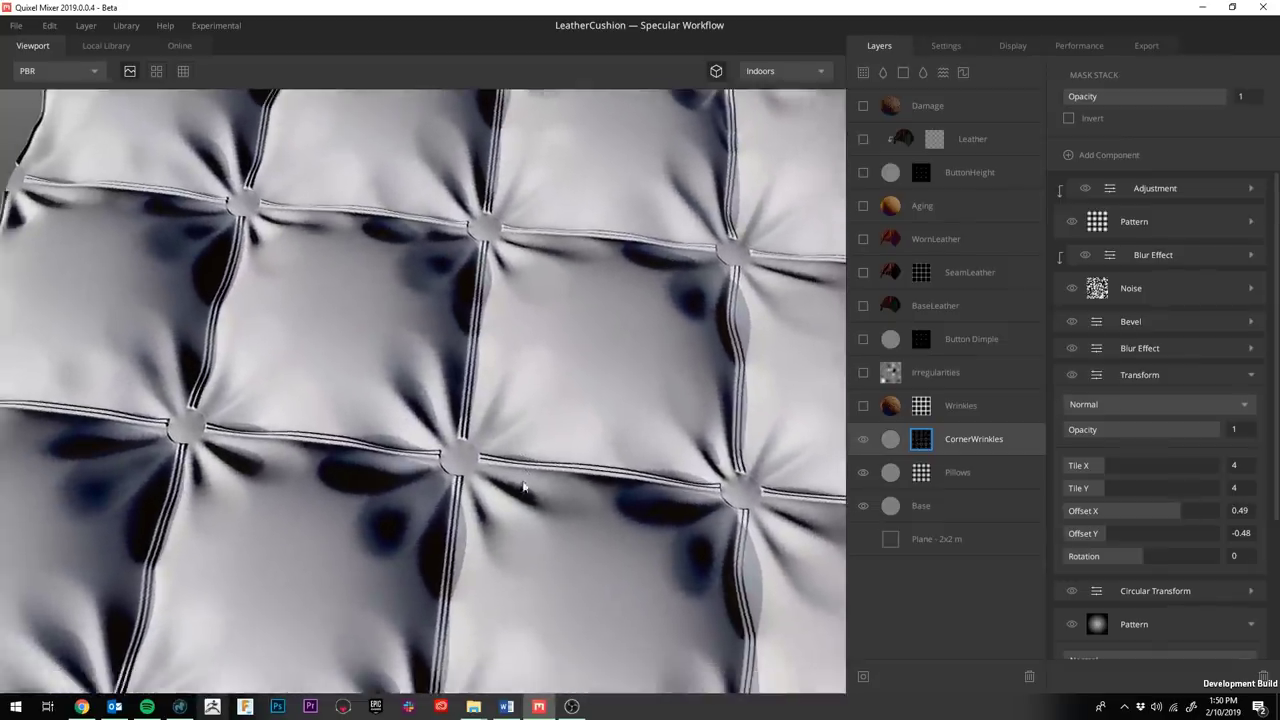
Scroll the settings panel and orbit out to view the whole cushion plane.
scroll("down", 3)
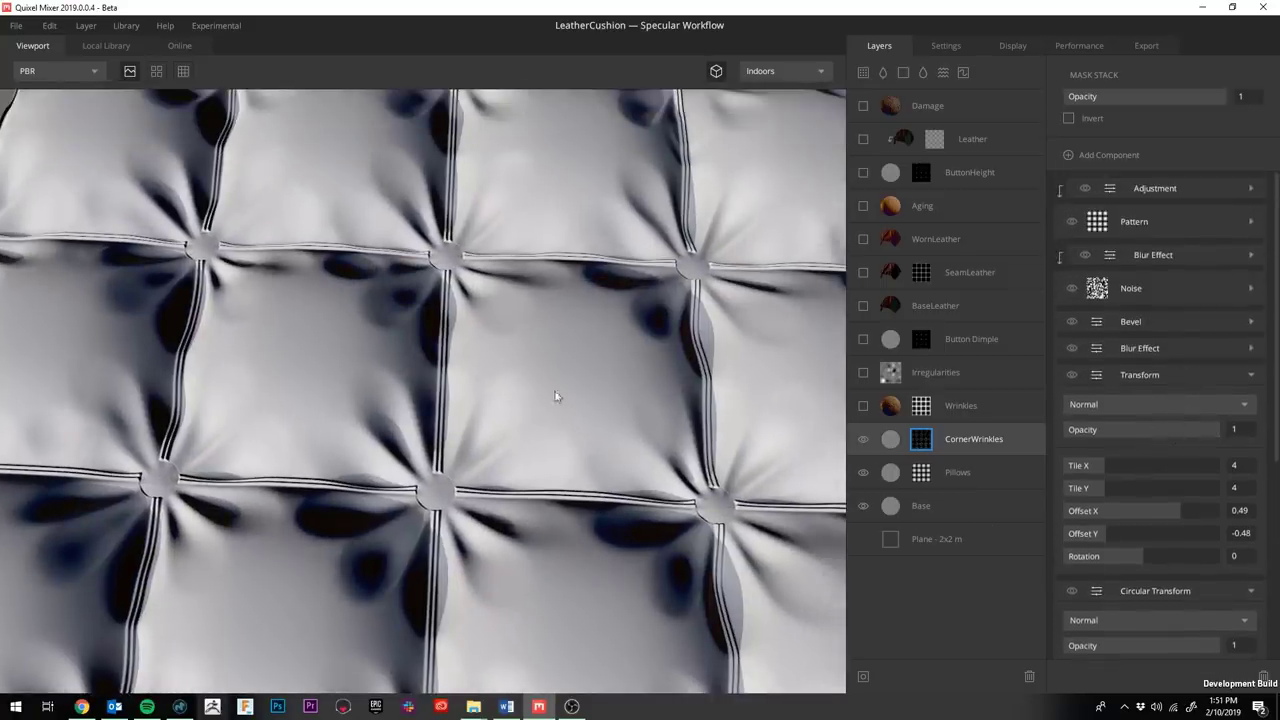
left_click_drag(555, 395, 485, 303)
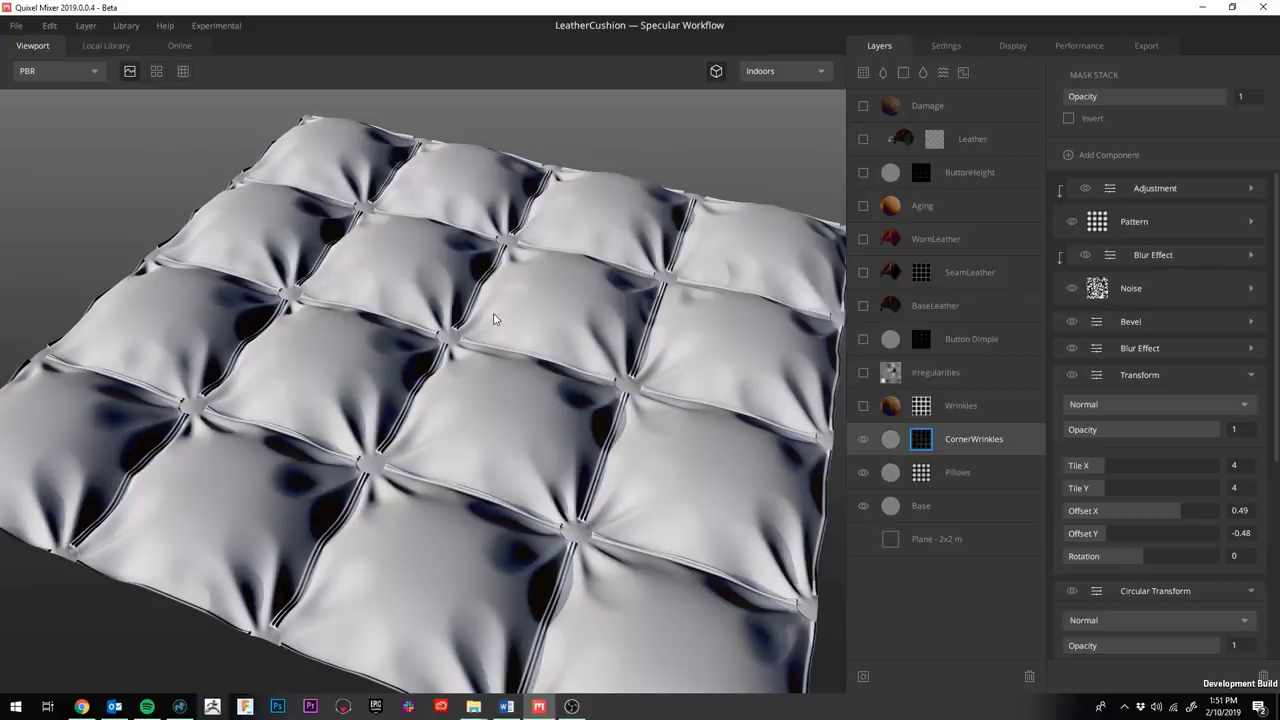
mouse_move(540, 318)
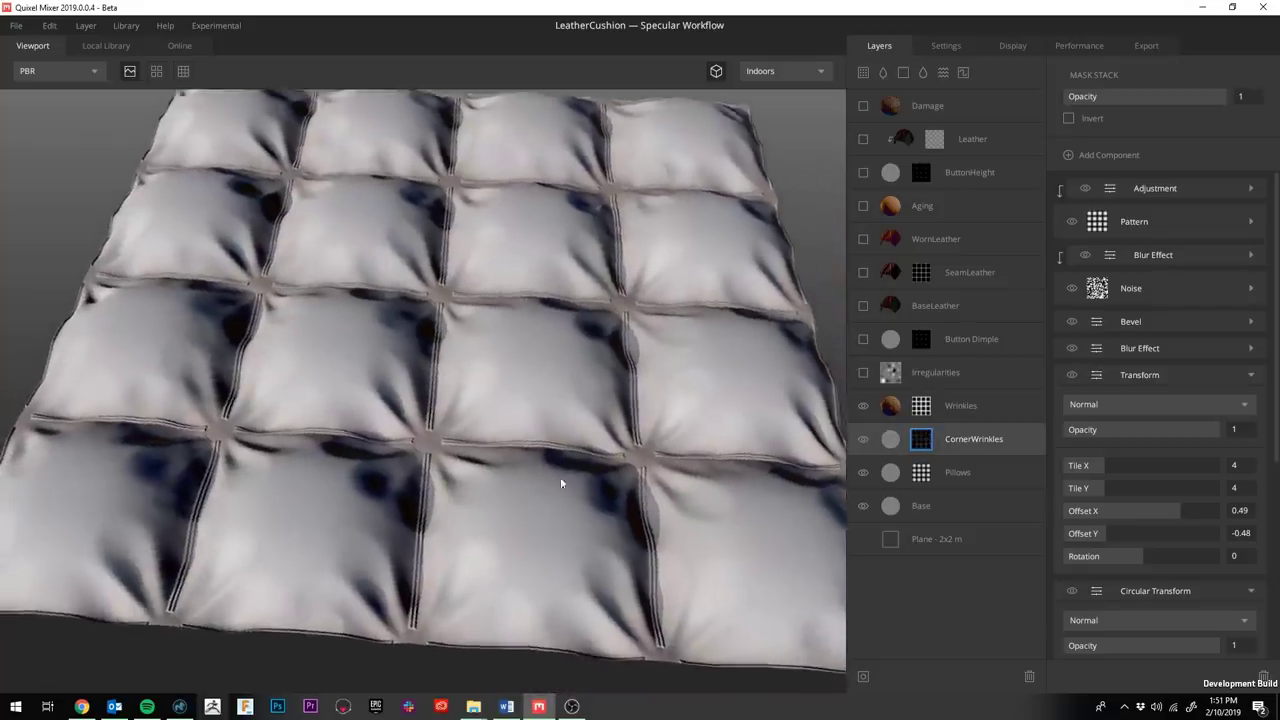
Select the Wrinkles layer, inspect it in Normal view, then return to PBR.
left_click(961, 405)
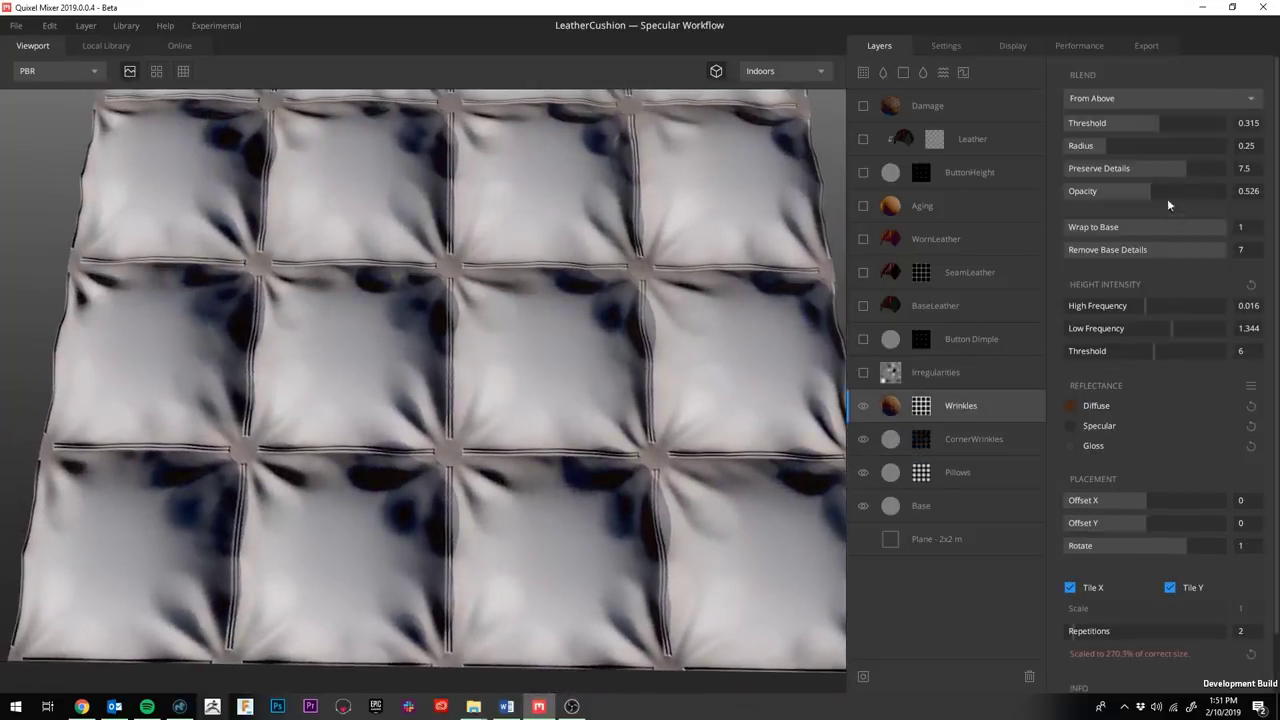
mouse_move(1148, 195)
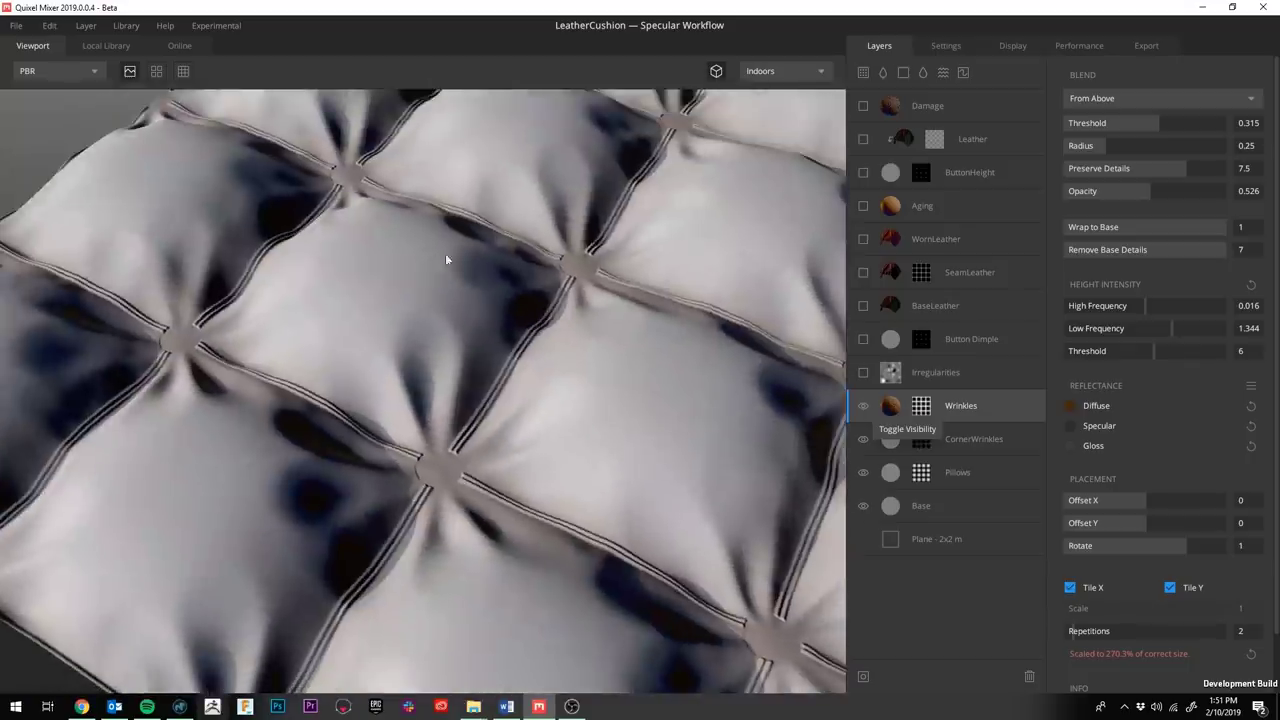
left_click(57, 71)
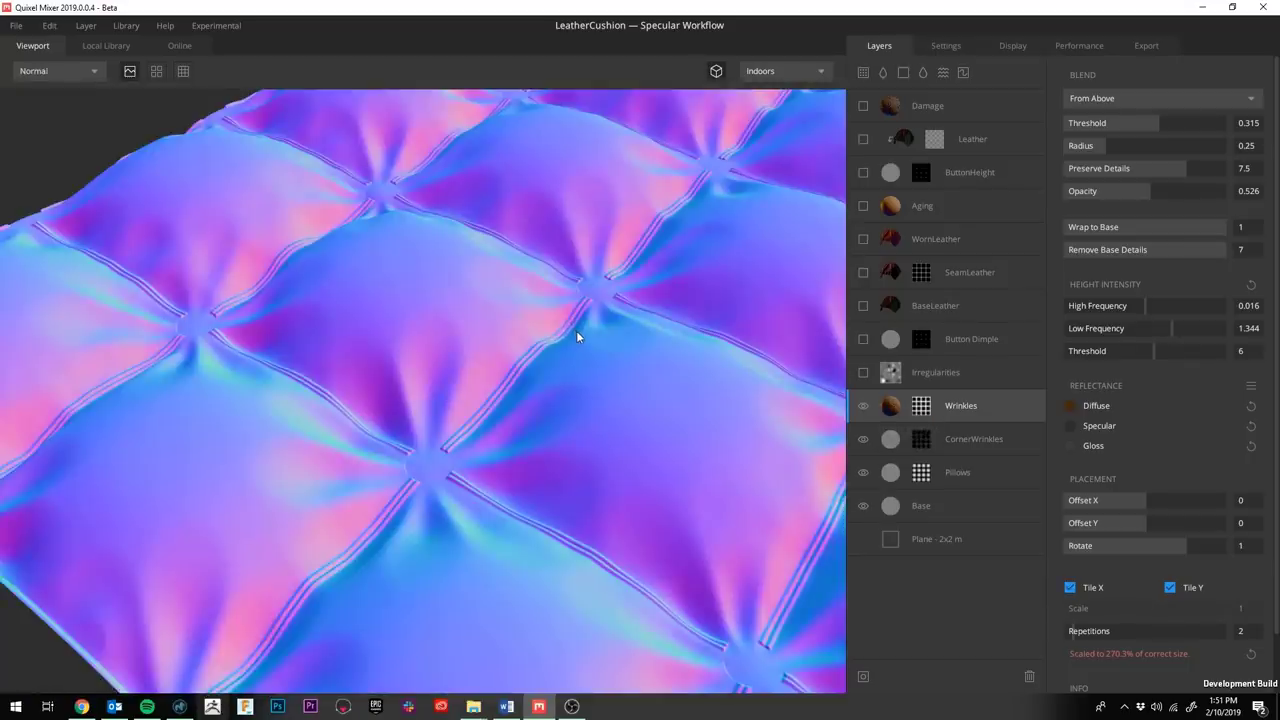
left_click(57, 70)
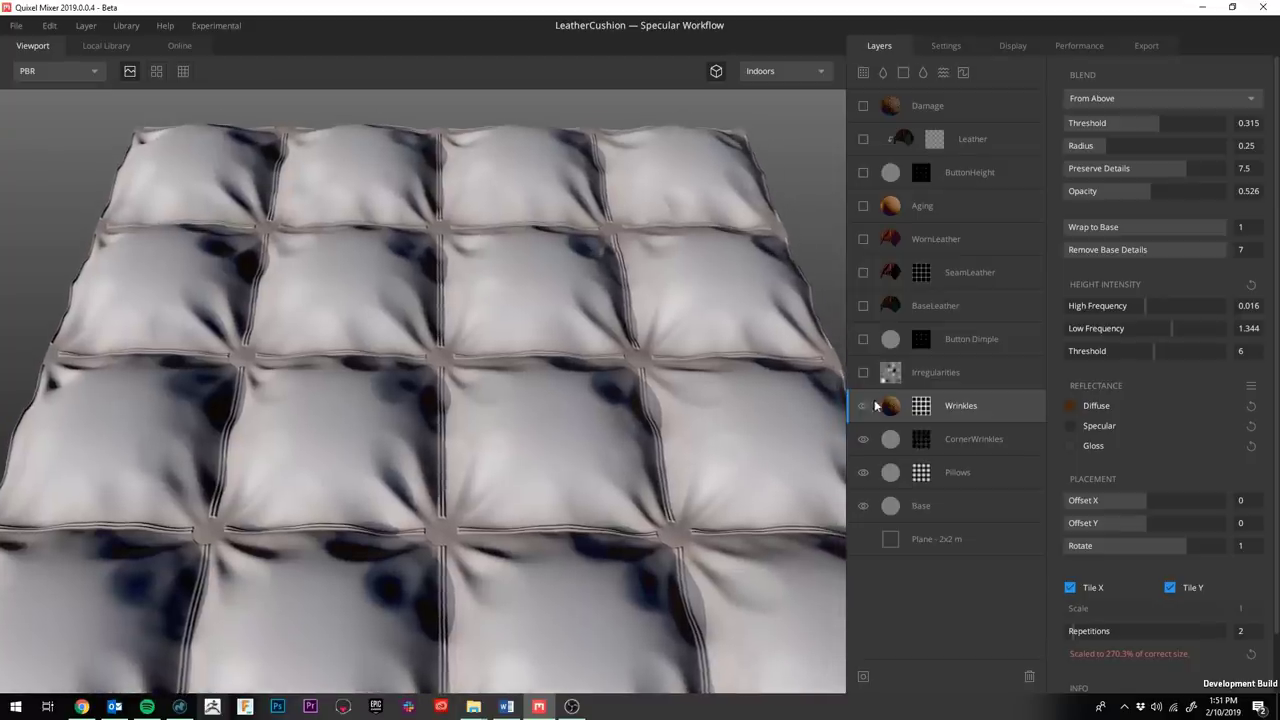
Toggle Wrinkles to compare, show the Irregularities layer, and orbit to inspect the lumpier cushion.
left_click(935, 372)
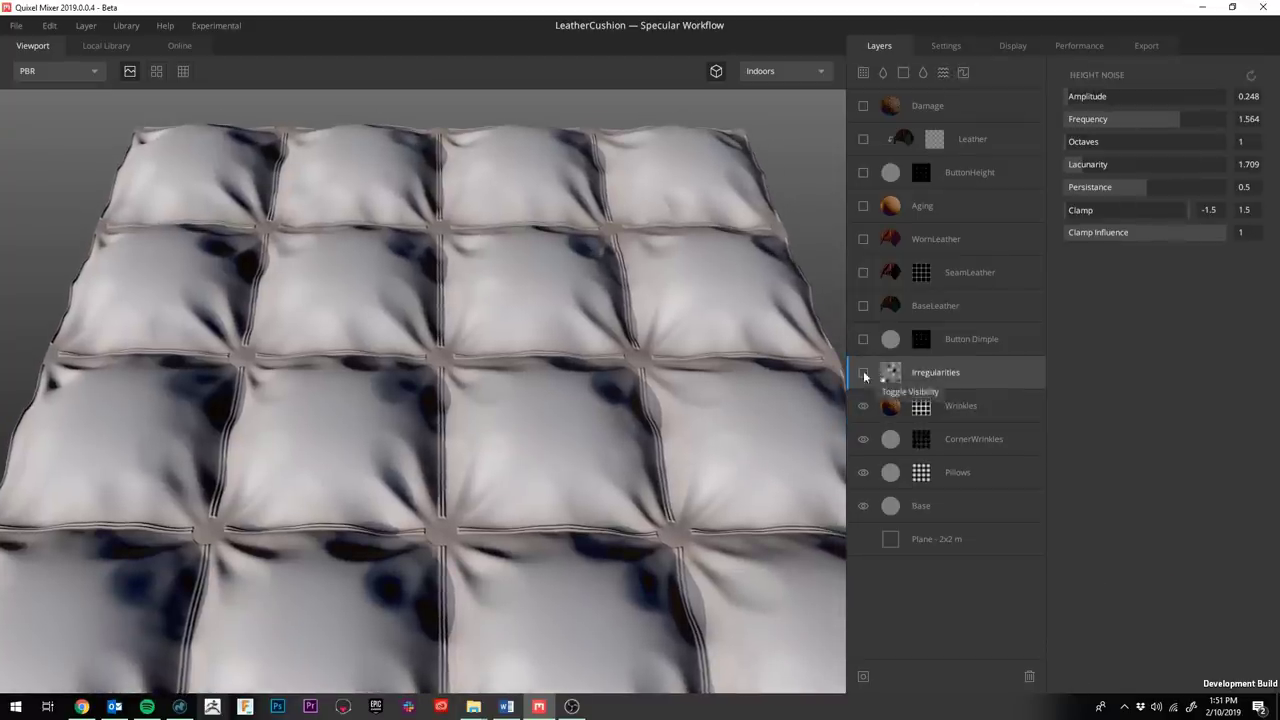
left_click(863, 377)
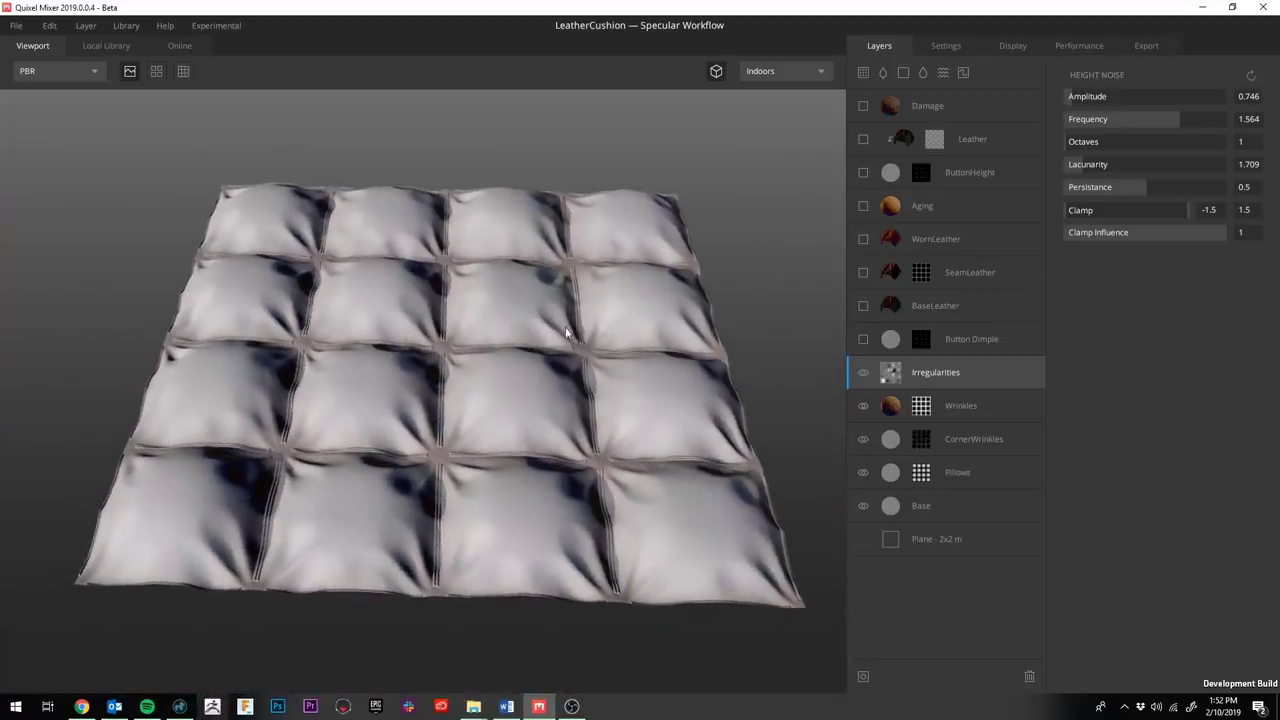
left_click_drag(567, 333, 538, 305)
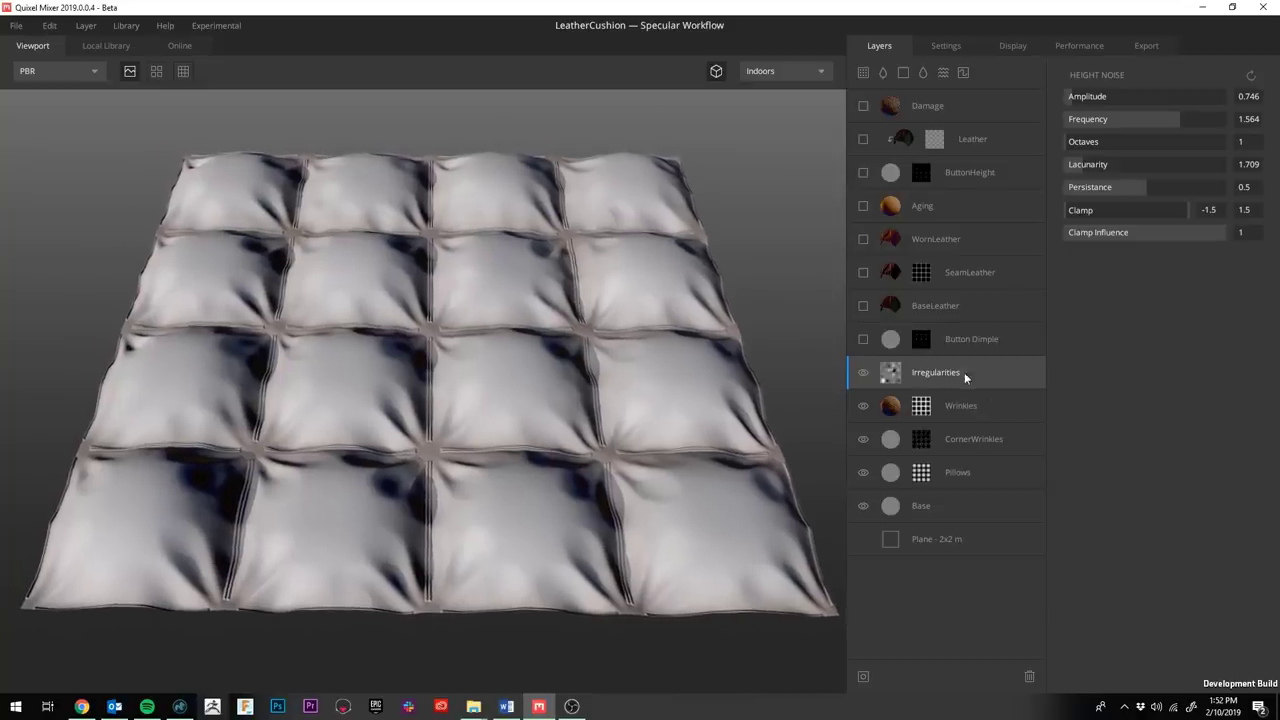
mouse_move(1080, 92)
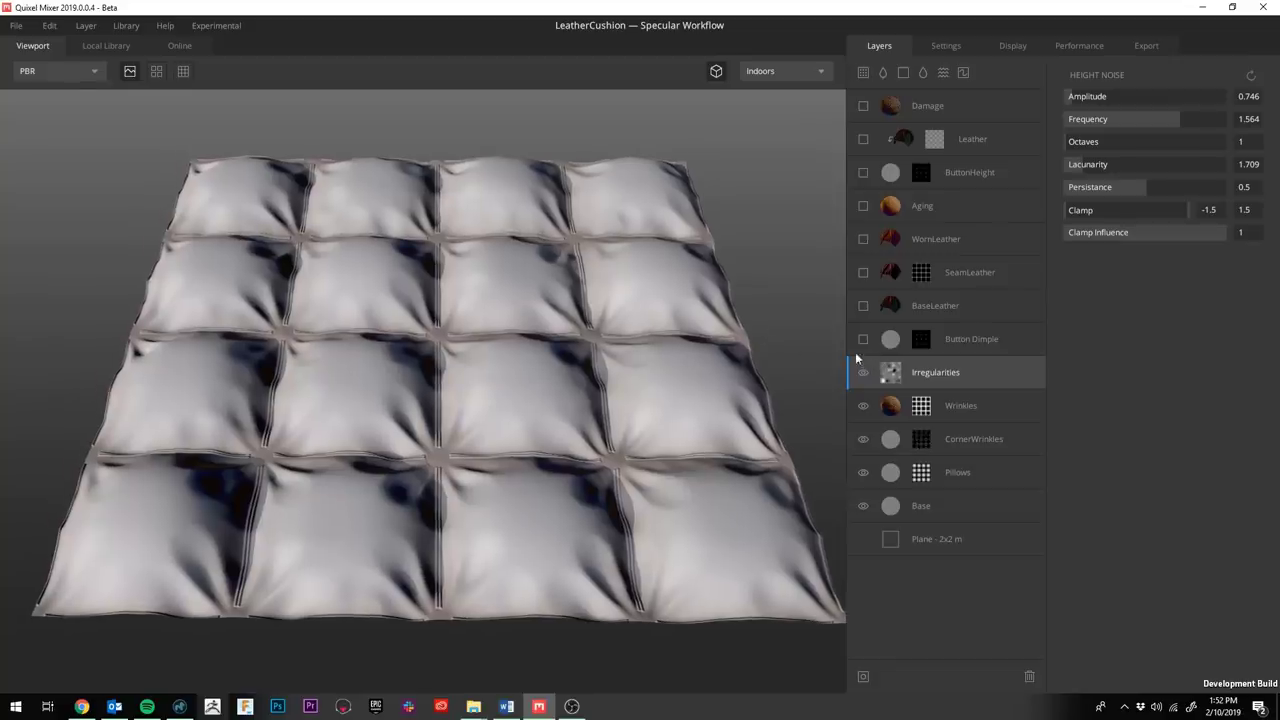
mouse_move(863, 340)
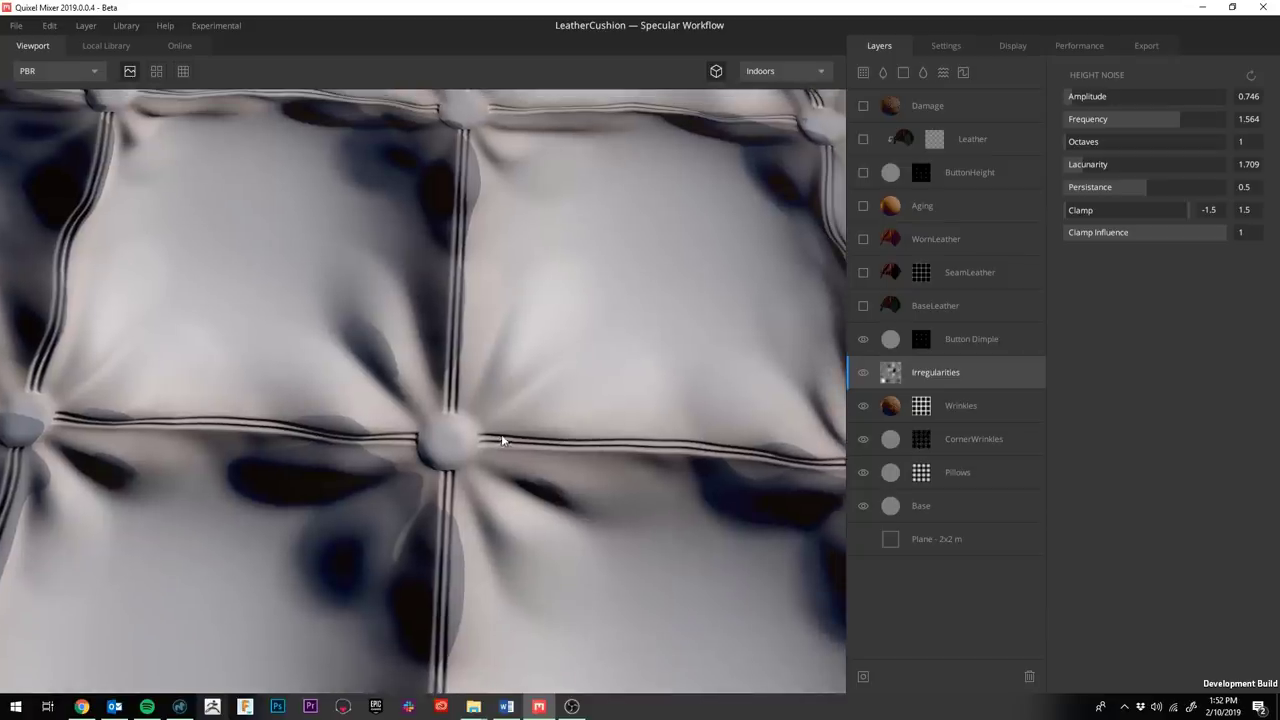
mouse_move(573, 450)
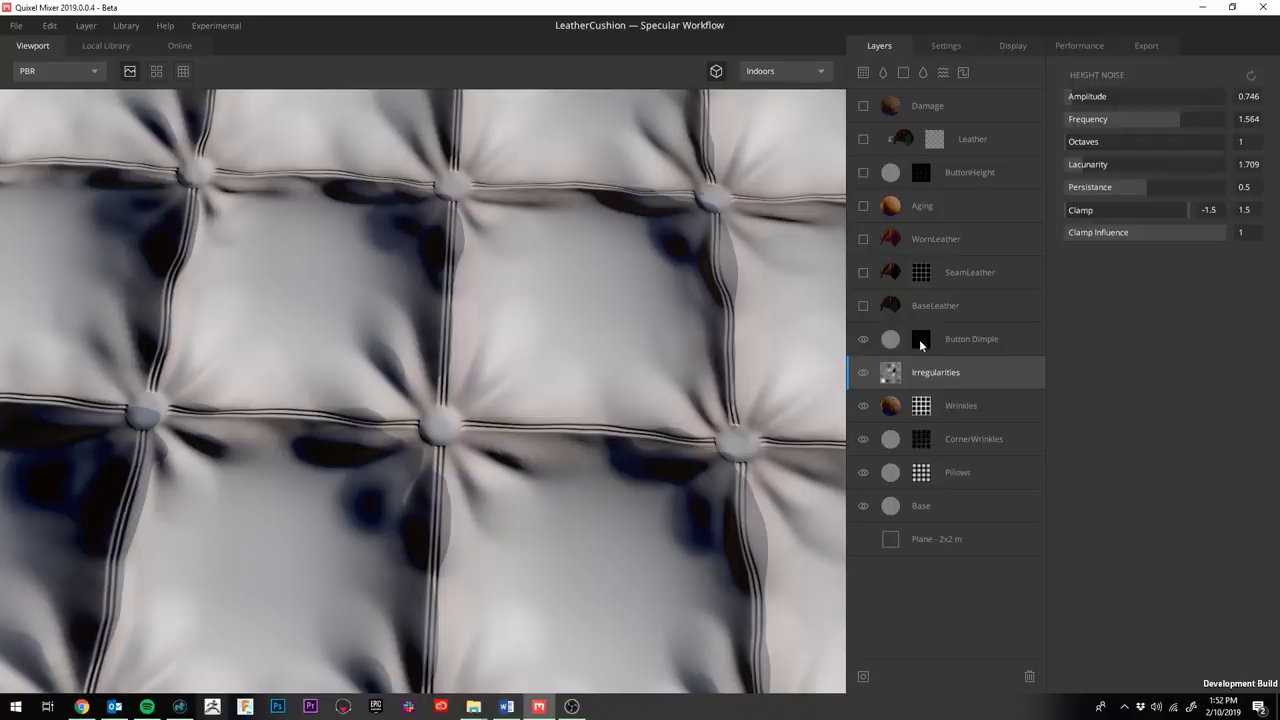
Select the Button Dimple layer to show its Mask Stack settings.
left_click(970, 338)
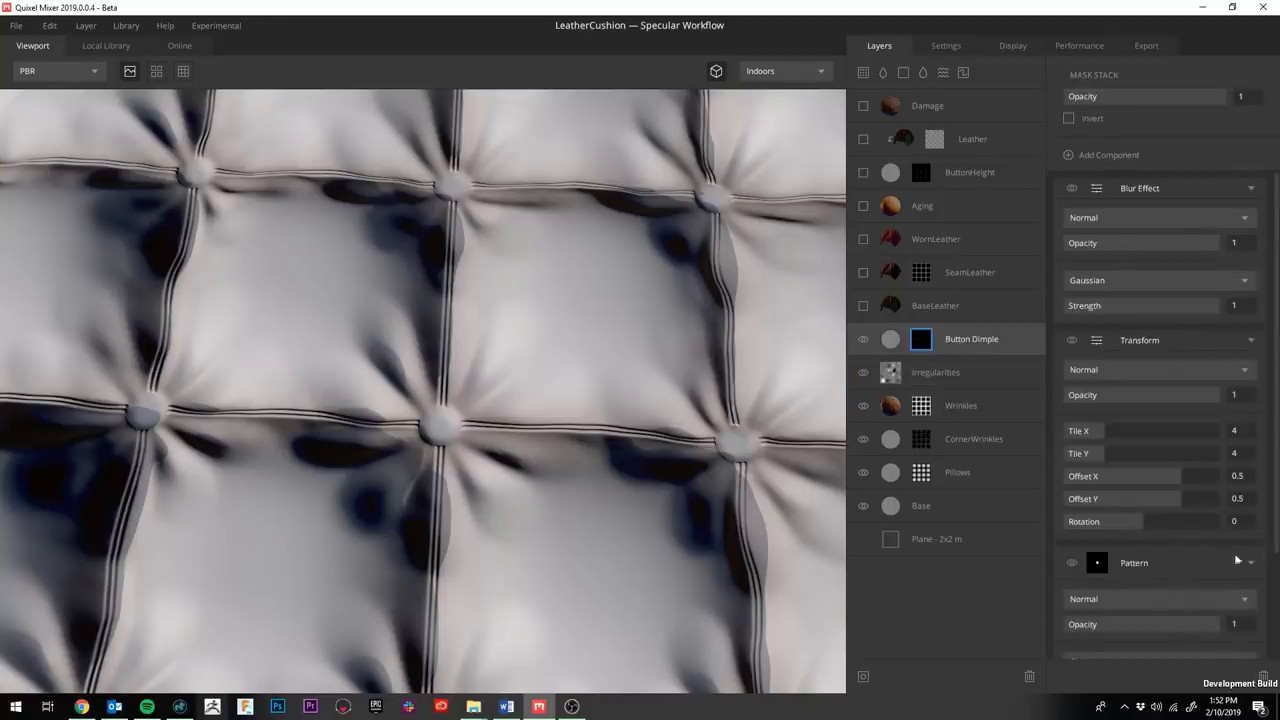
mouse_move(1234, 585)
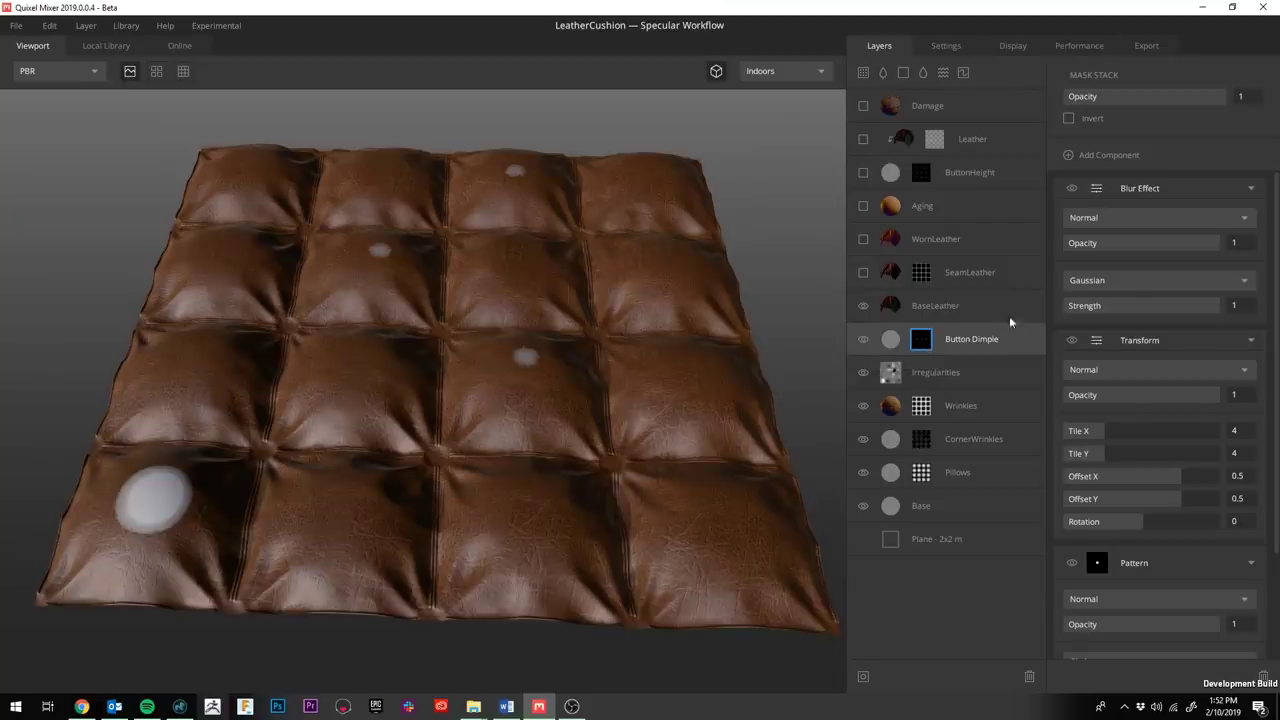
mouse_move(1185, 163)
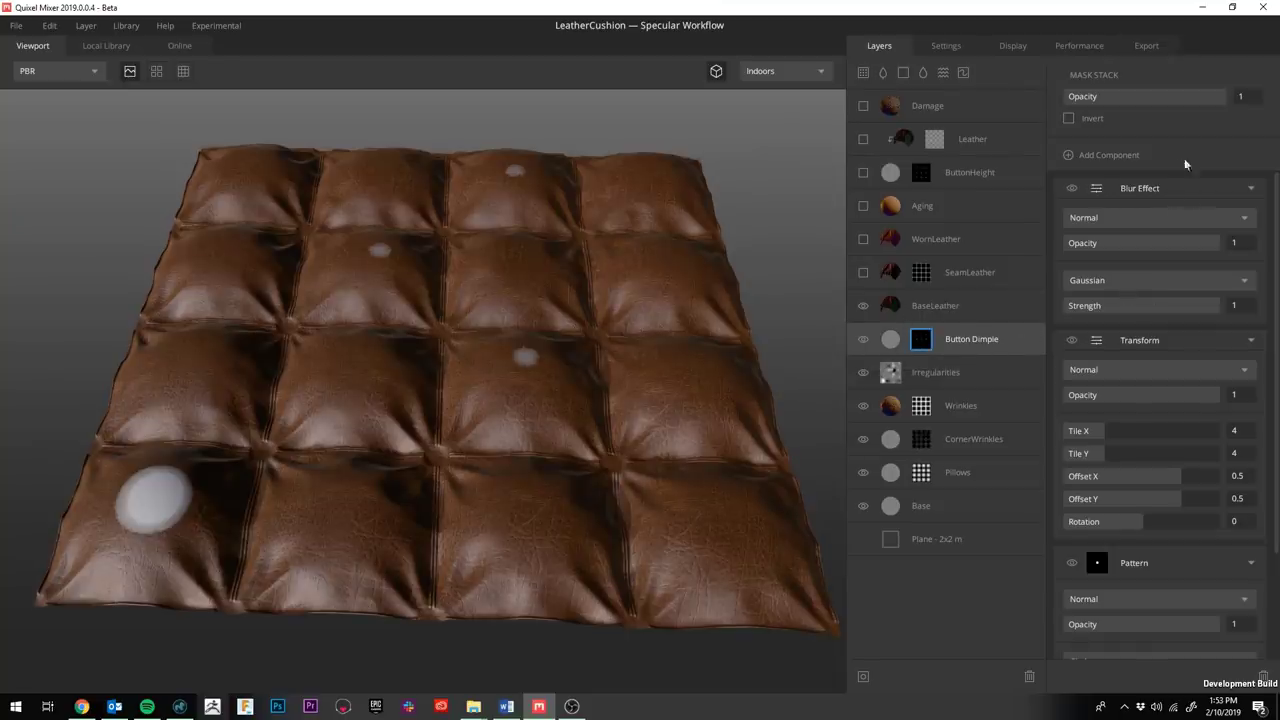
Select the BaseLeather layer and raise its blend threshold to 1.419.
left_click(935, 305)
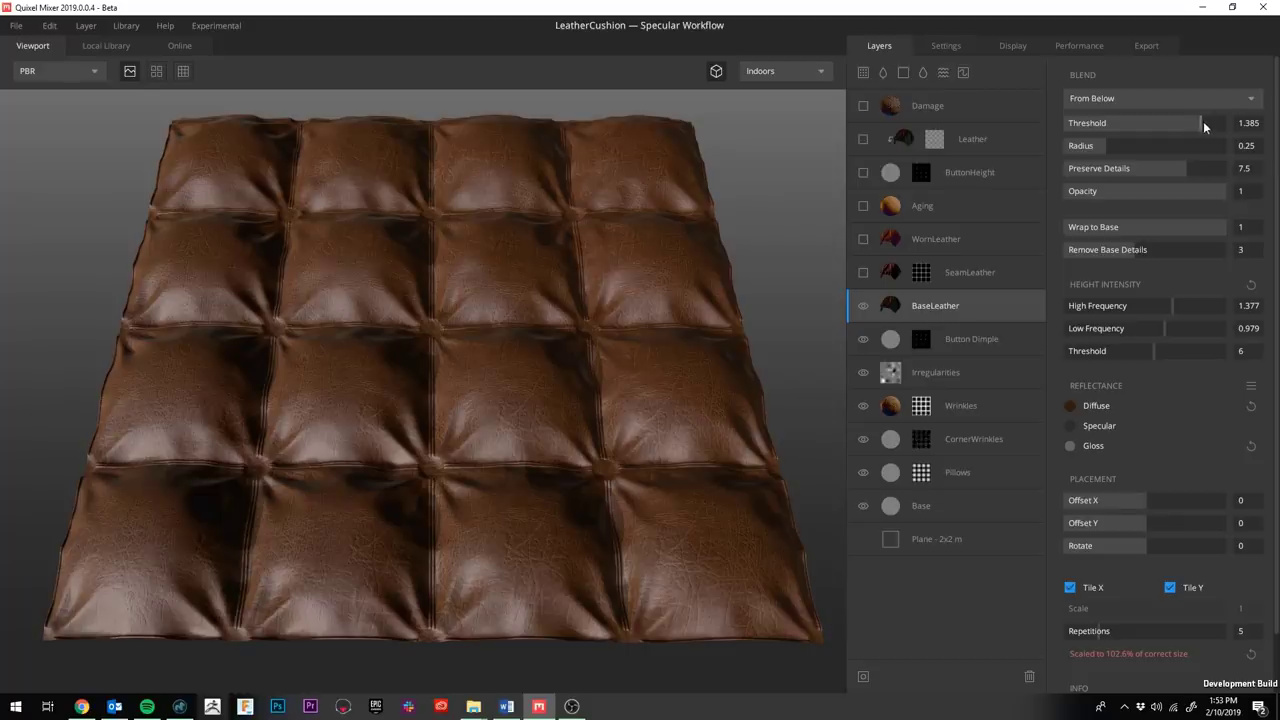
left_click_drag(1180, 122, 1205, 122)
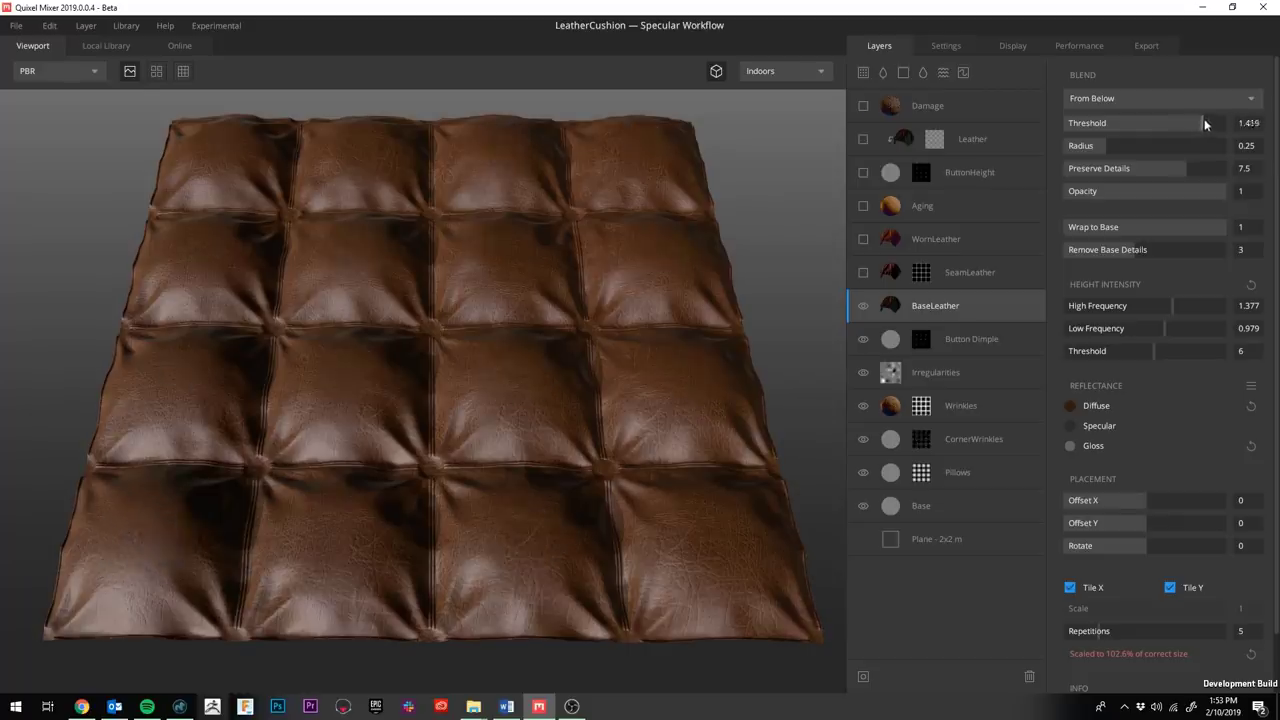
mouse_move(538, 300)
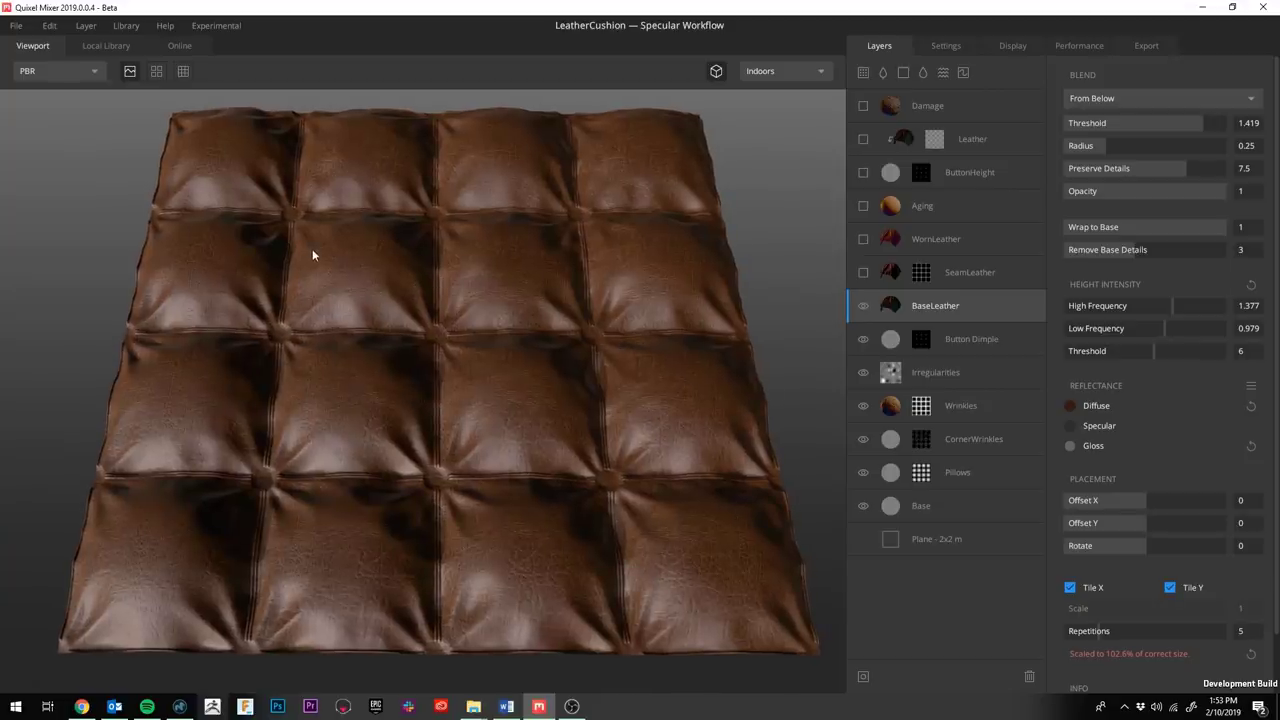
mouse_move(334, 262)
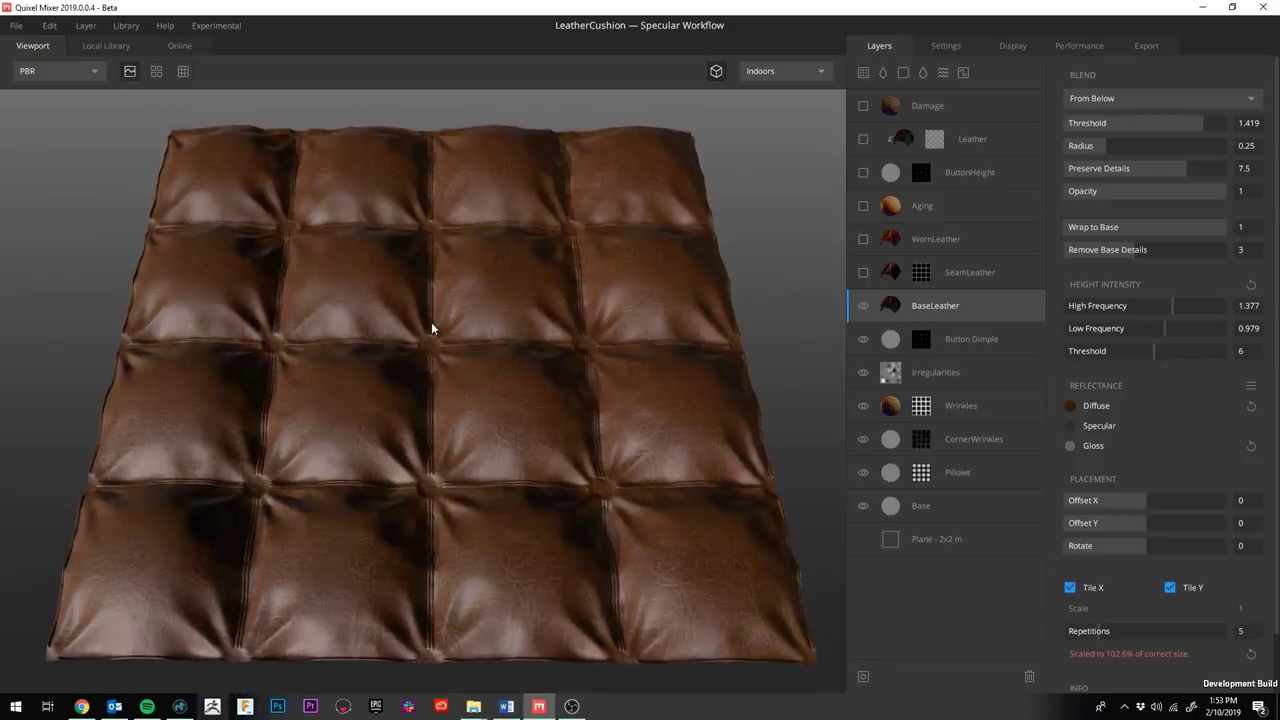
mouse_move(550, 435)
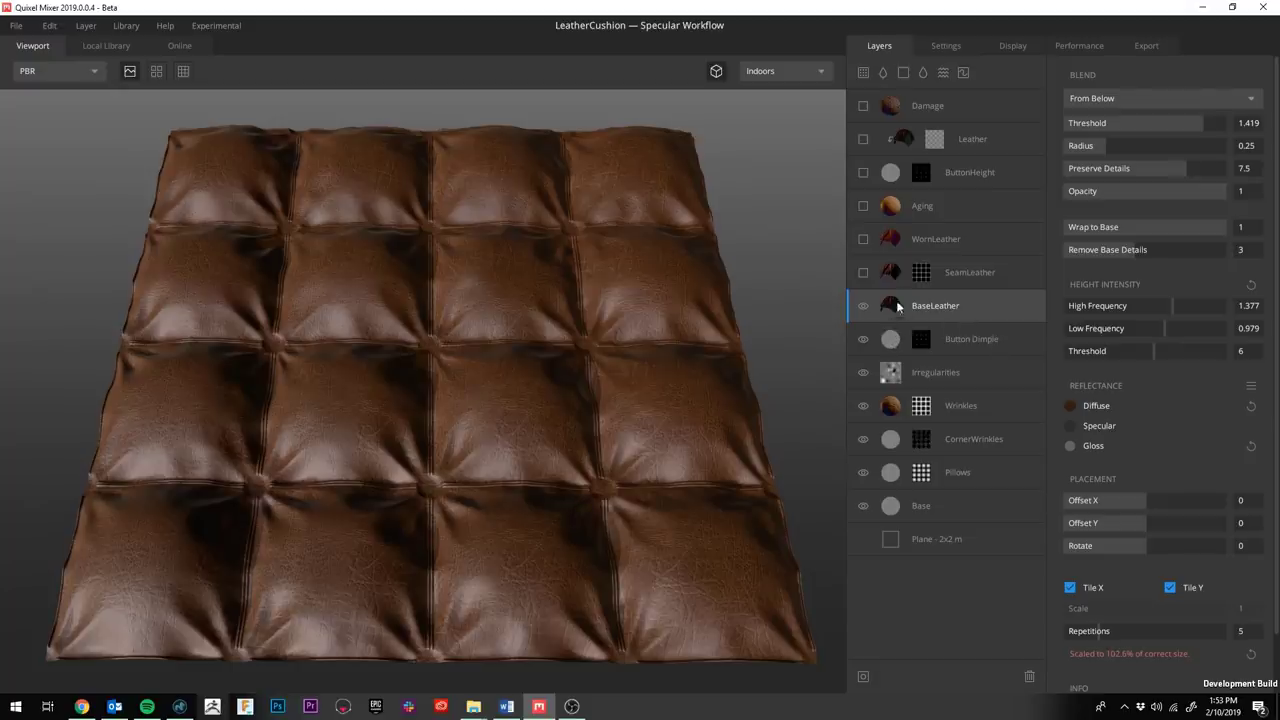
mouse_move(863, 238)
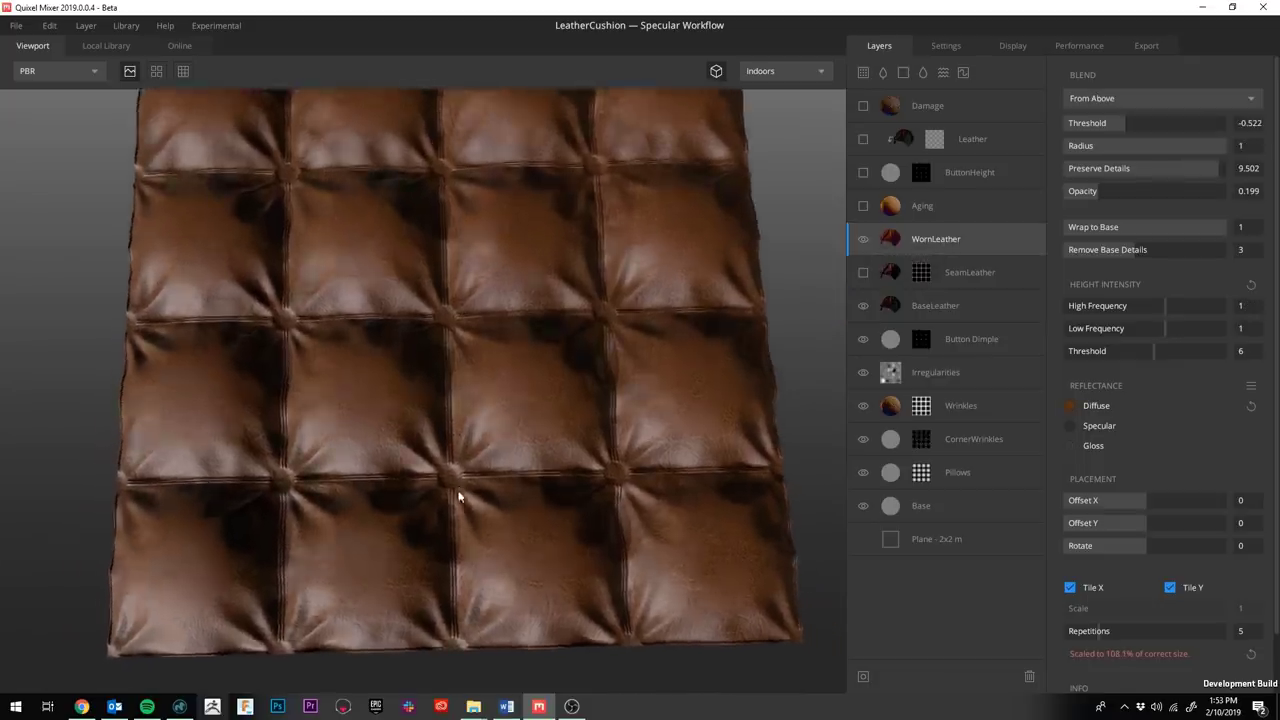
Inspect the worn leather cushion in the Diffuse-only and full shaded previews.
left_click_drag(460, 497, 510, 370)
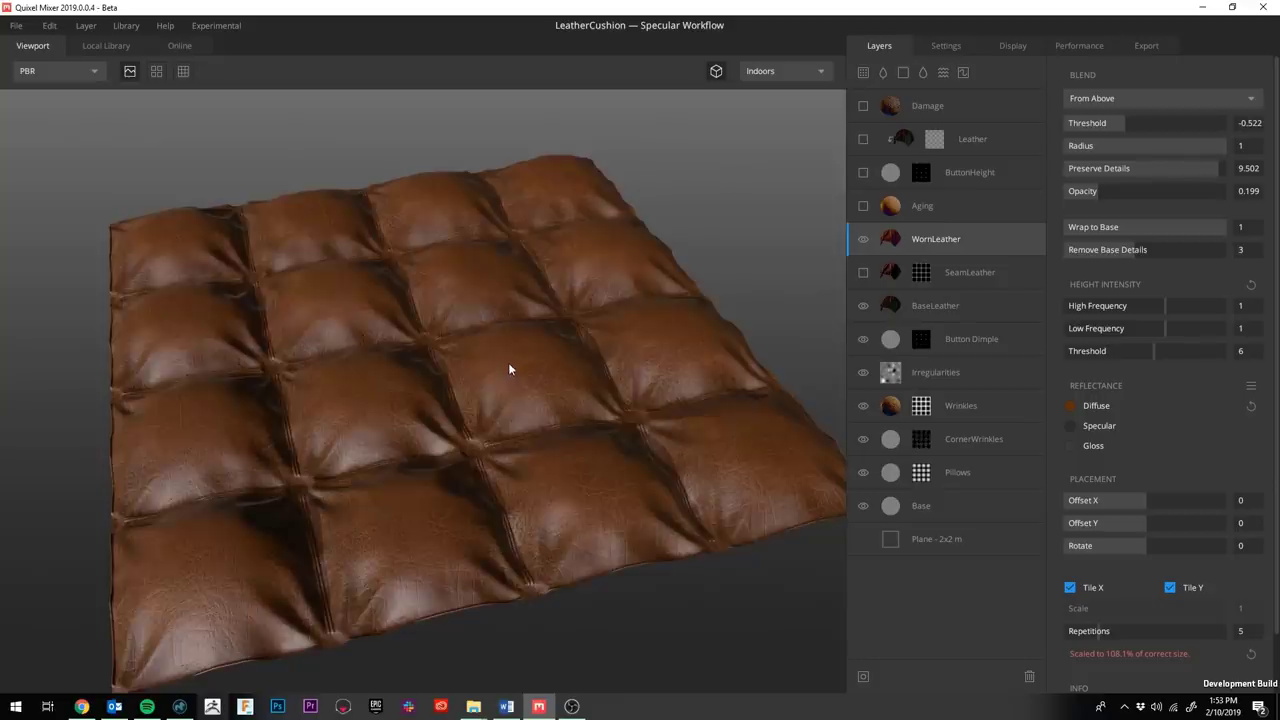
left_click(57, 71)
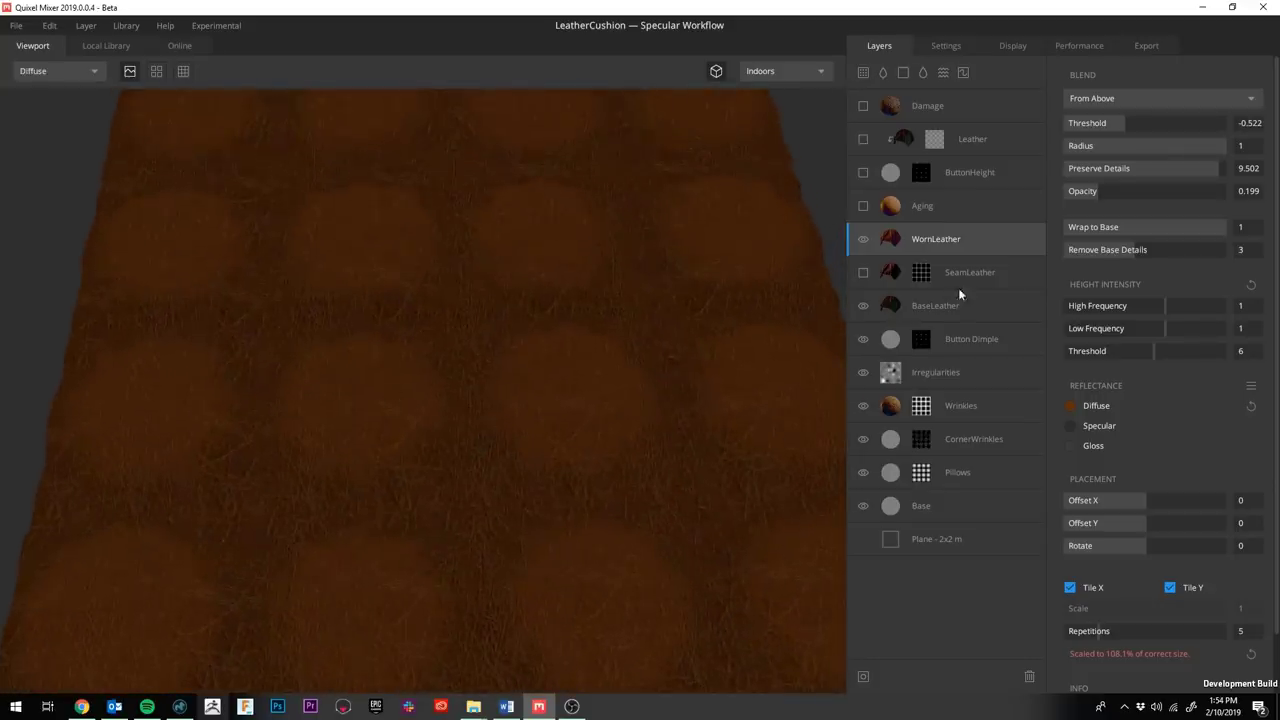
left_click(57, 71)
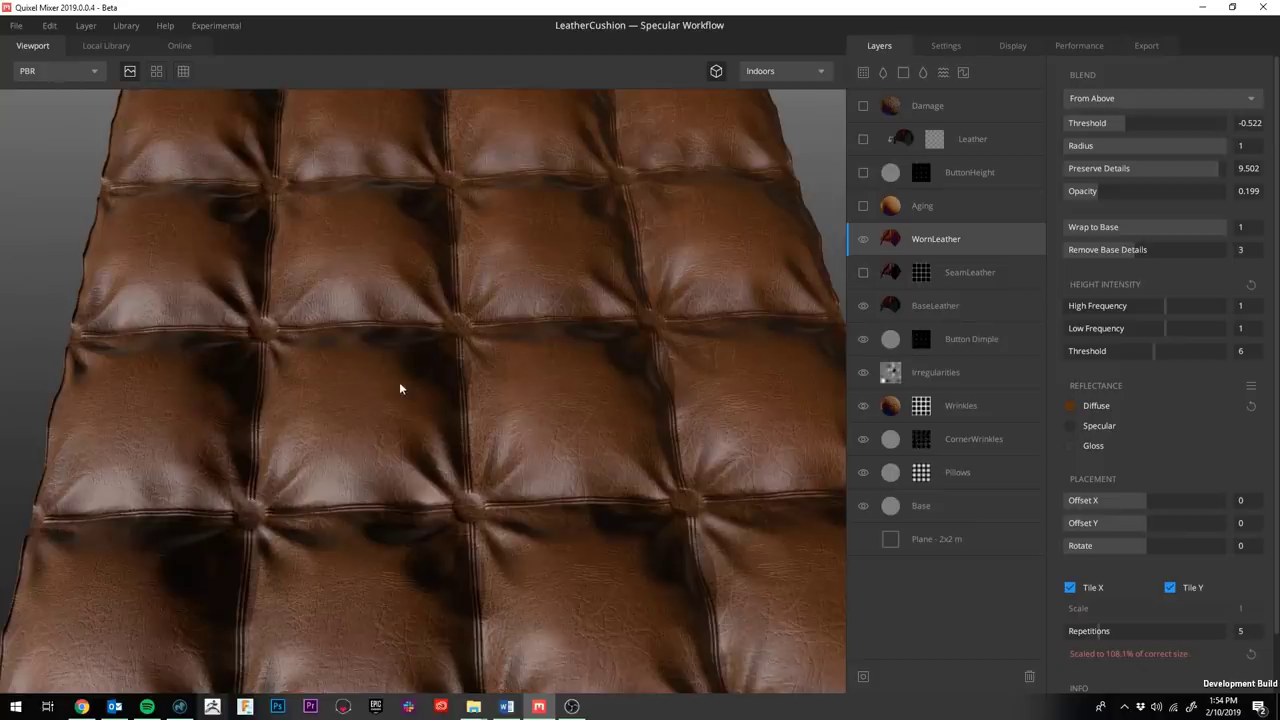
mouse_move(456, 359)
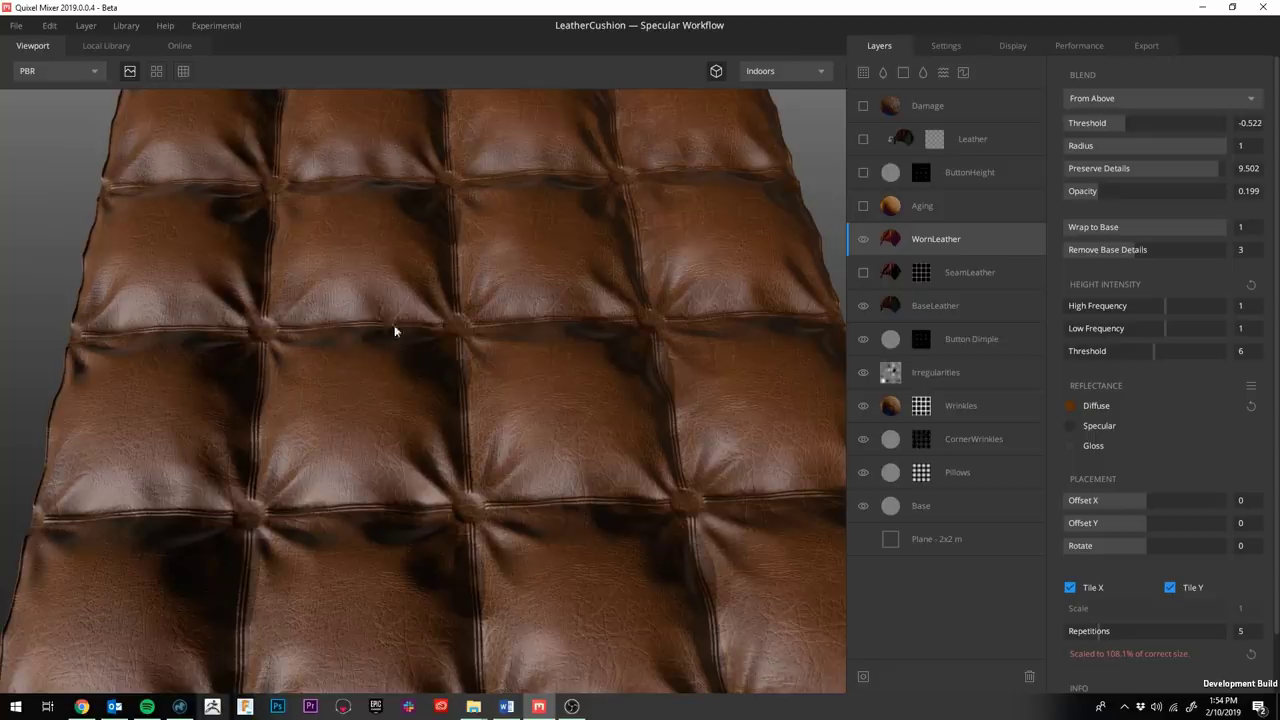
mouse_move(450, 472)
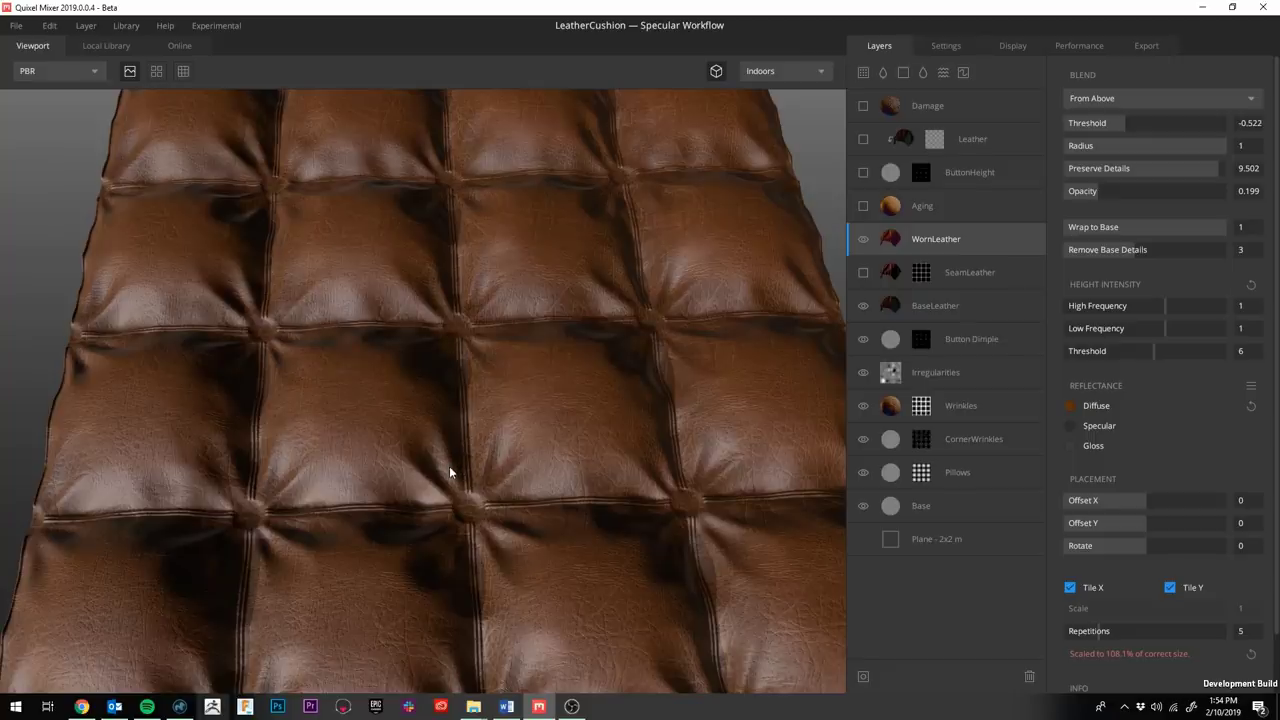
left_click_drag(450, 472, 556, 477)
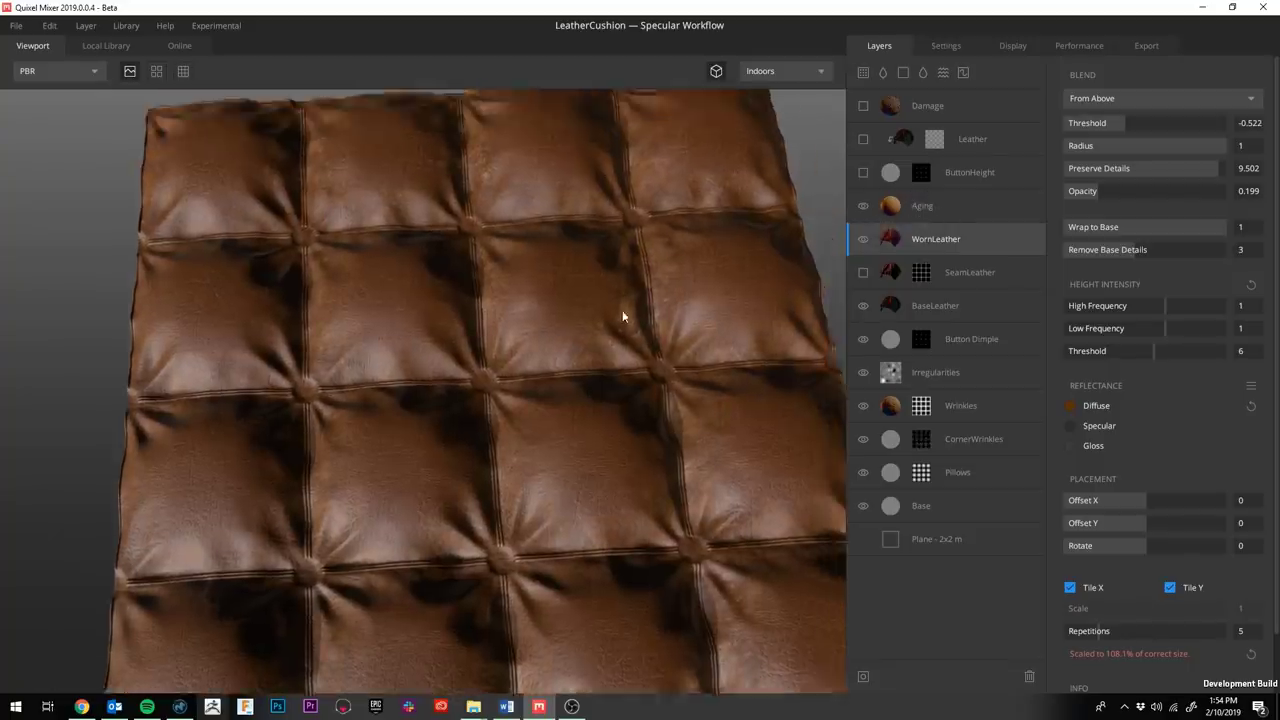
Lower the Aging layer's blend threshold to 0.456 and inspect a button's seams.
left_click(921, 205)
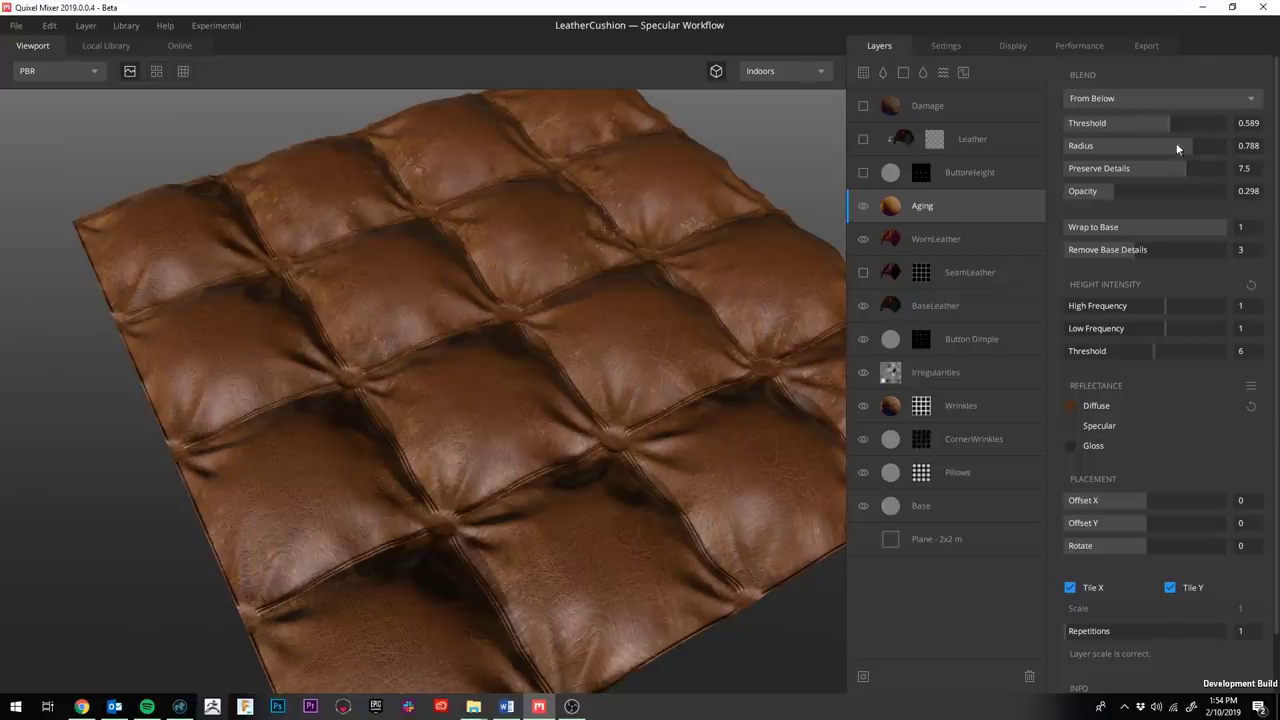
mouse_move(1116, 193)
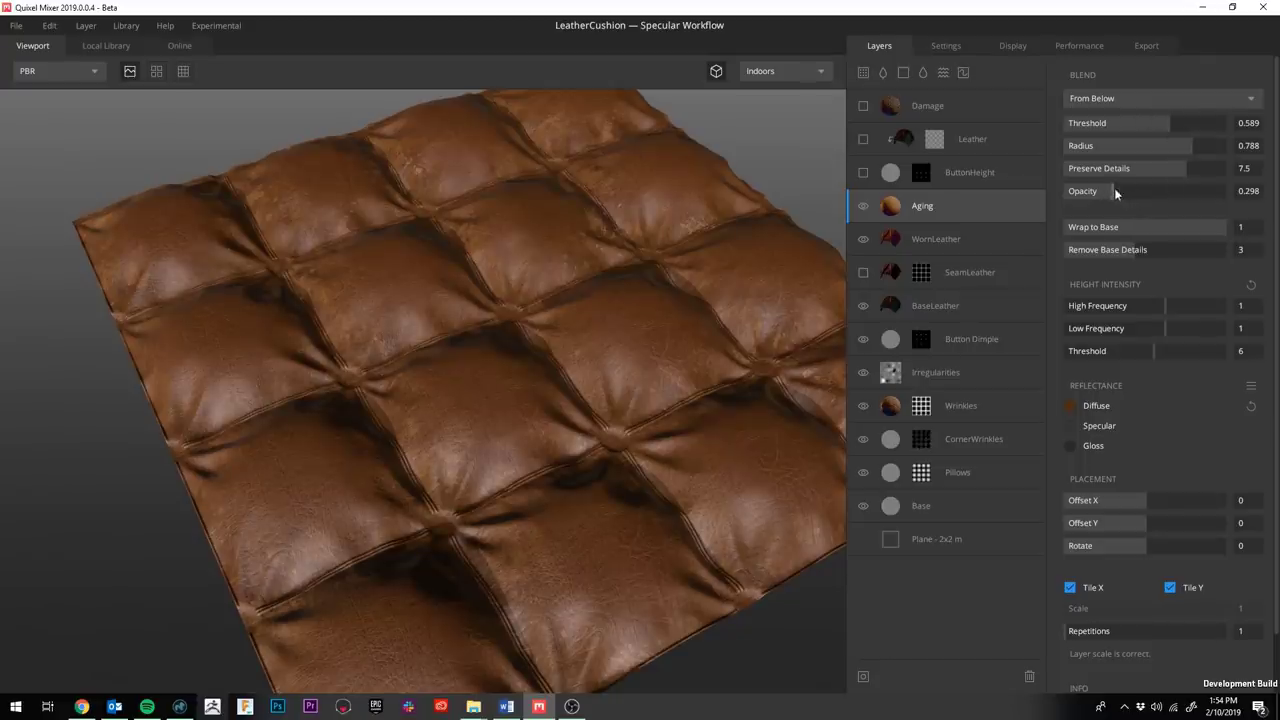
mouse_move(1170, 127)
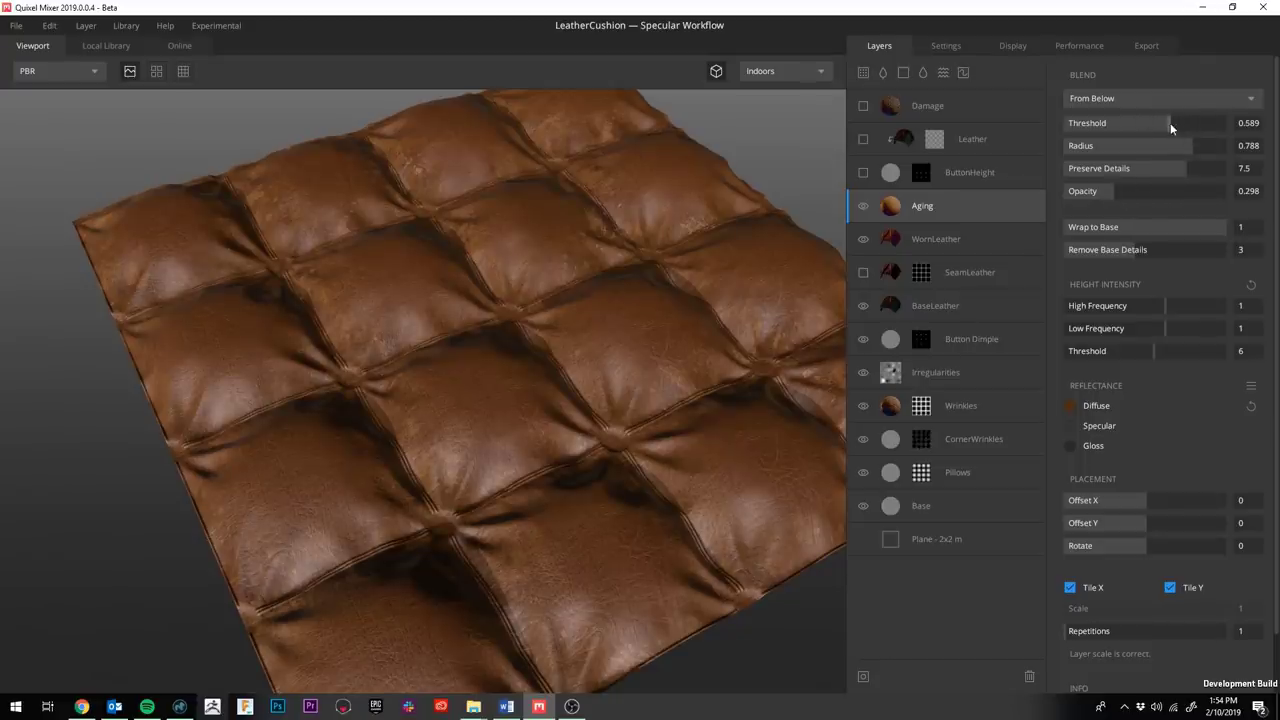
left_click_drag(1160, 122, 1173, 122)
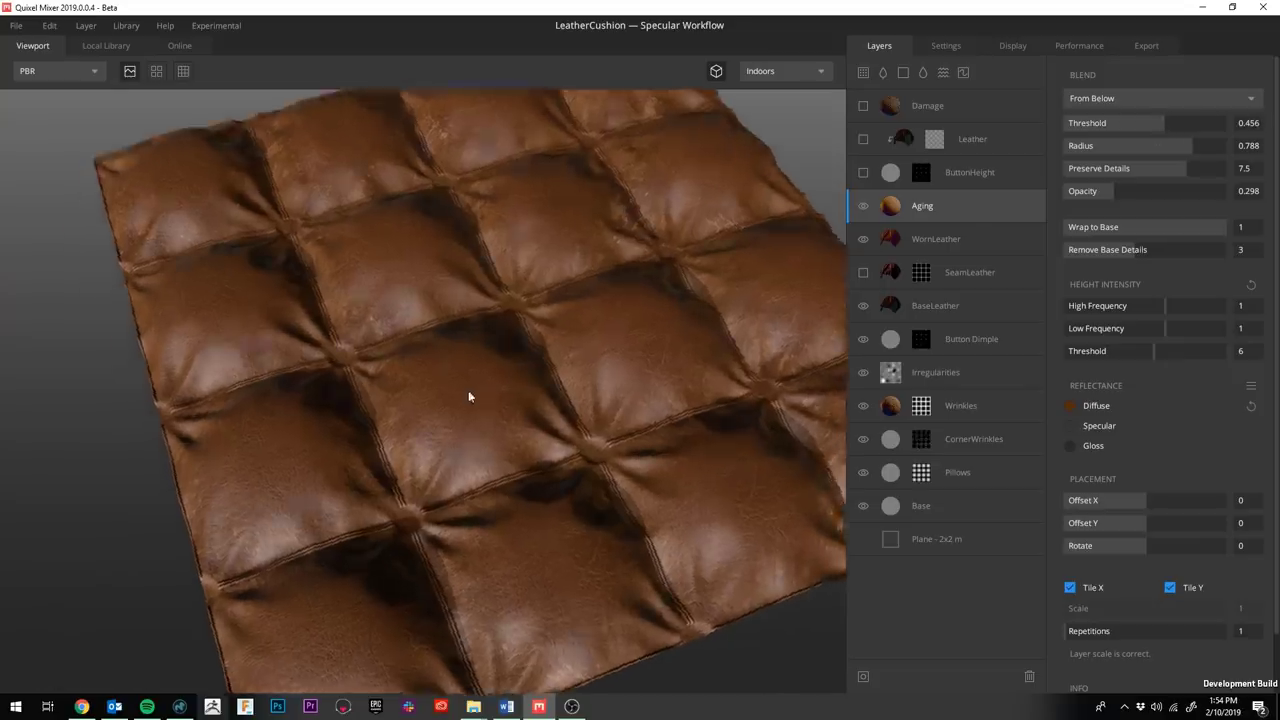
left_click_drag(470, 397, 430, 433)
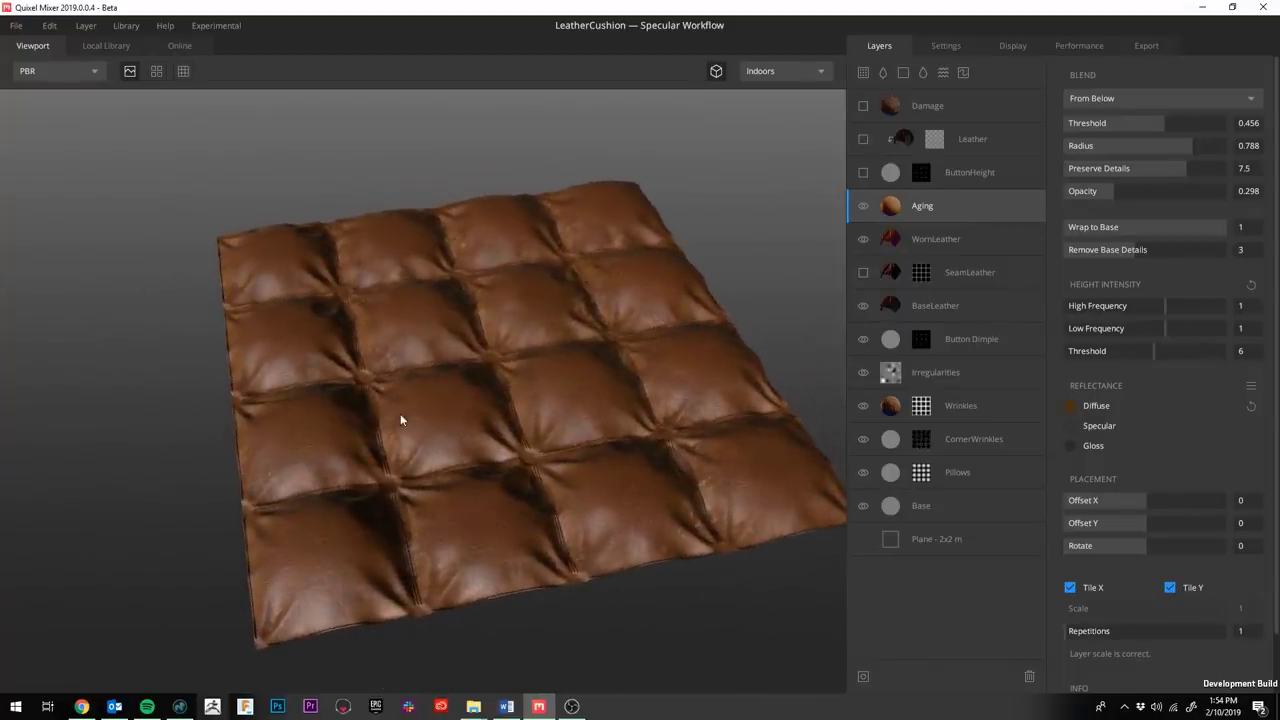
mouse_move(545, 400)
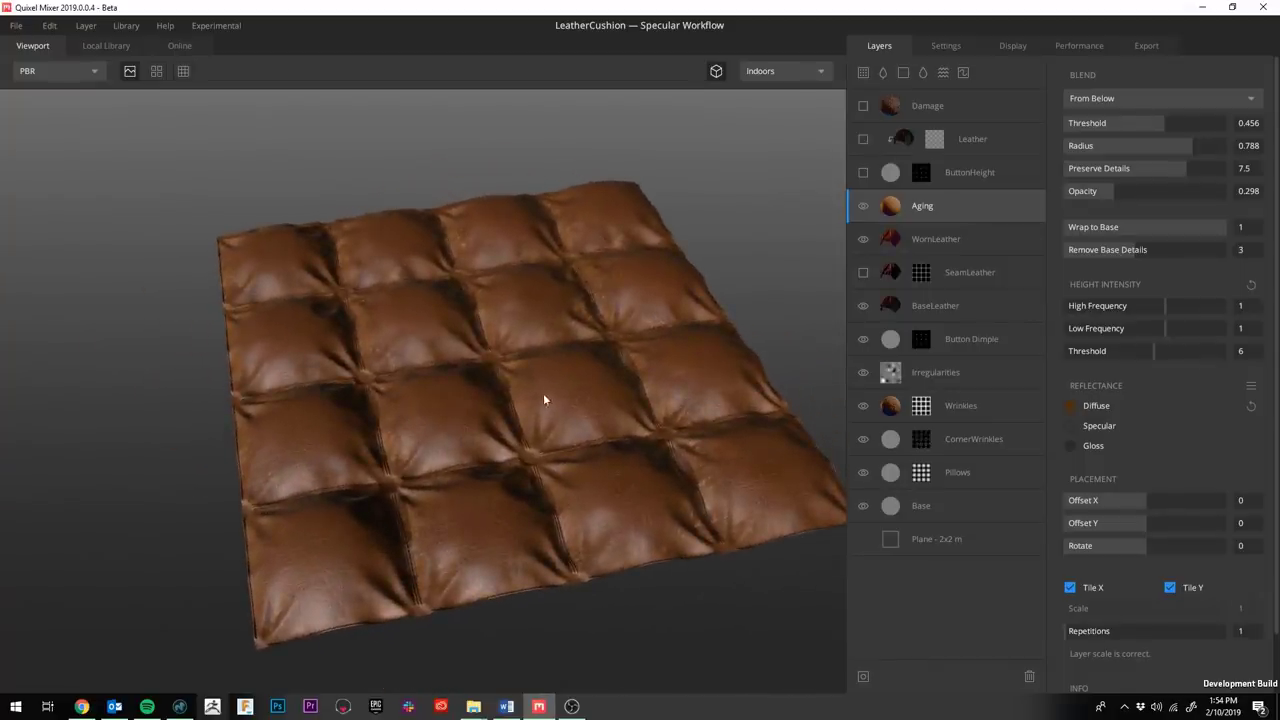
left_click_drag(545, 400, 518, 433)
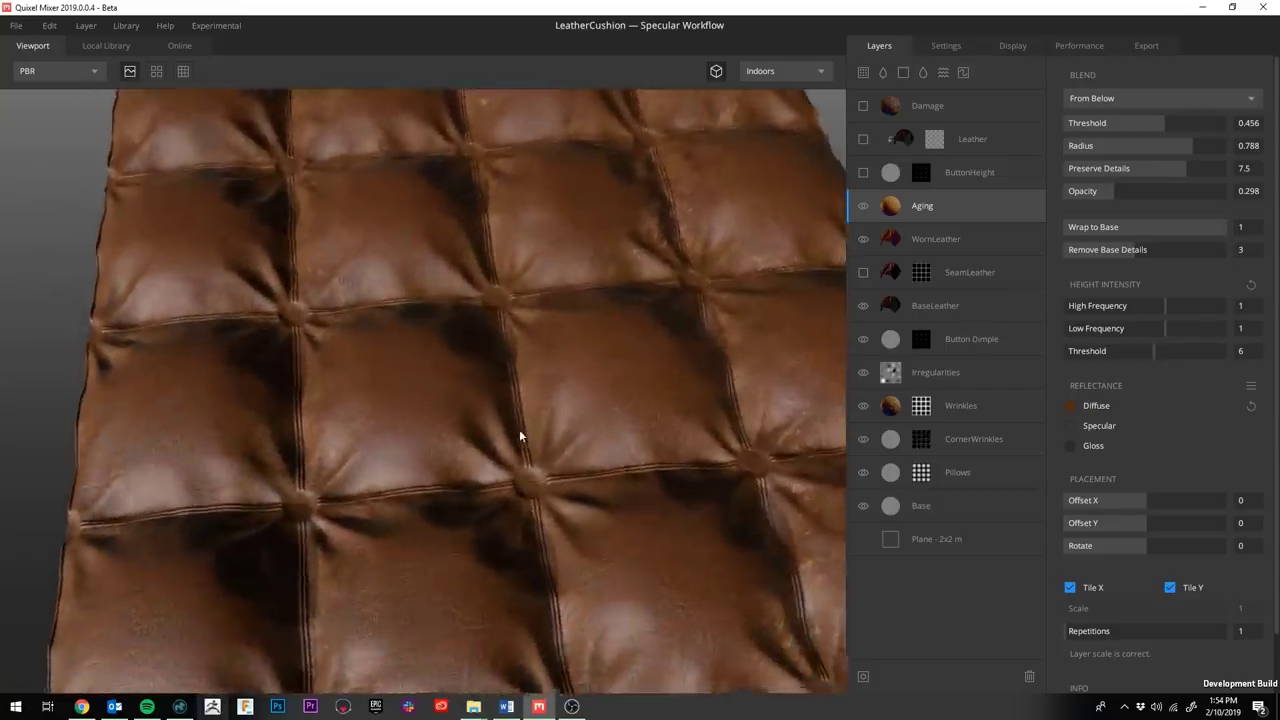
left_click_drag(520, 436, 672, 358)
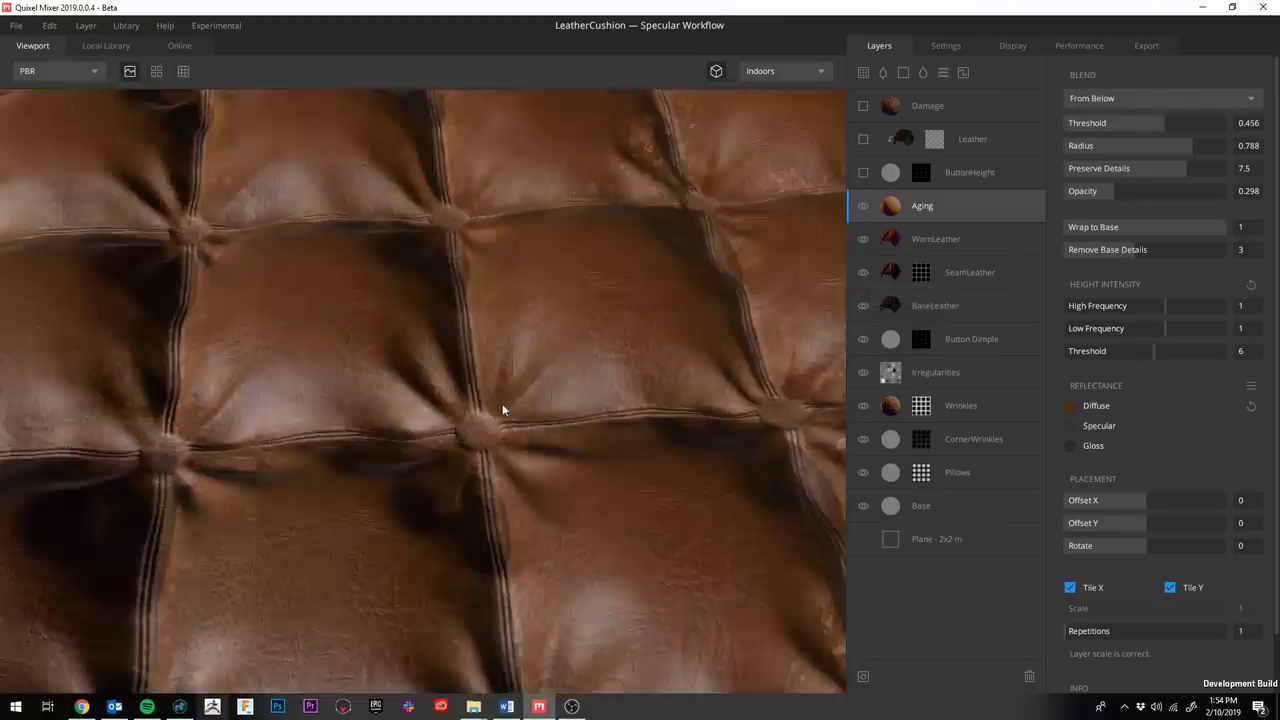
Make the SeamLeather layer visible and inspect the seams from several angles.
left_click(863, 272)
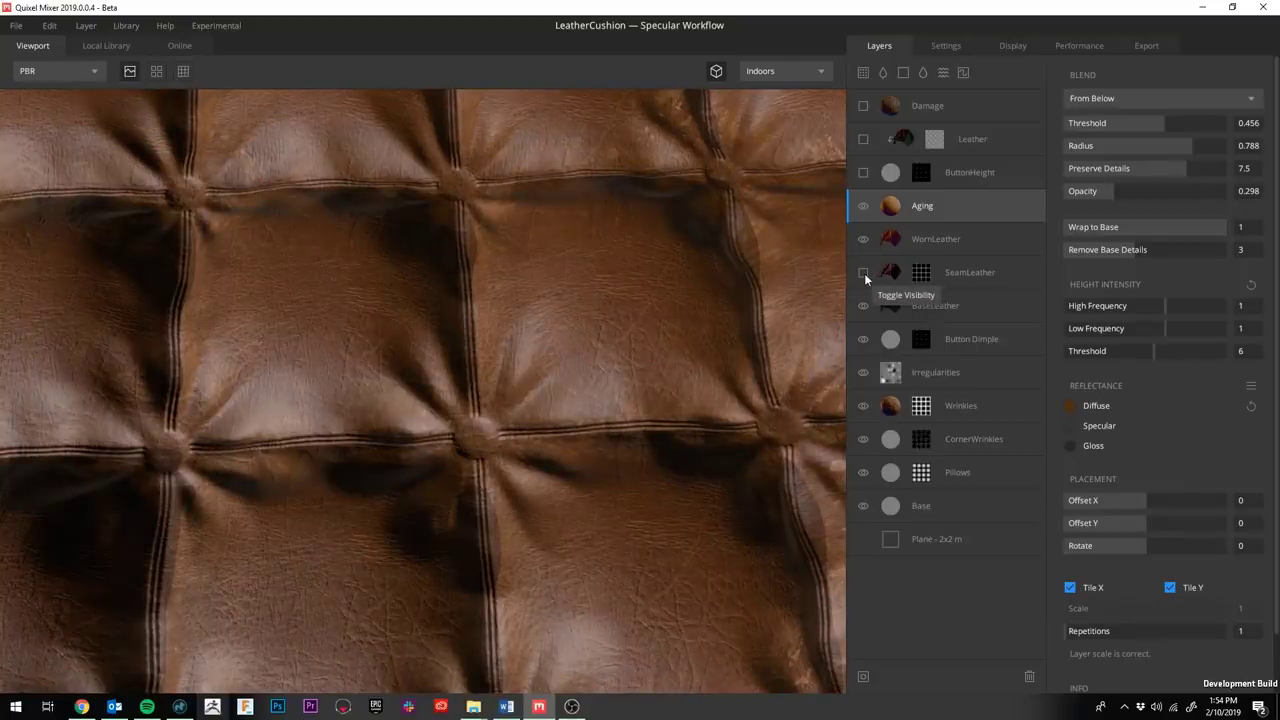
left_click(863, 272)
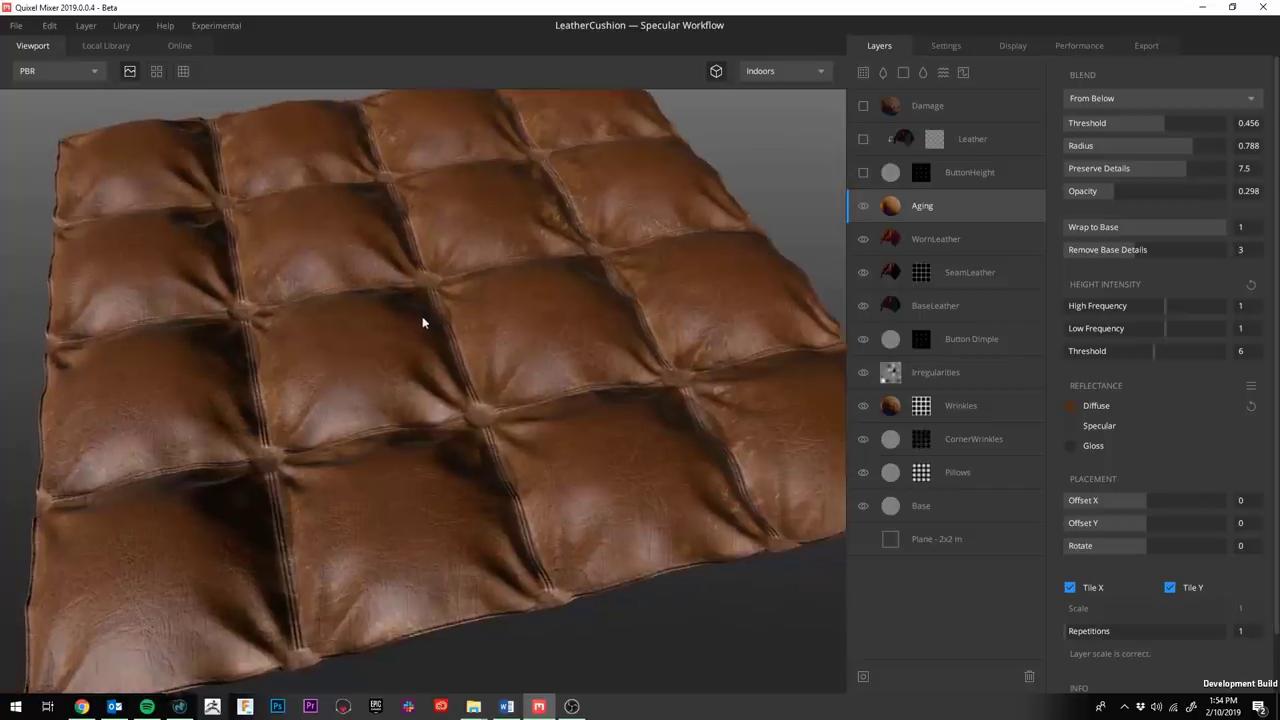
left_click_drag(422, 322, 467, 344)
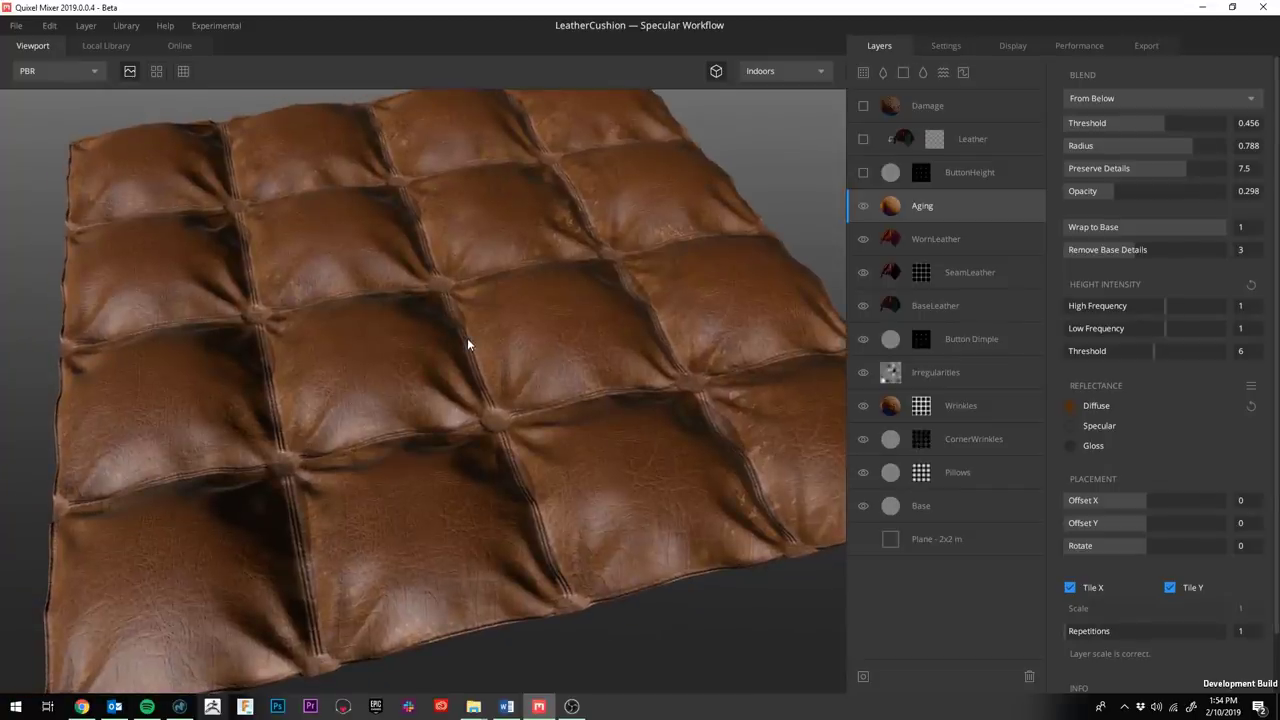
left_click_drag(470, 344, 477, 398)
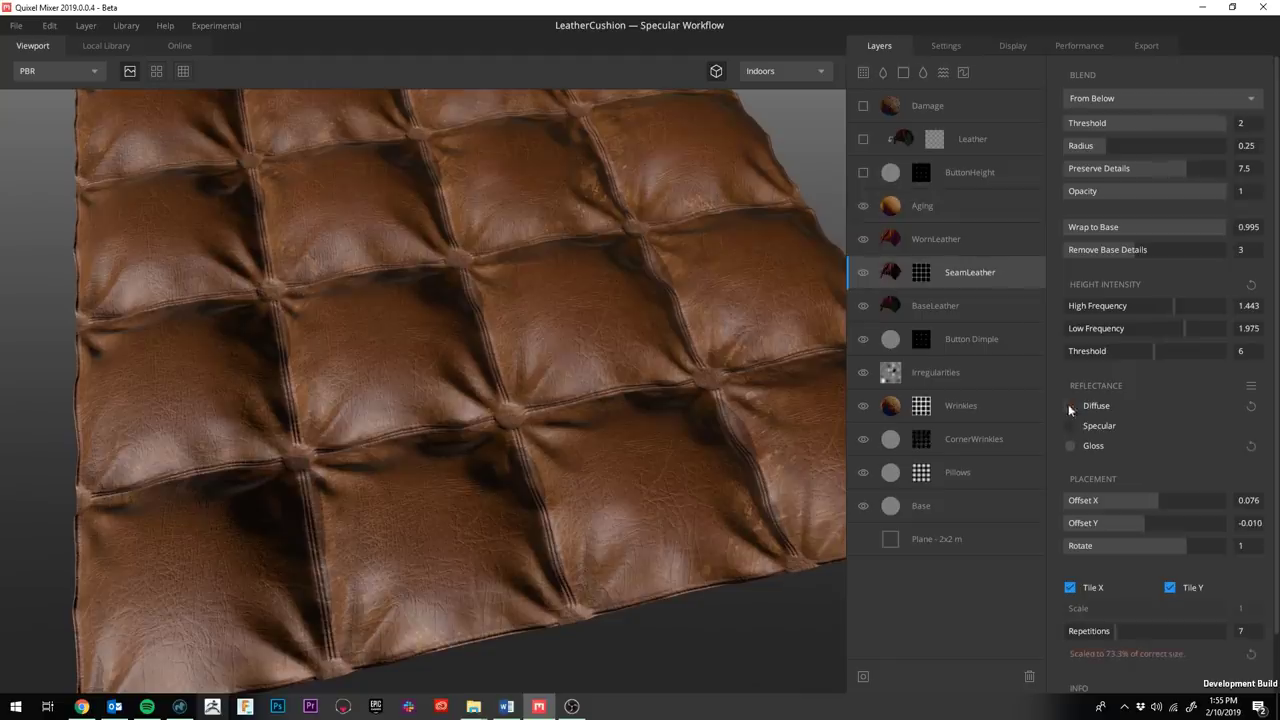
Preview a SeamLeather diffuse colour, discard it, and check the Diffuse-only view.
left_click(1071, 406)
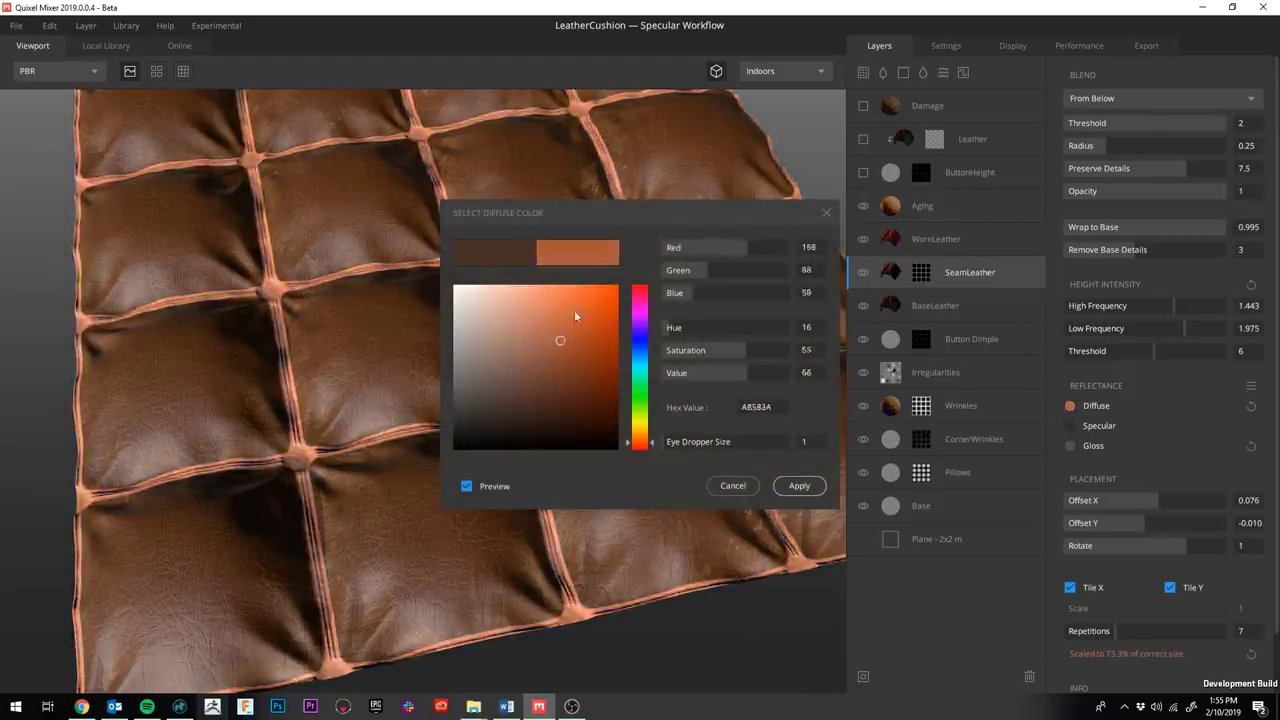
left_click(799, 485)
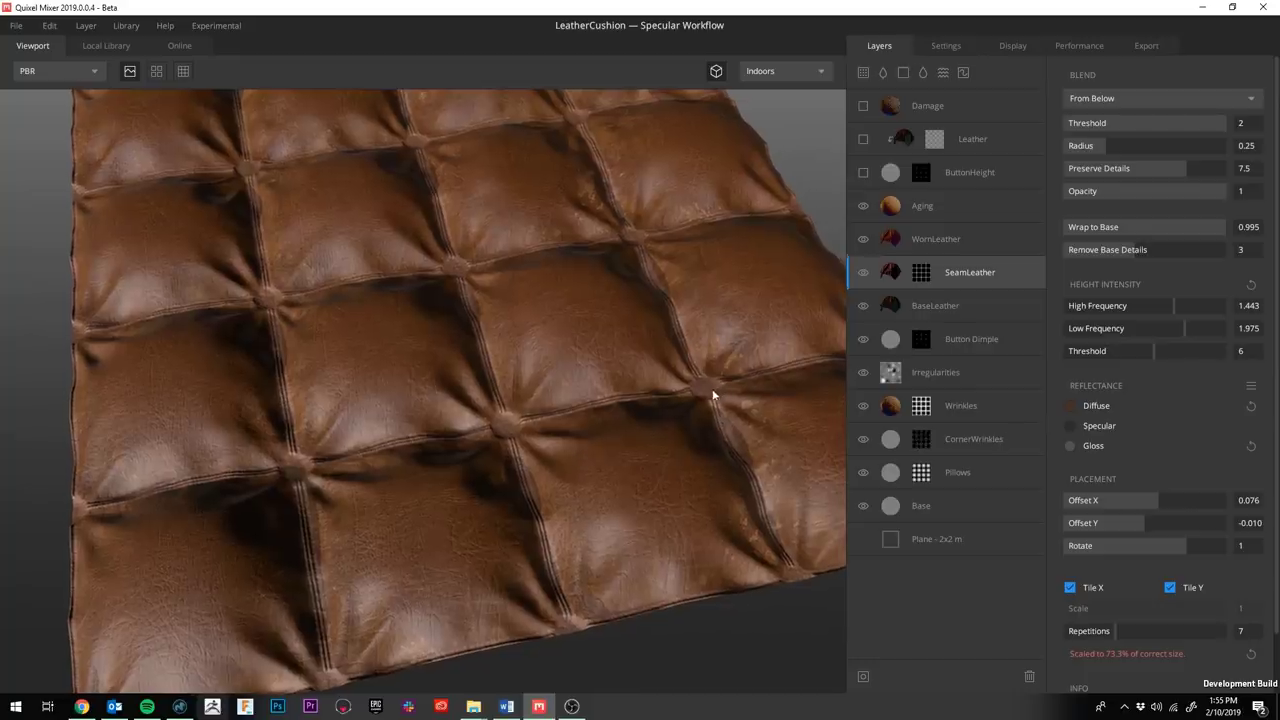
left_click(57, 70)
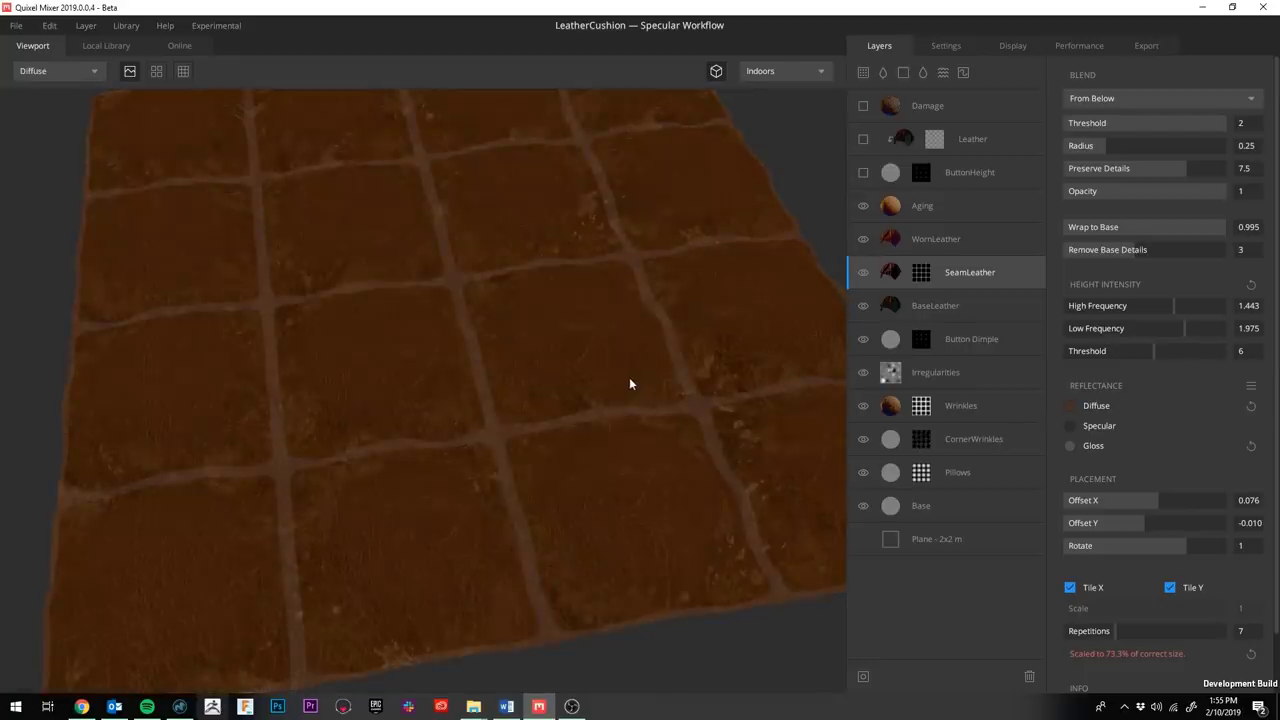
left_click(57, 70)
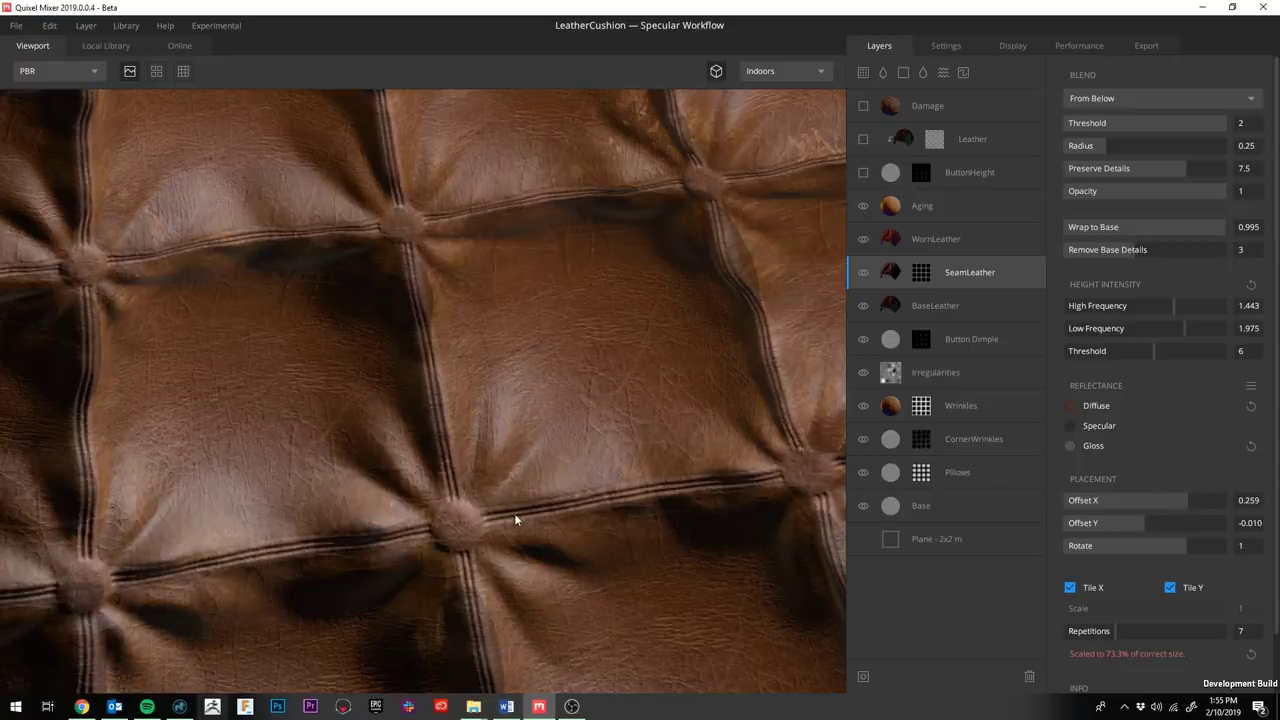
mouse_move(706, 343)
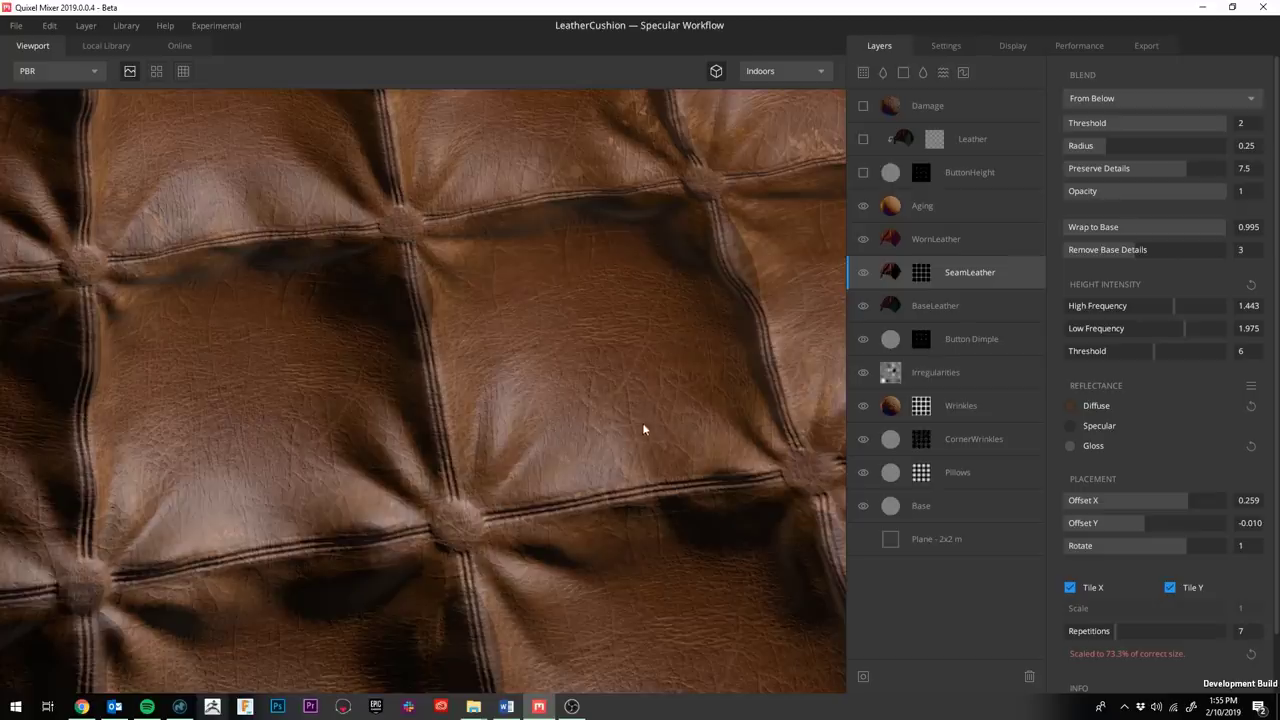
mouse_move(653, 562)
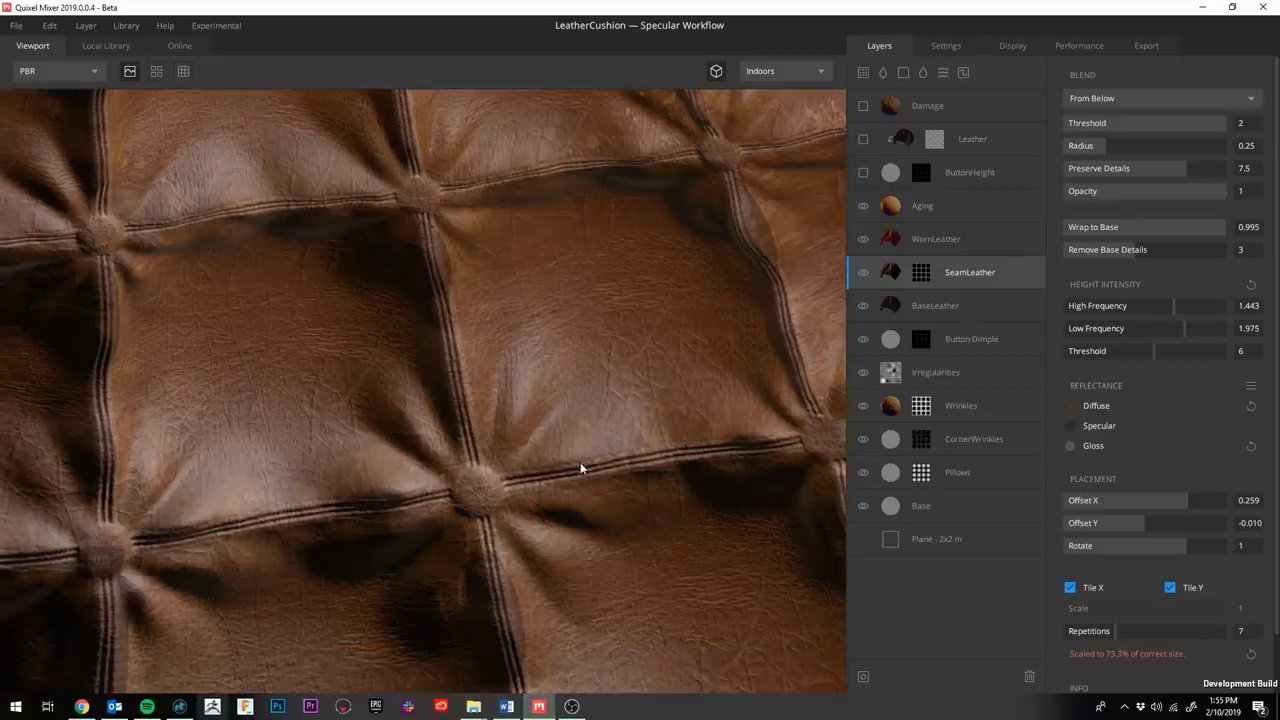
mouse_move(464, 386)
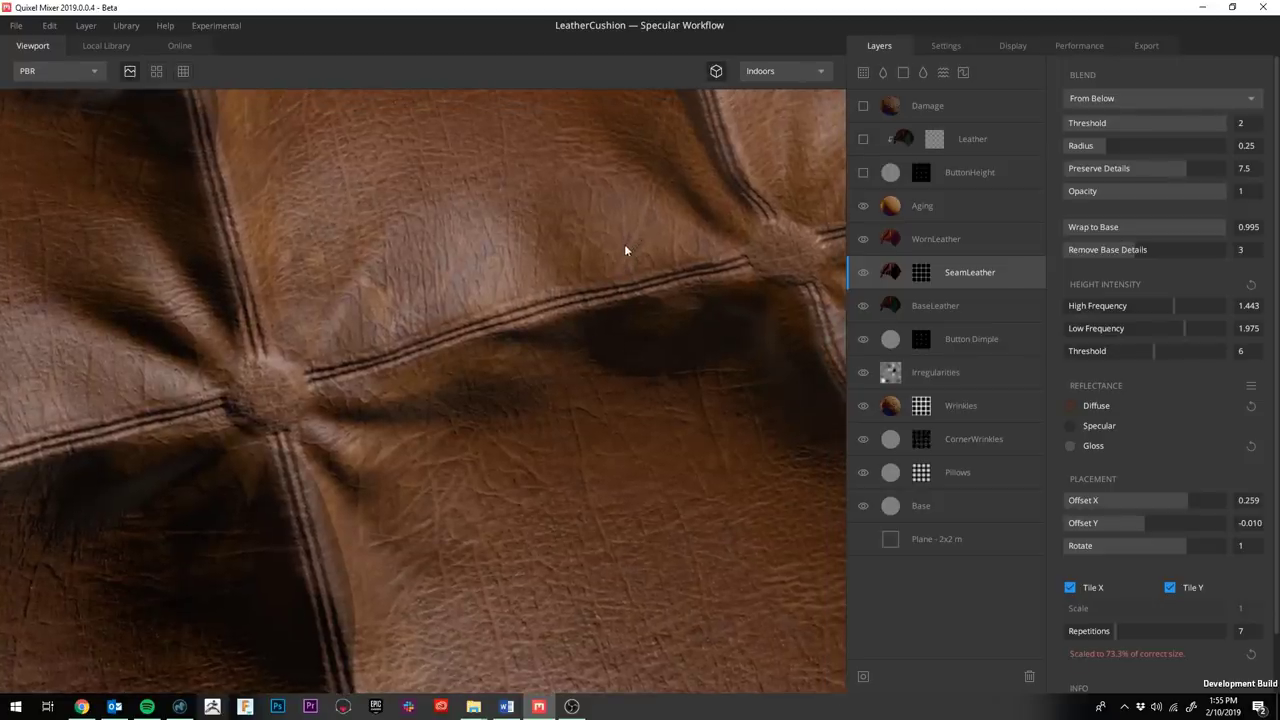
mouse_move(637, 255)
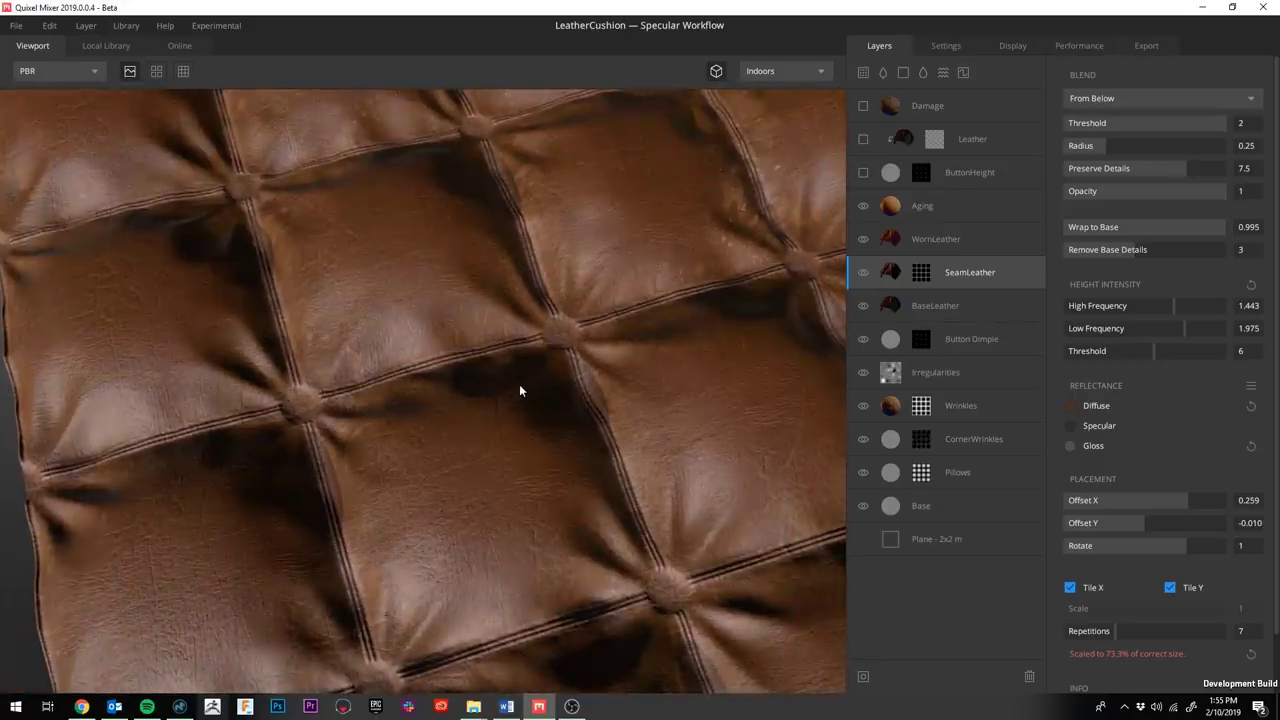
mouse_move(560, 373)
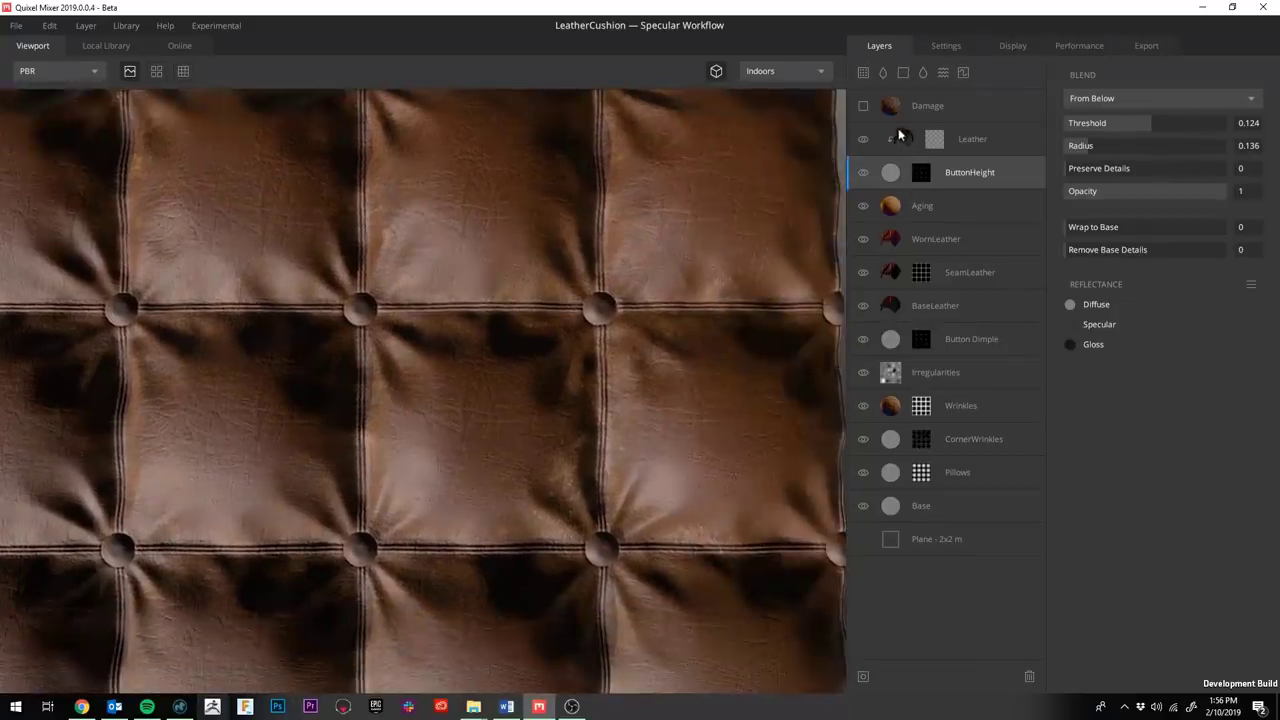
Turn on the Damage layer's visibility to add scuffed wear.
left_click(920, 172)
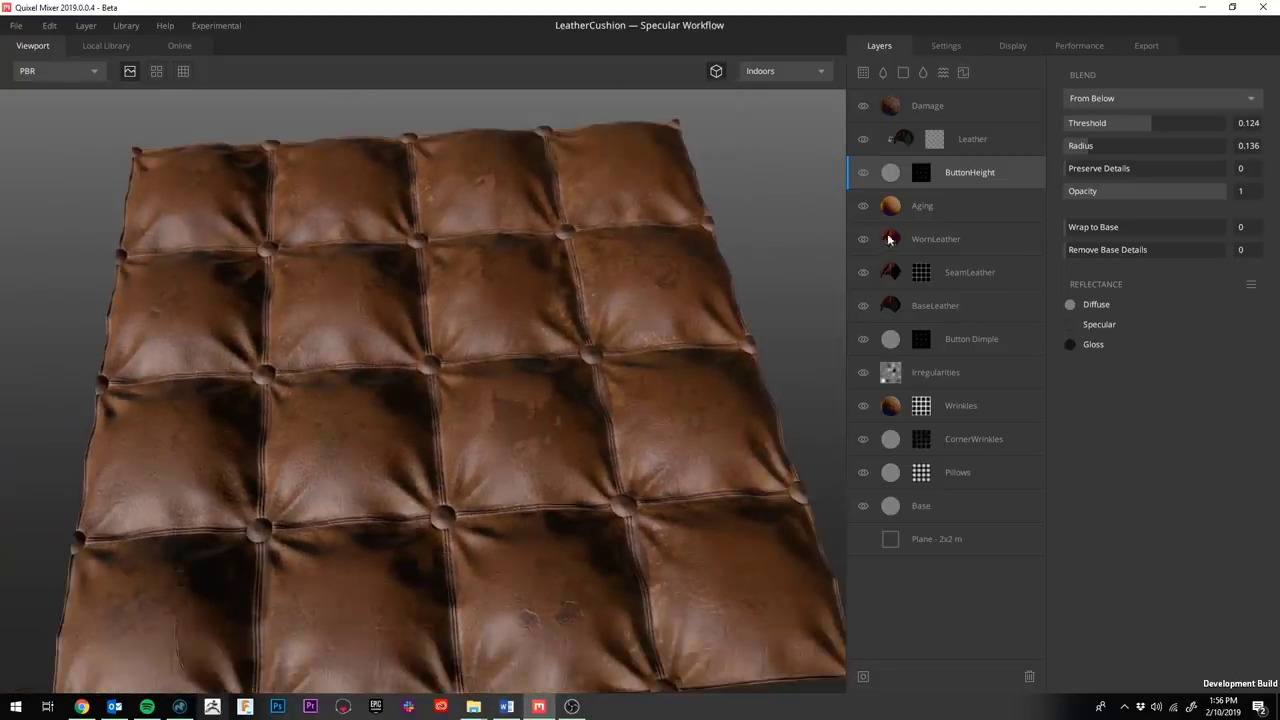
mouse_move(758, 178)
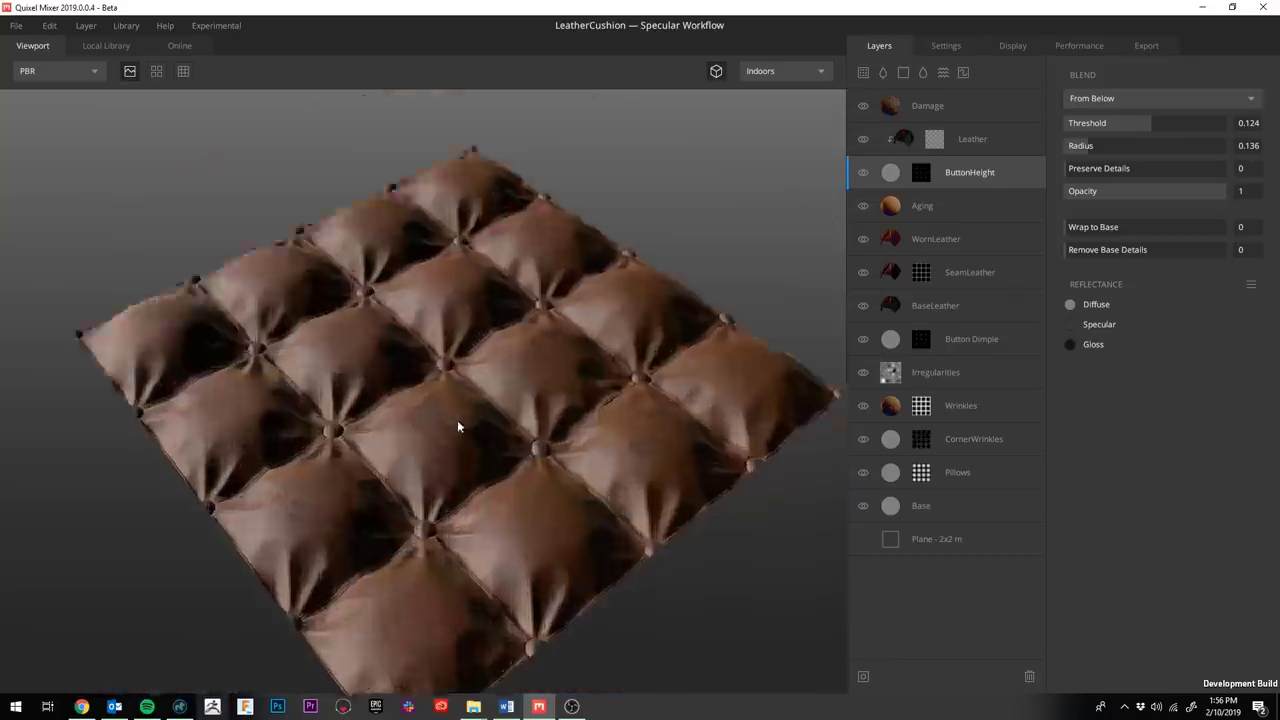
Select the Damage layer to view its blend properties.
left_click(927, 105)
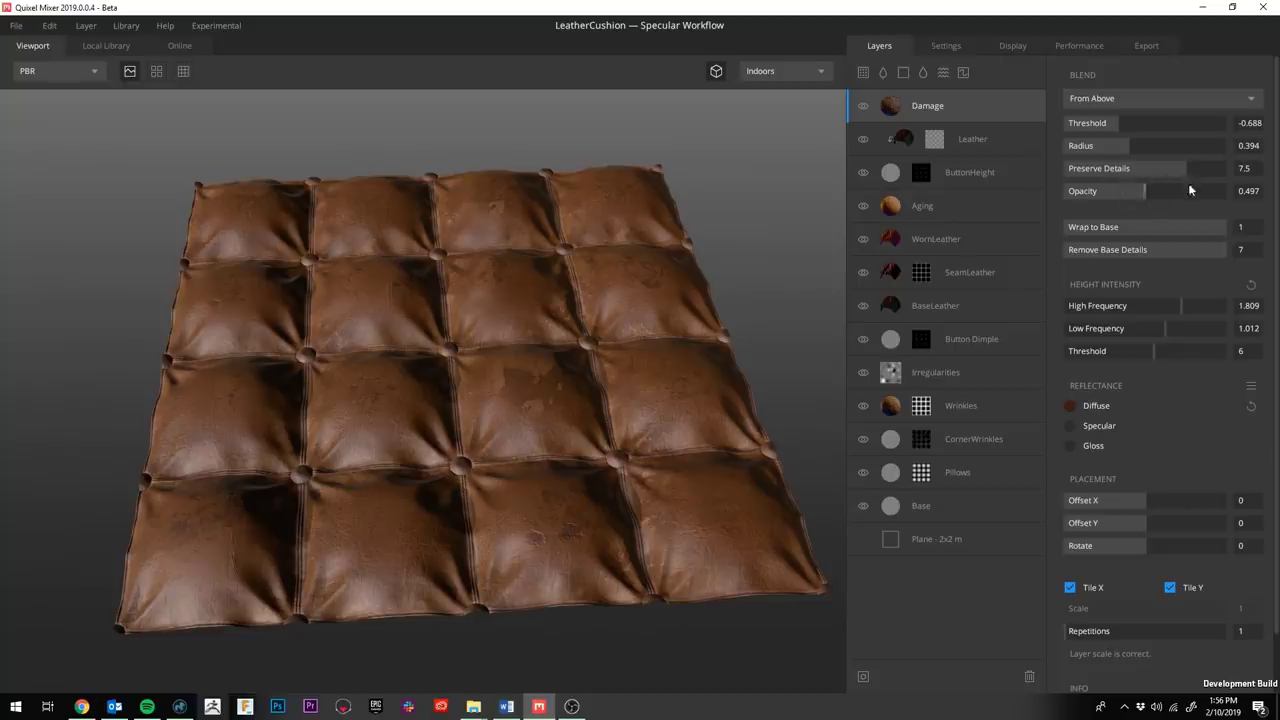
mouse_move(1190, 231)
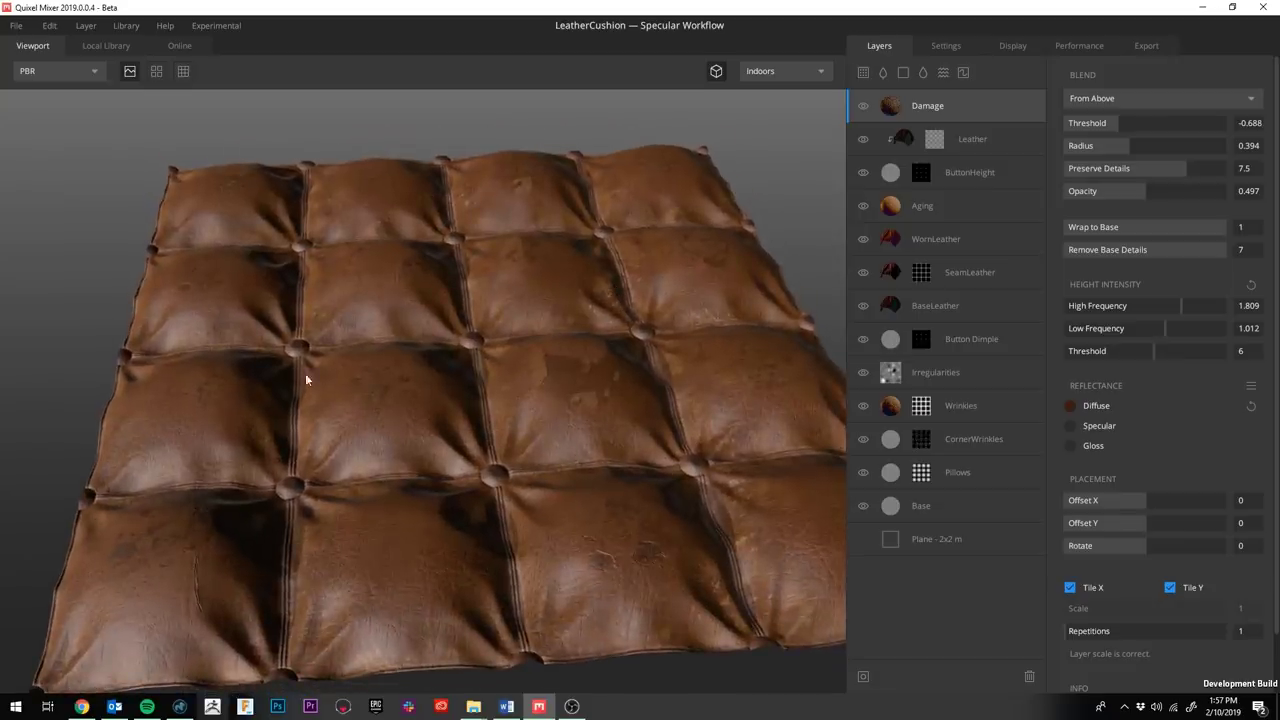
mouse_move(713, 214)
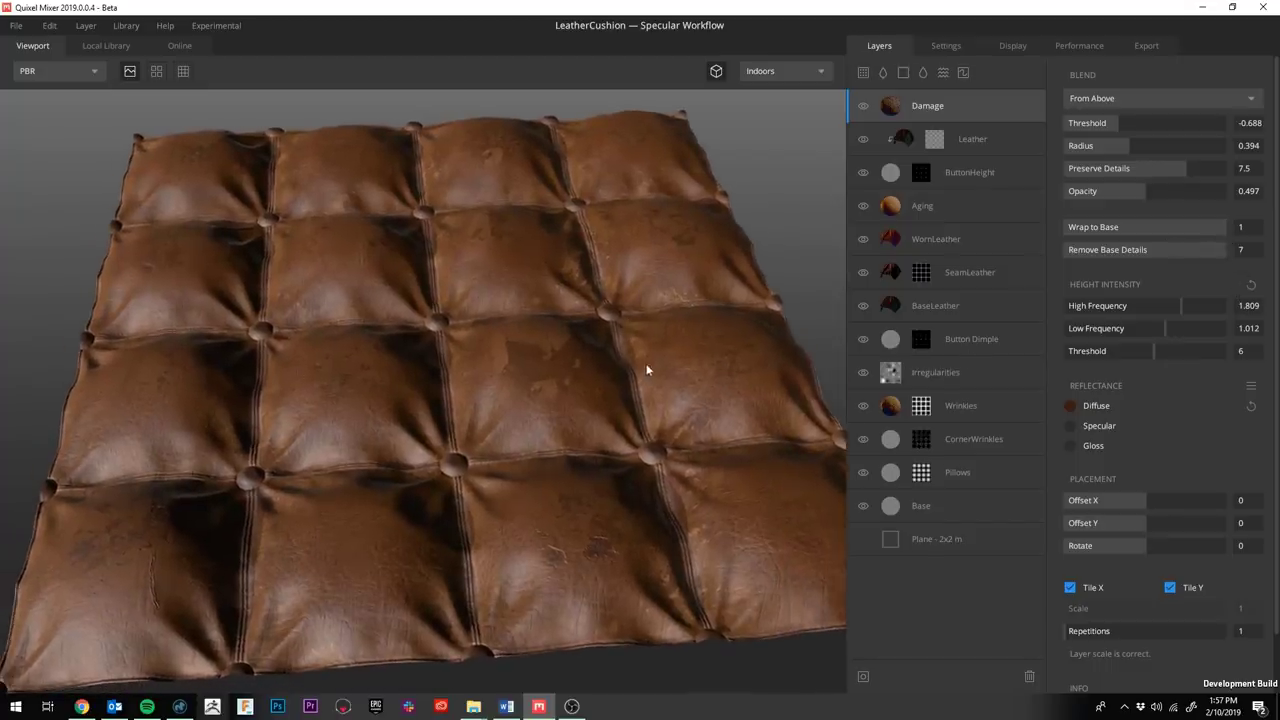
Check the Aging and SeamLeather settings, then select BaseLeather and view the whole cushion.
left_click(921, 205)
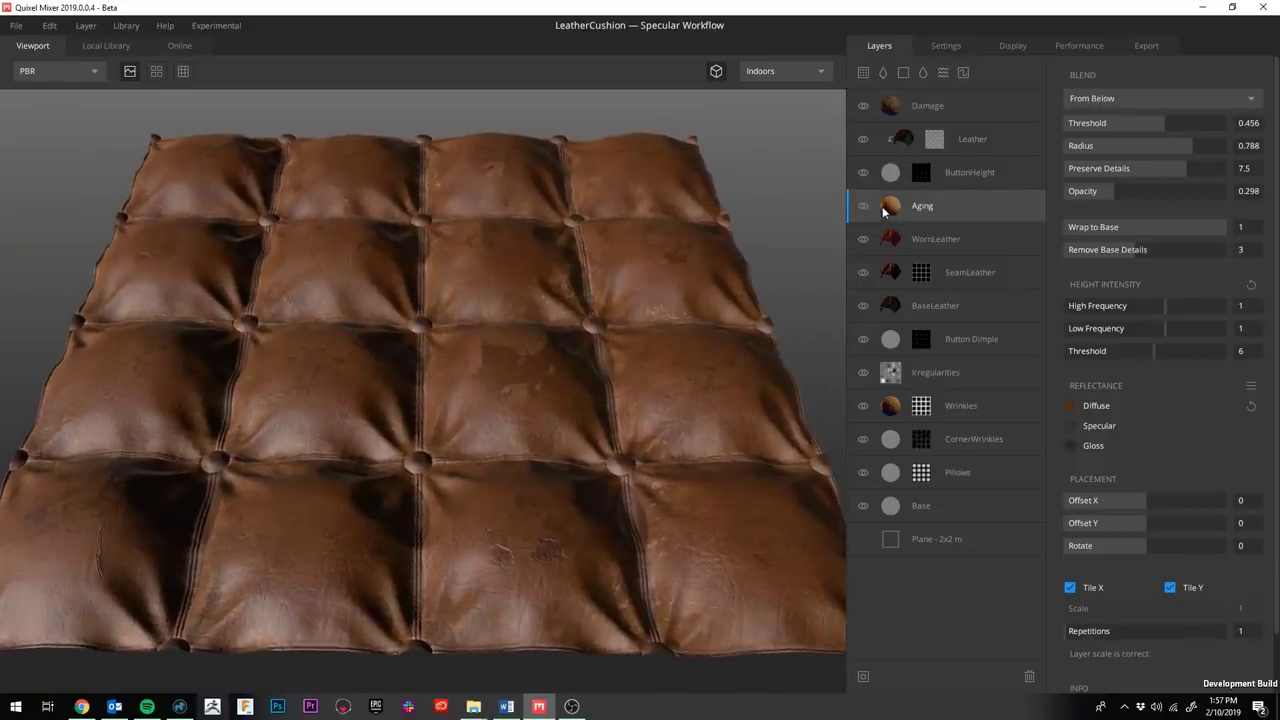
mouse_move(908, 238)
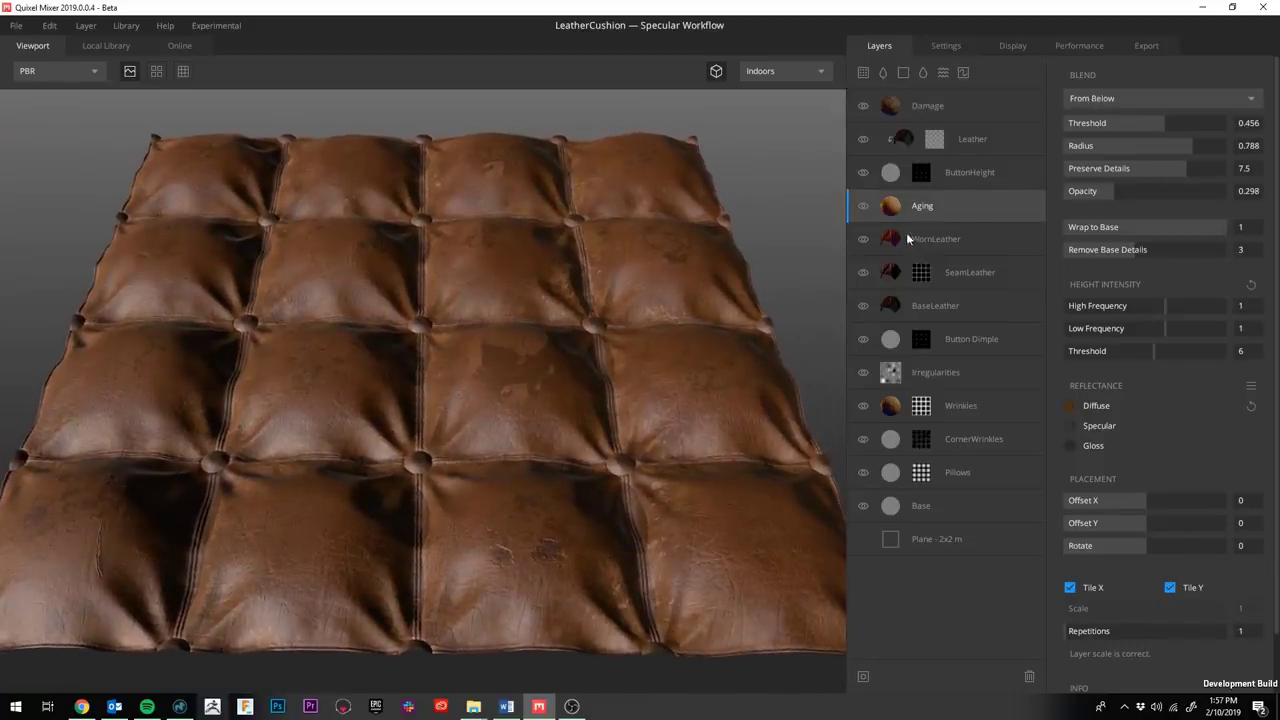
left_click(969, 272)
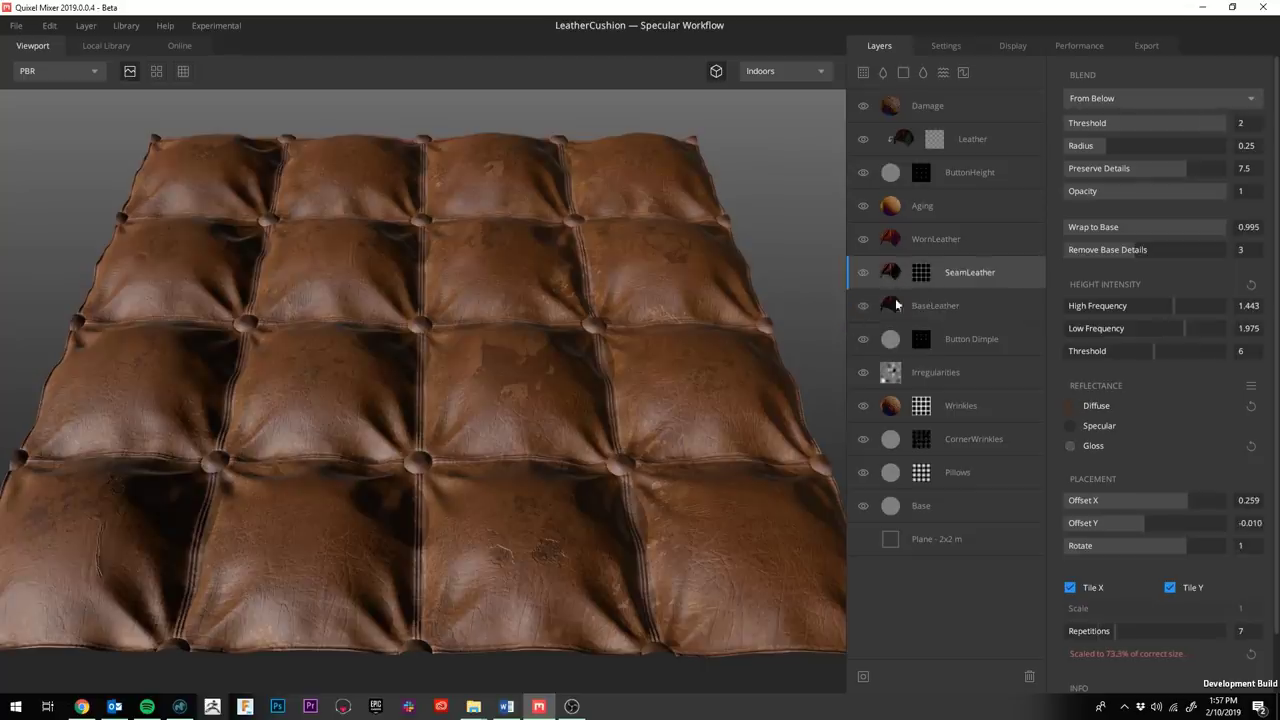
left_click(935, 305)
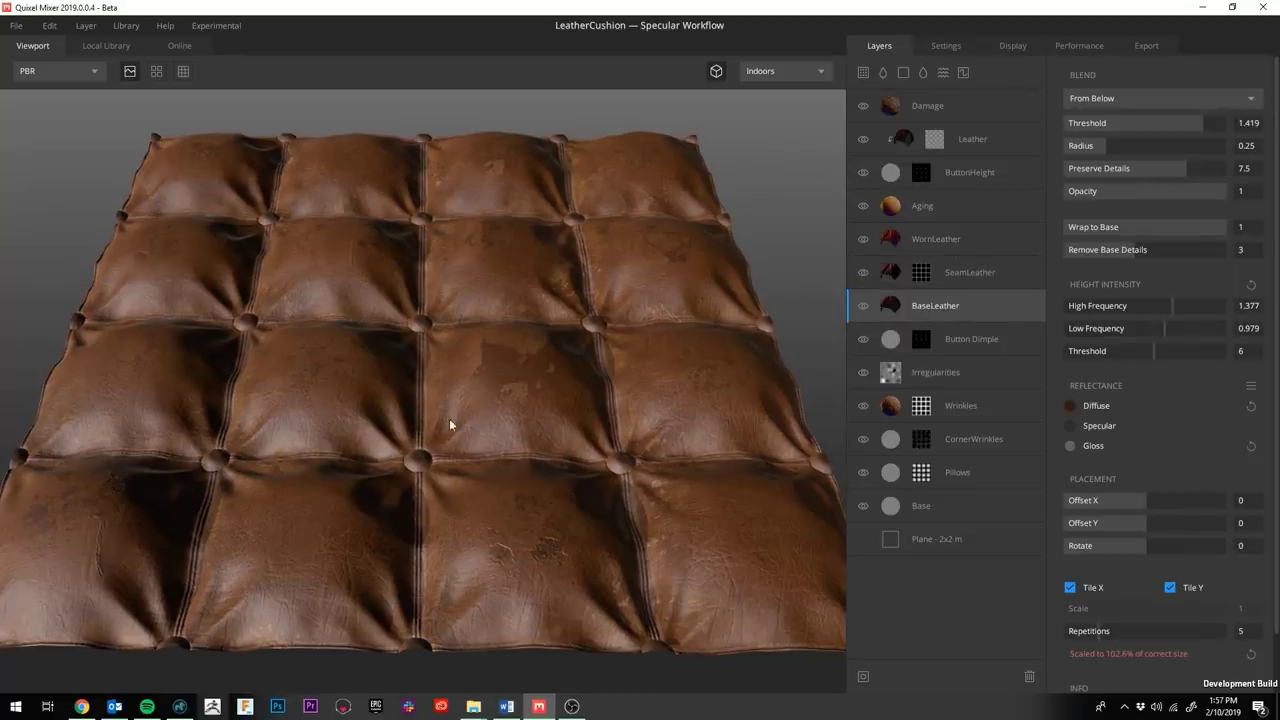
left_click_drag(450, 425, 520, 382)
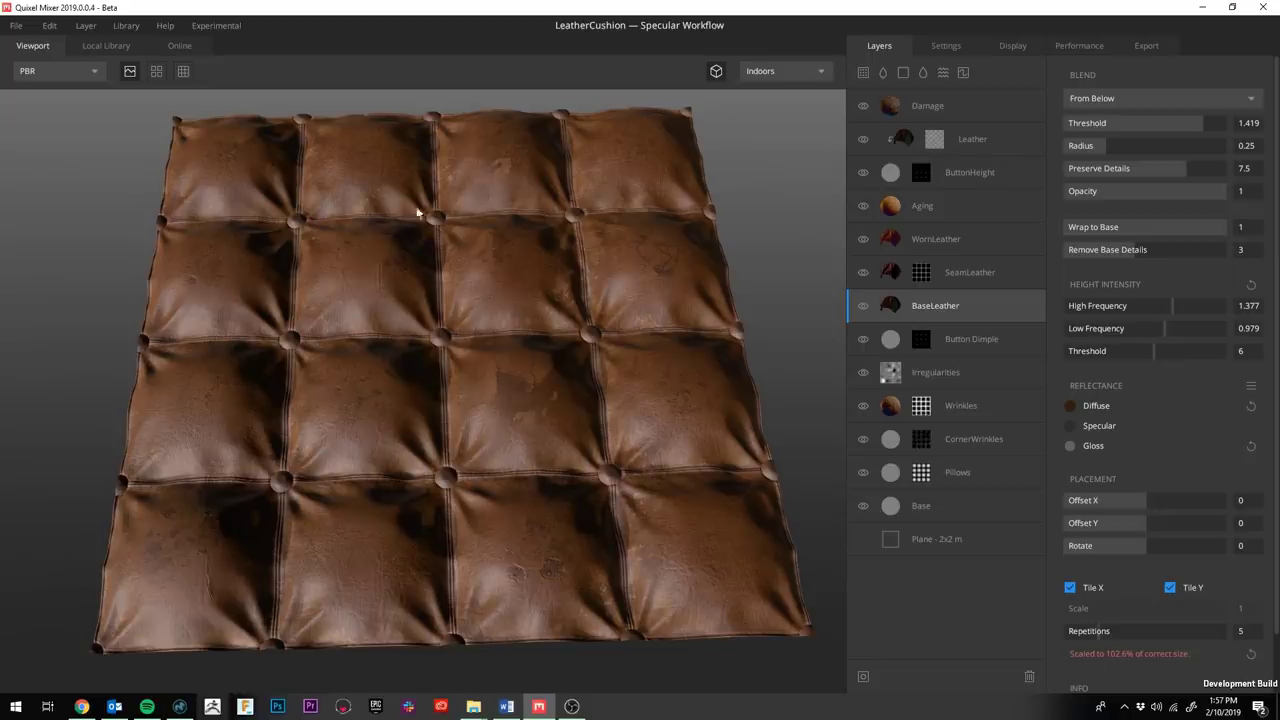
Raise the Pillows mask tiling to six for a denser 6×6 button grid.
left_click(957, 472)
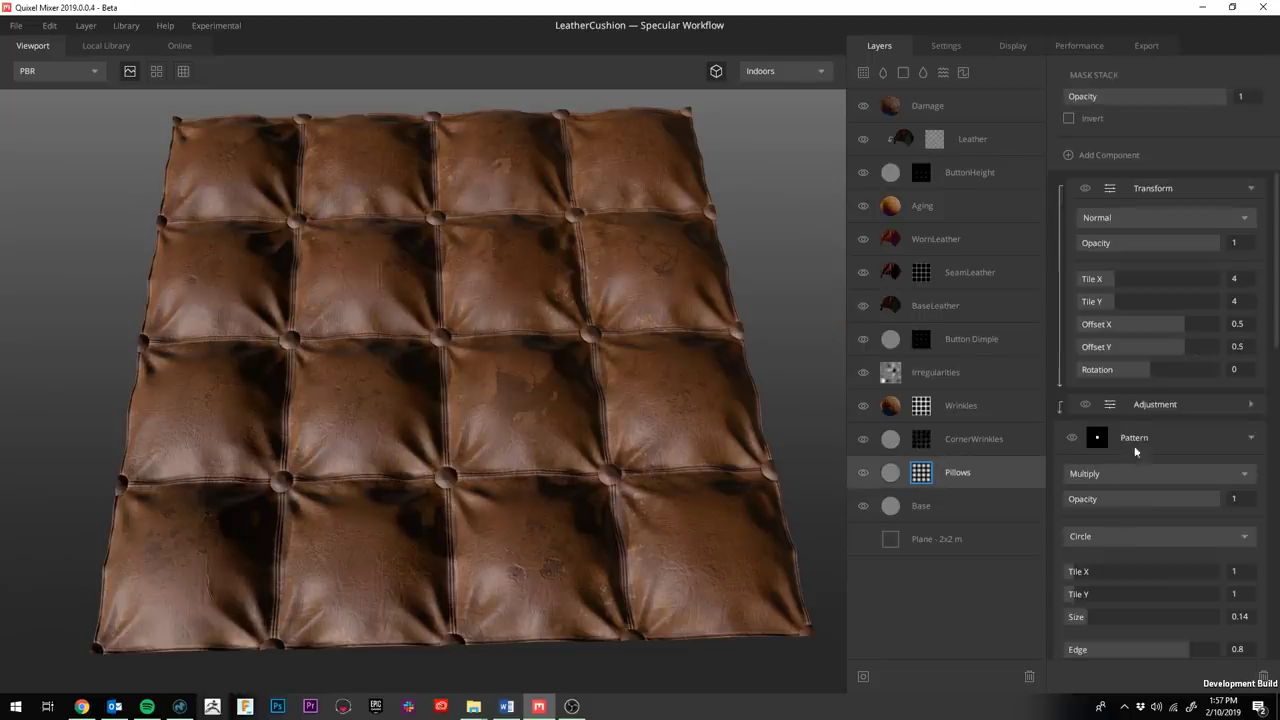
scroll("down", 3)
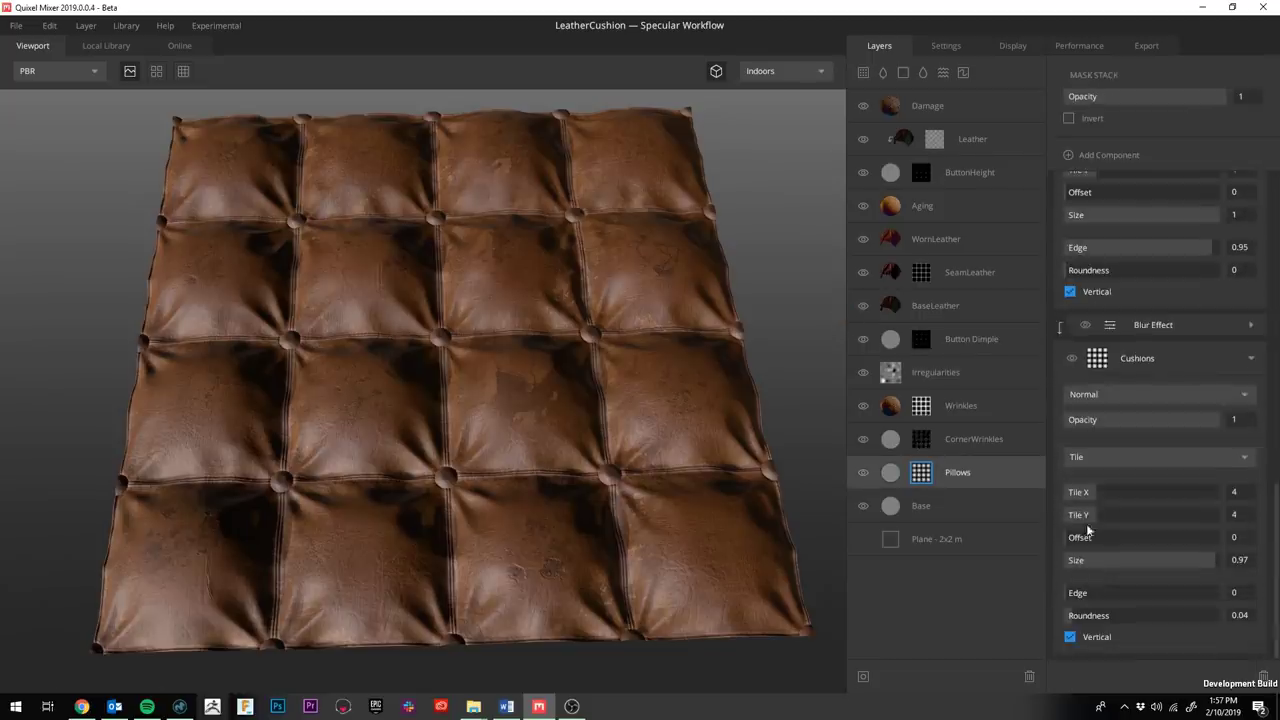
left_click(1234, 491)
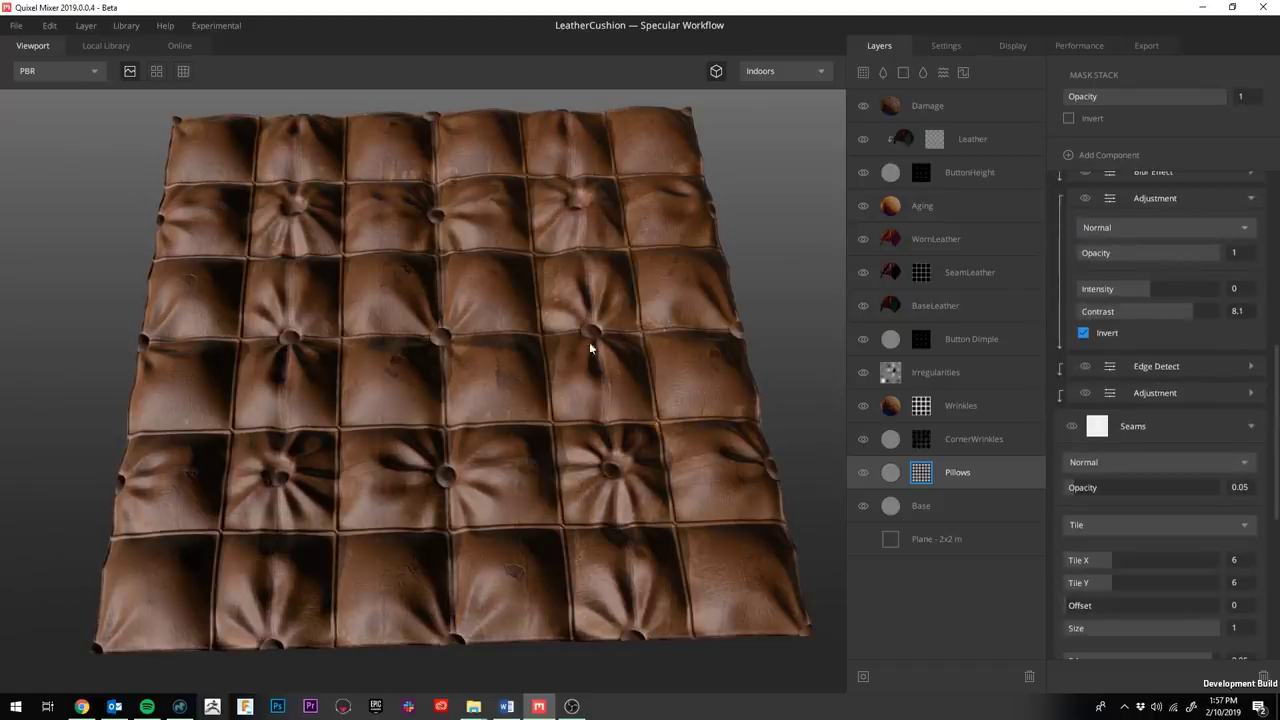
left_click_drag(590, 348, 537, 415)
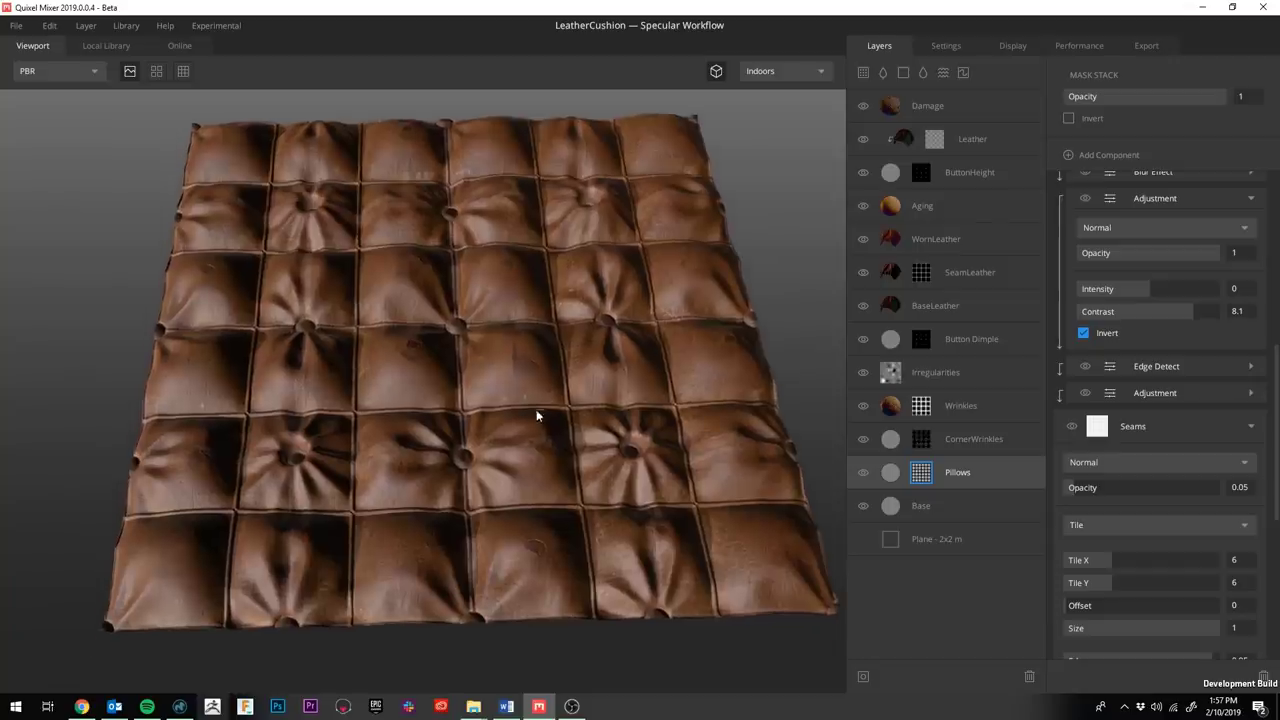